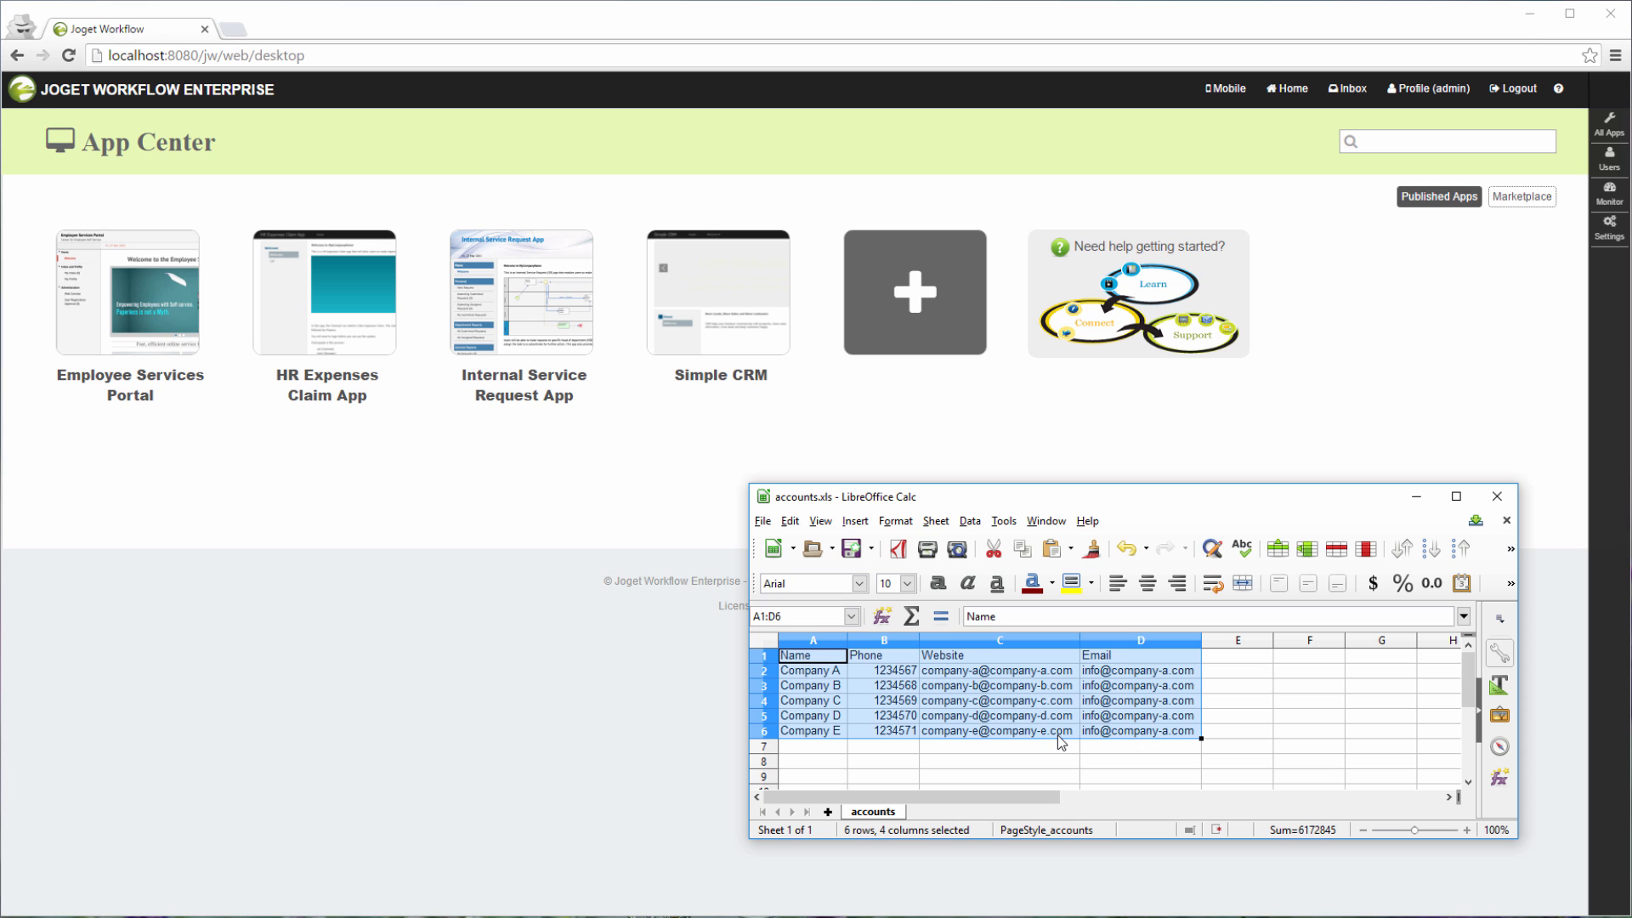
mouse_move(748, 306)
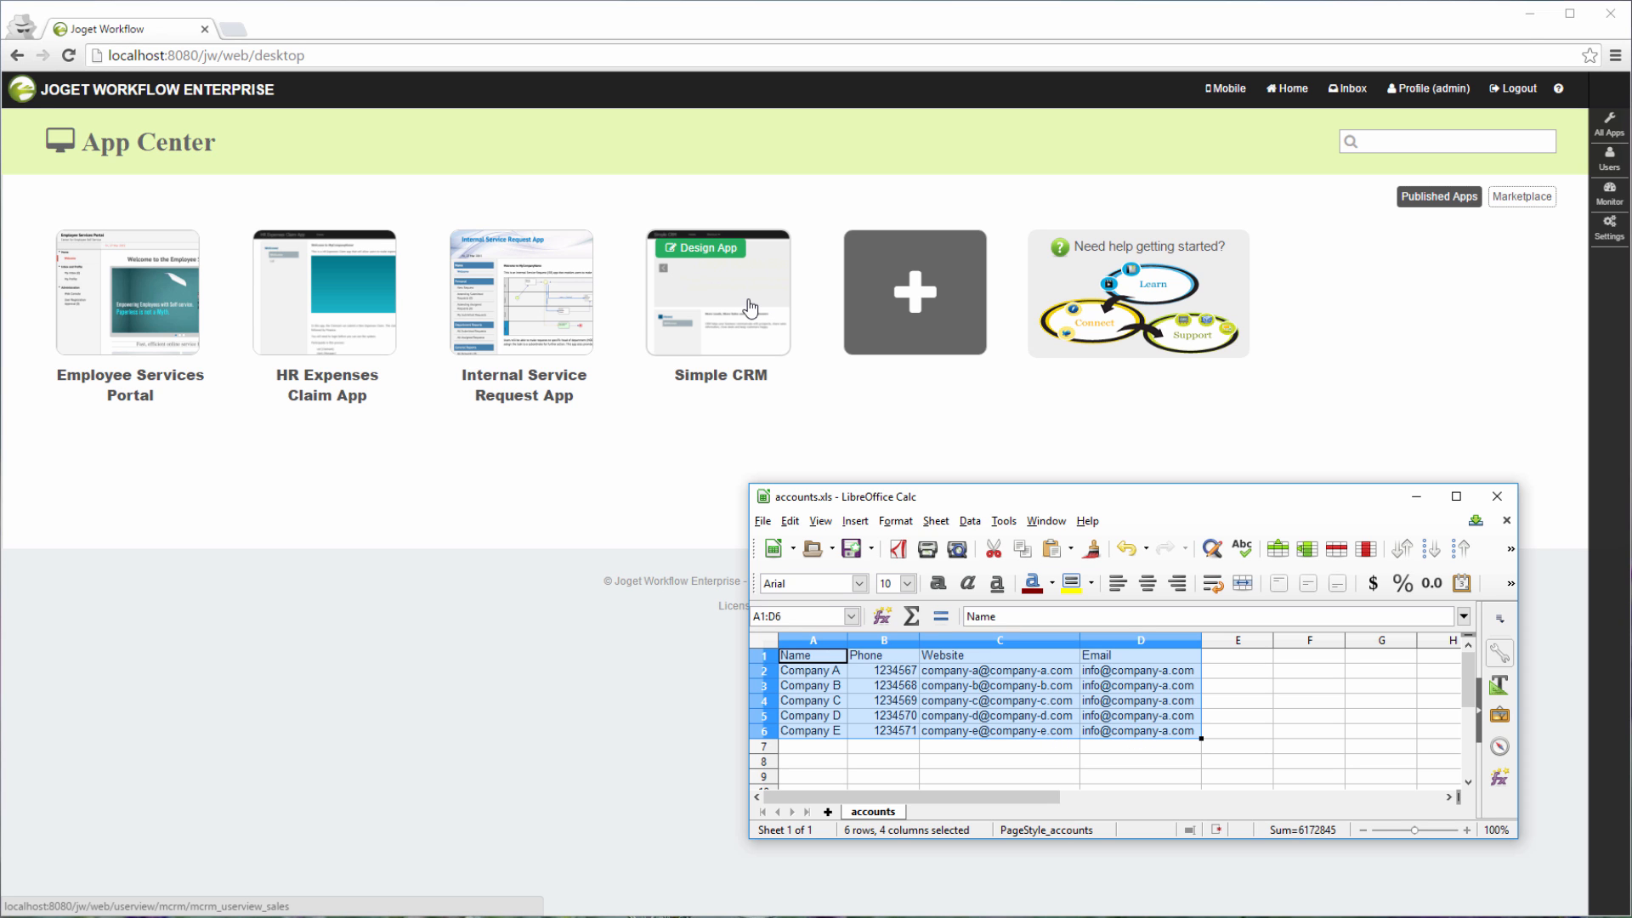
Step: Open the Simple CRM app from App Center and go to its All Accounts list
click(721, 292)
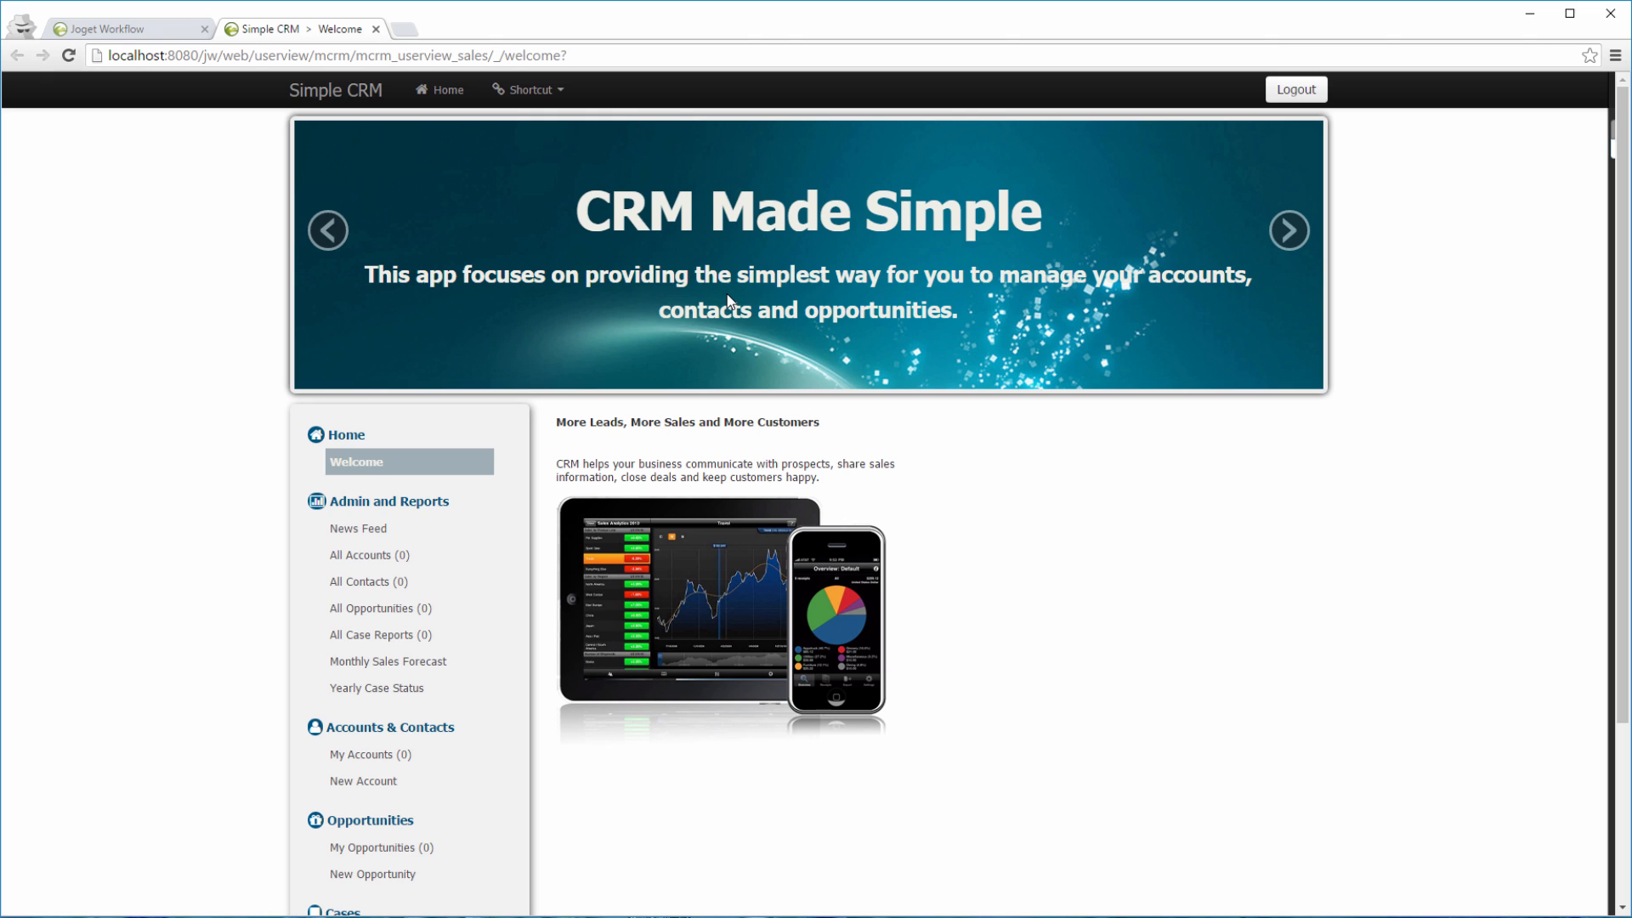
scroll(down, 3)
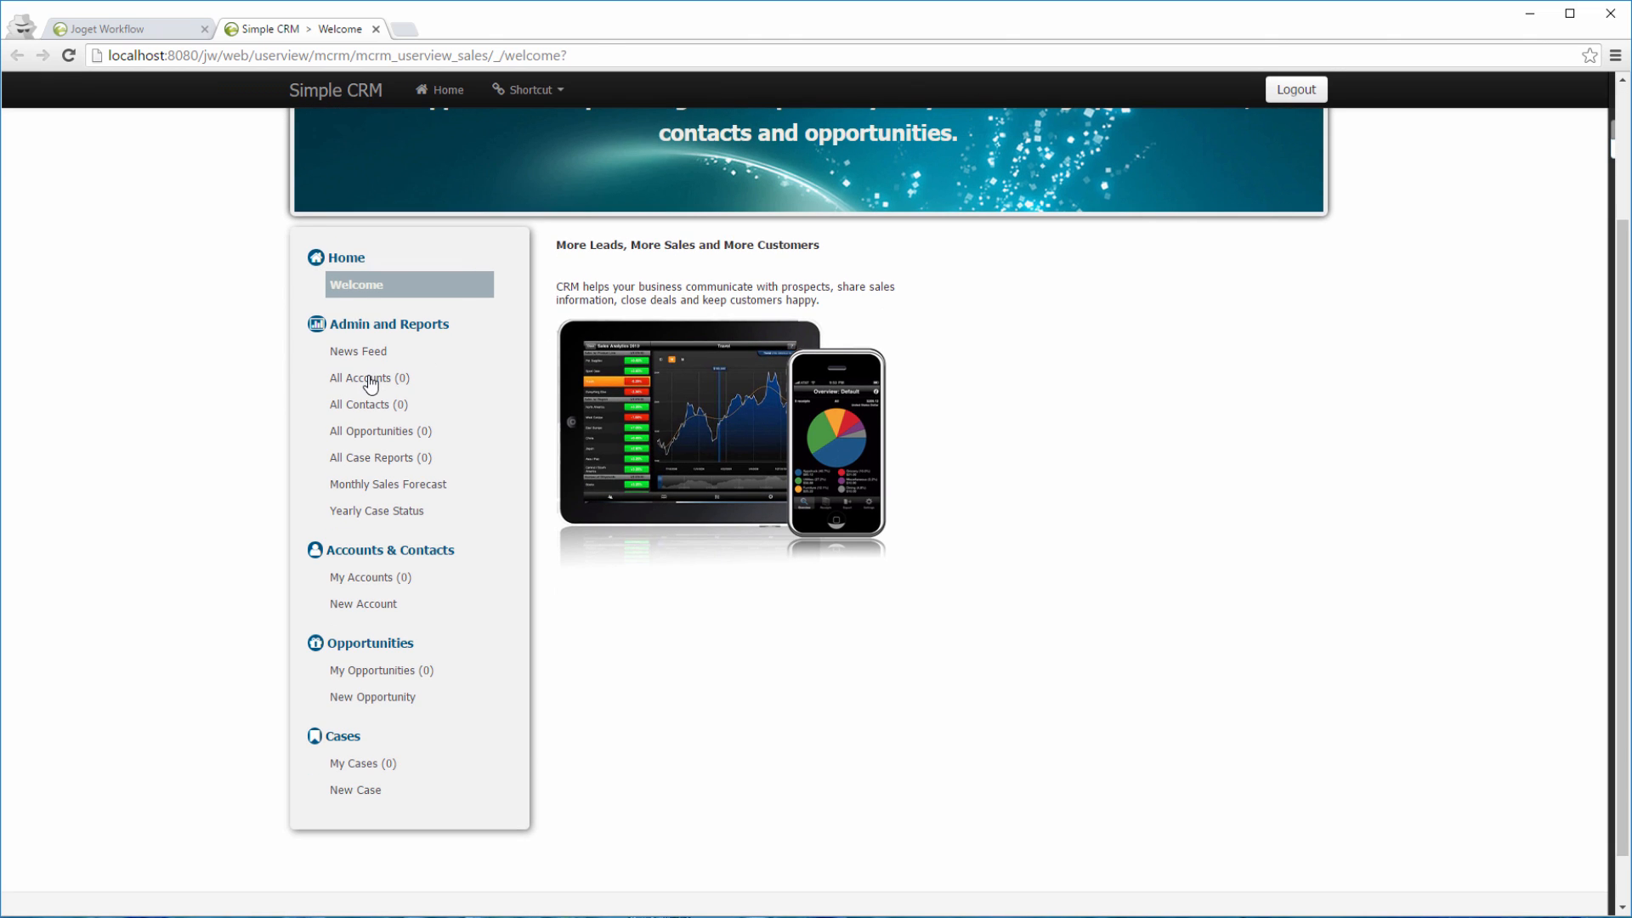
click(360, 377)
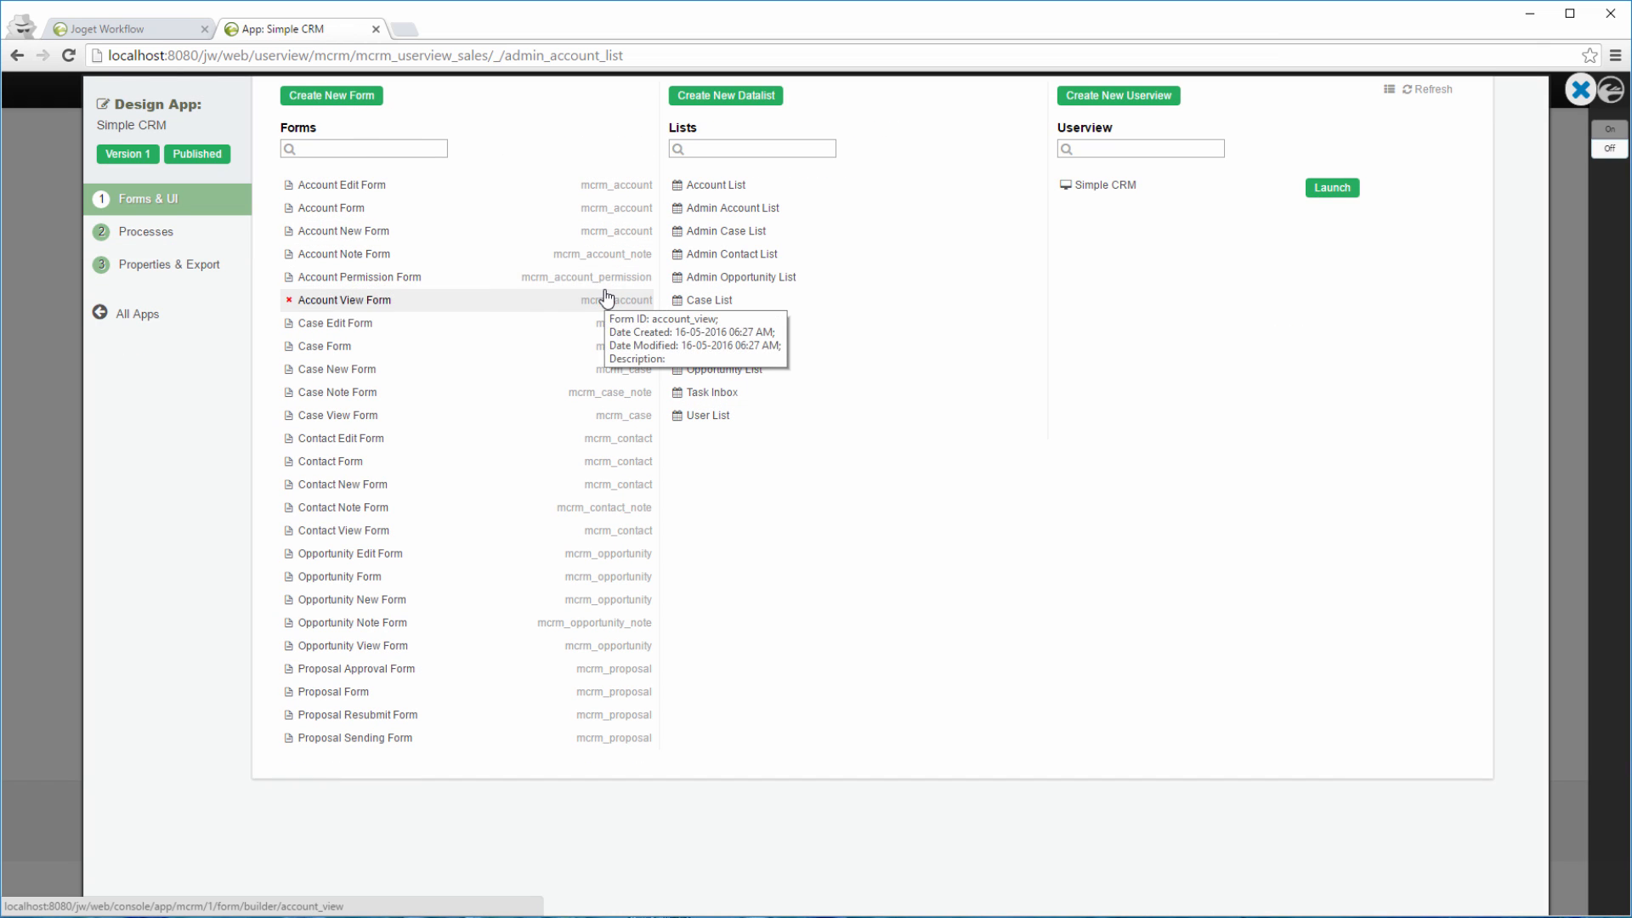
Step: Create a new form with ID accountUpload and save it
click(330, 95)
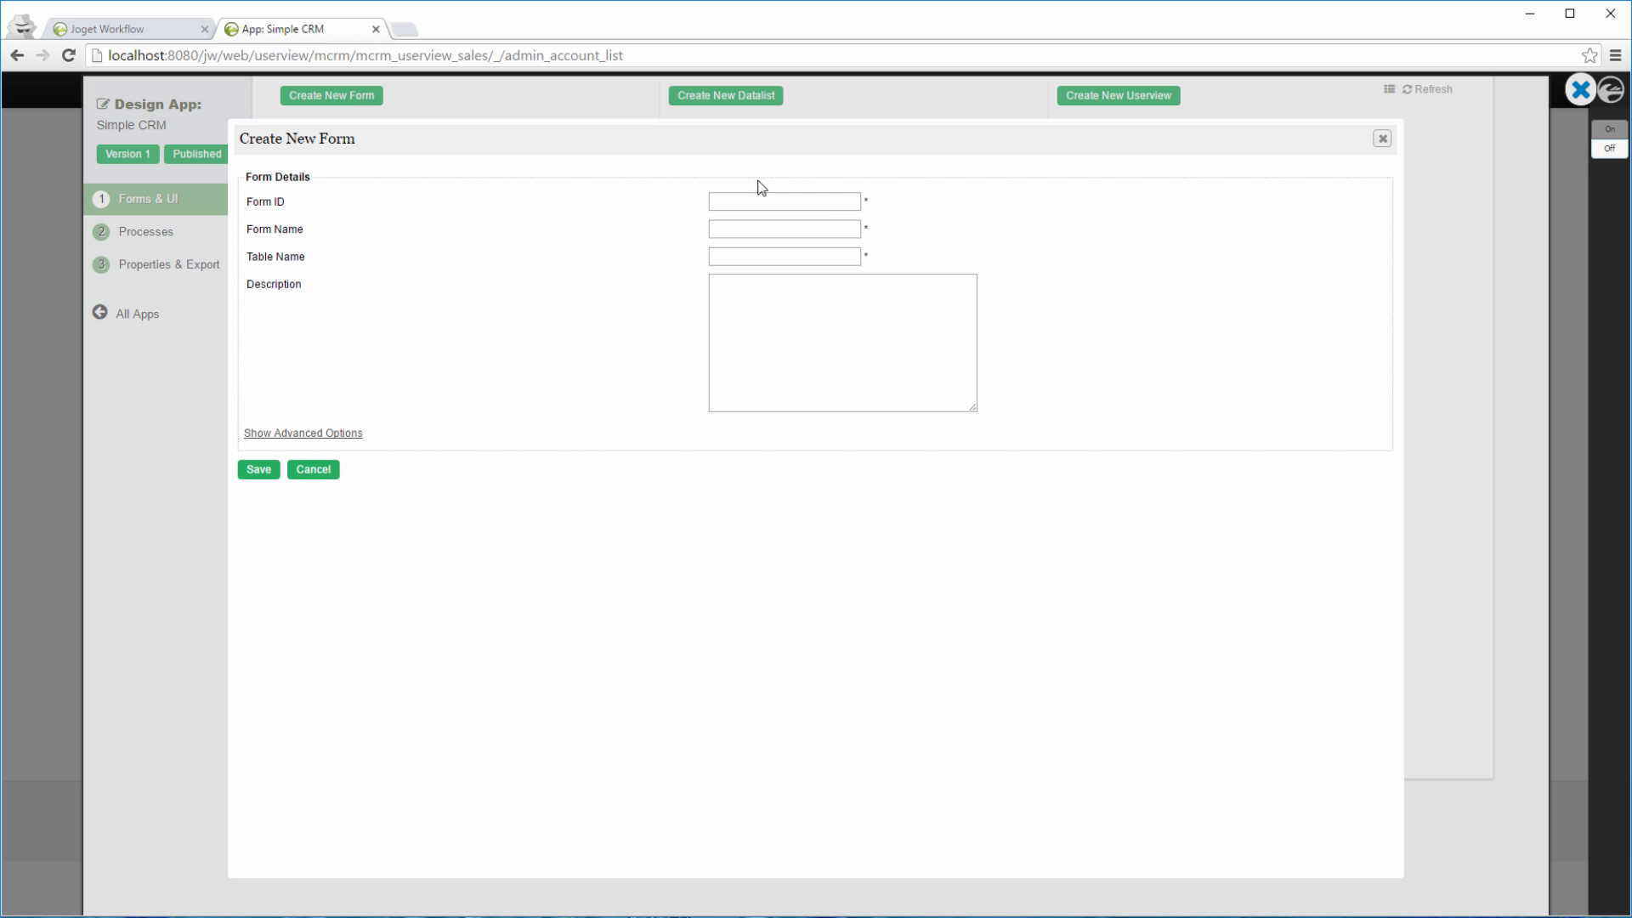
text(accountUpload)
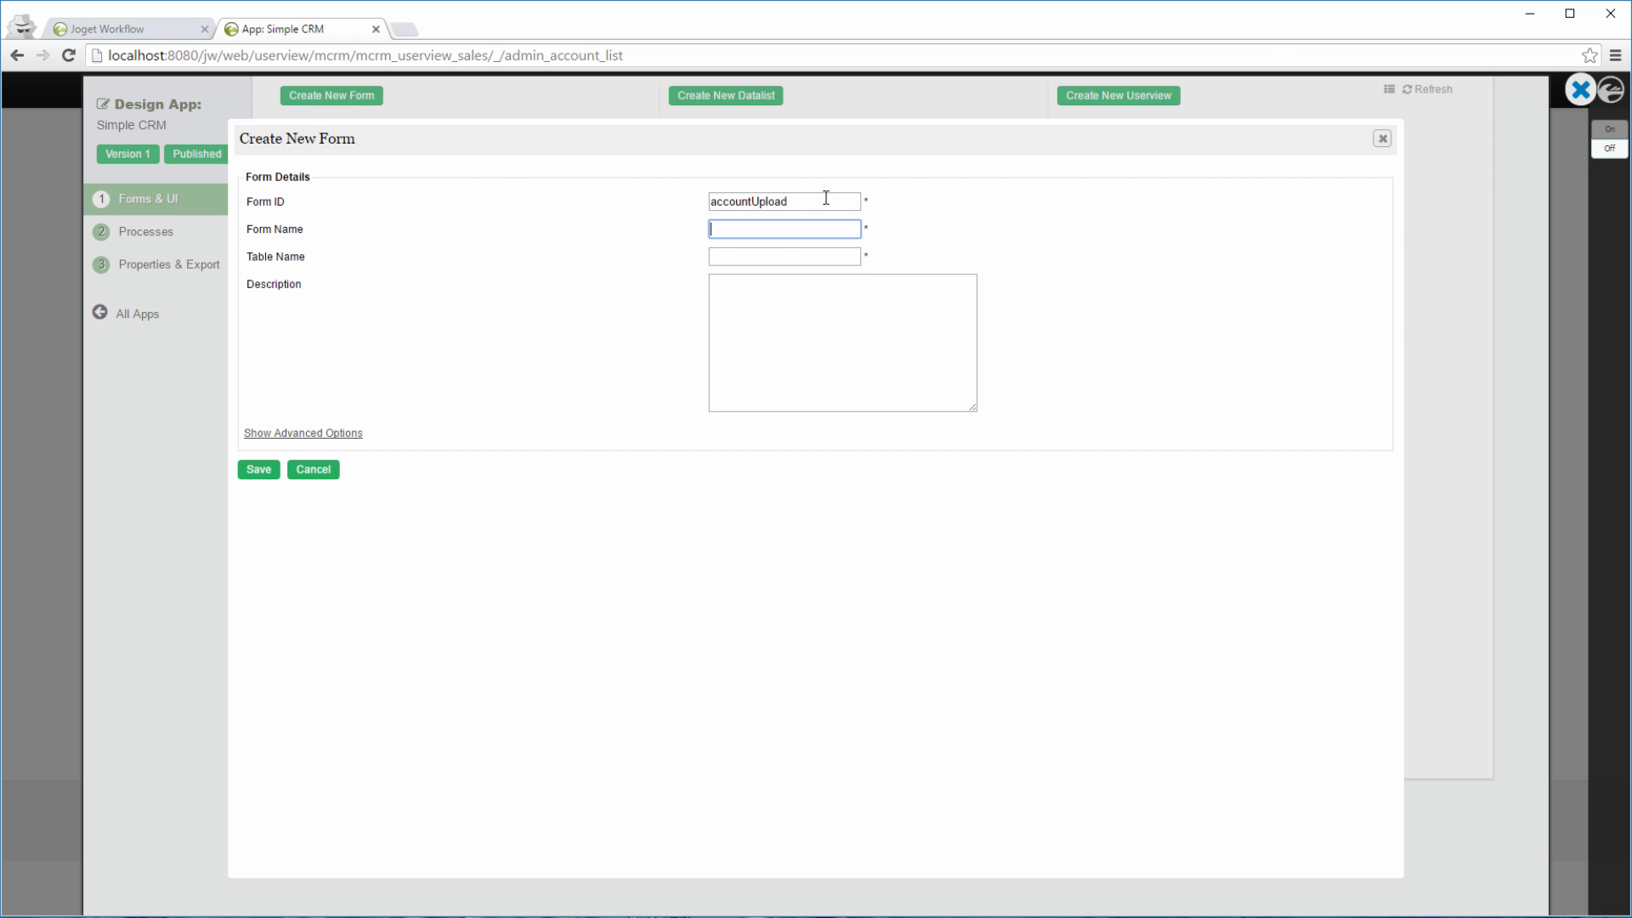
text(mcrm_account_upload)
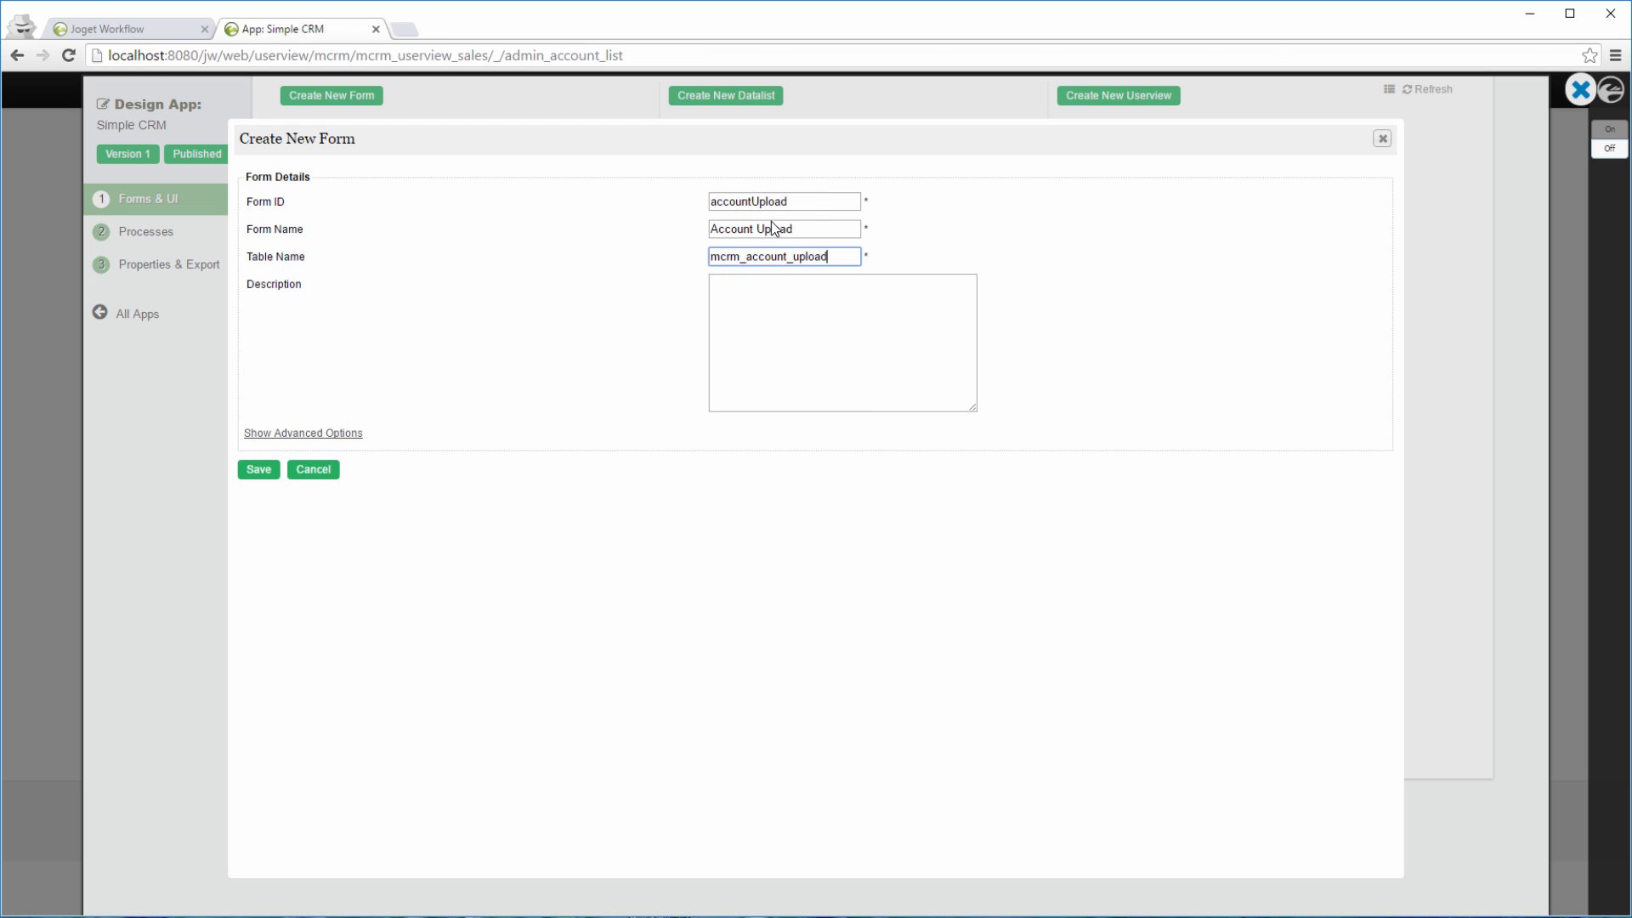
click(258, 470)
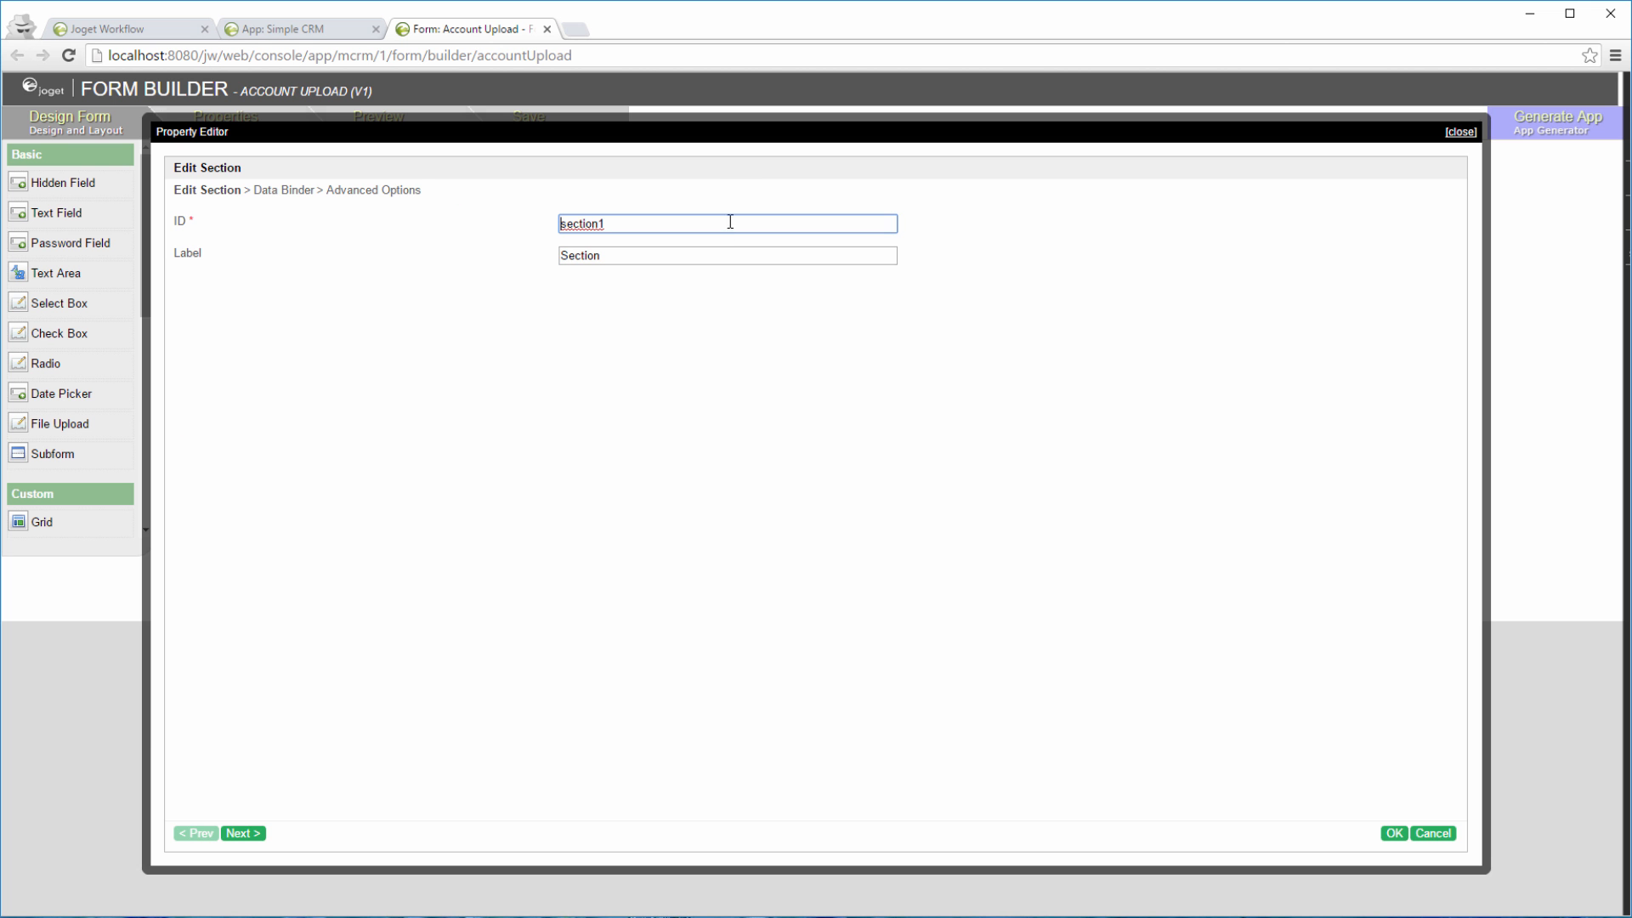
Step: Label the section Account Bulk Upload and add an Upload File field to it
text(Account Bulk)
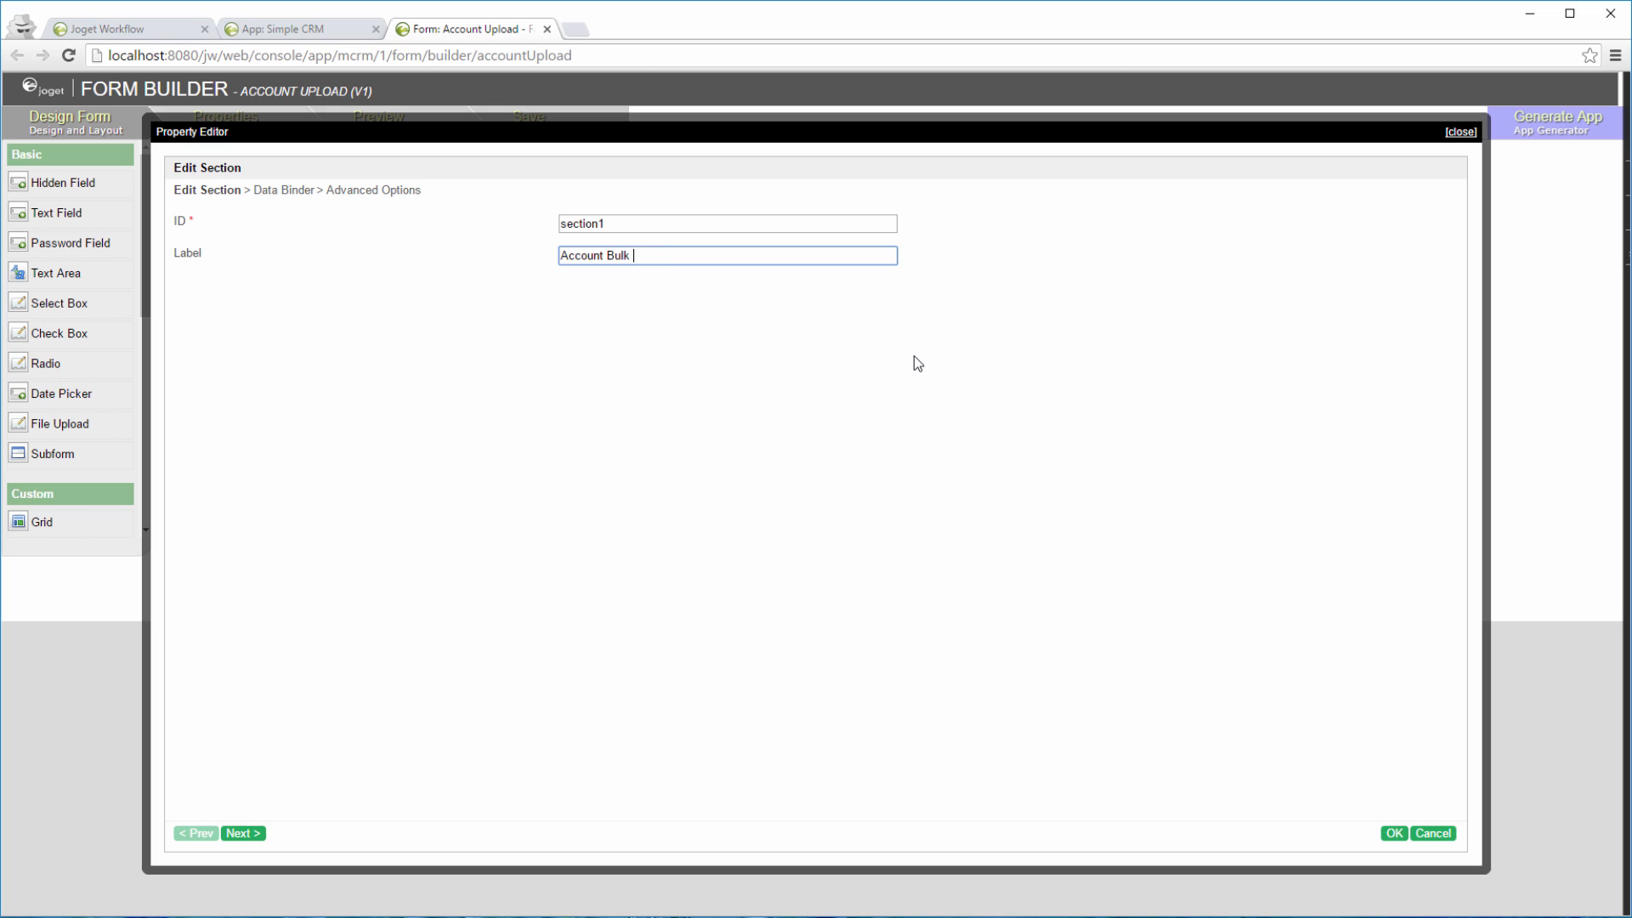
text(Upload)
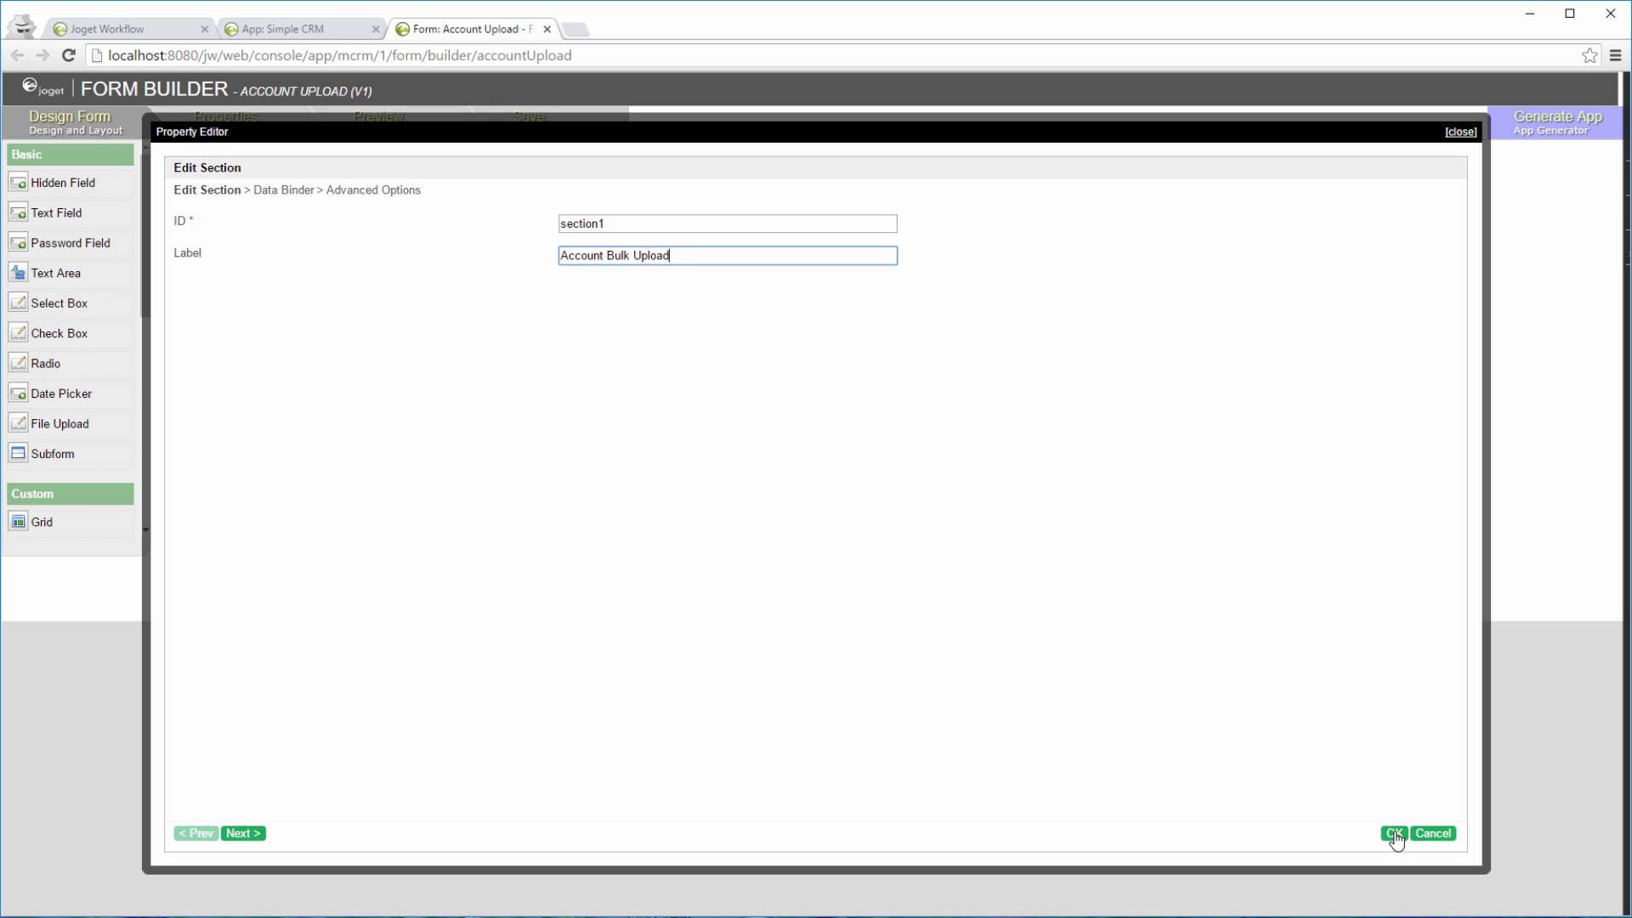
click(1394, 832)
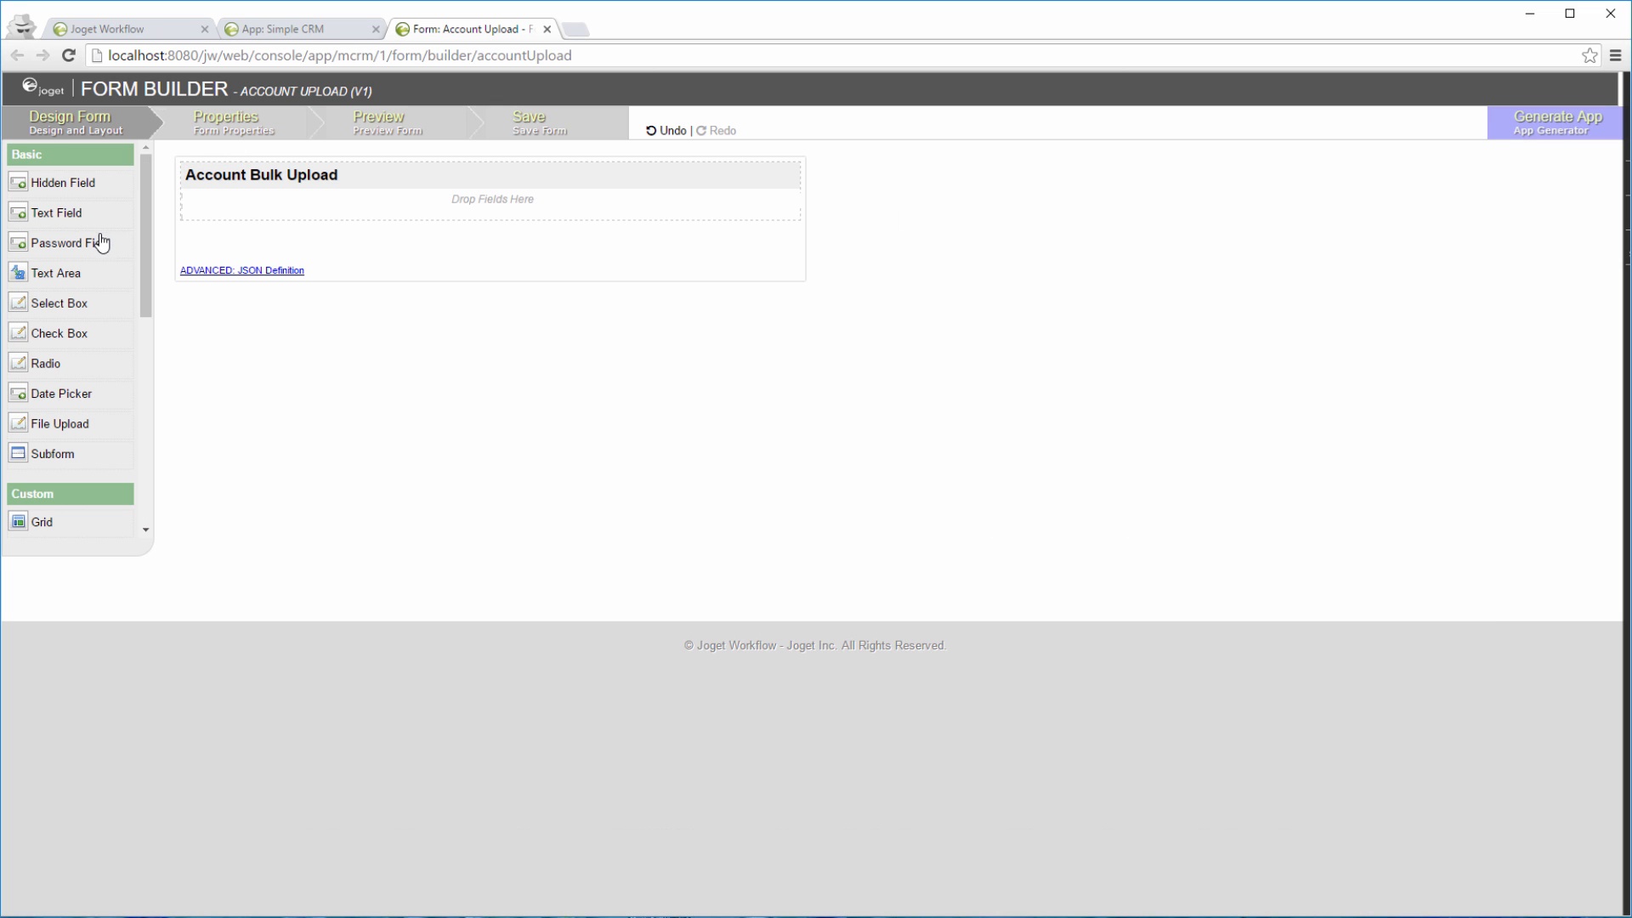
drag(60, 424, 493, 214)
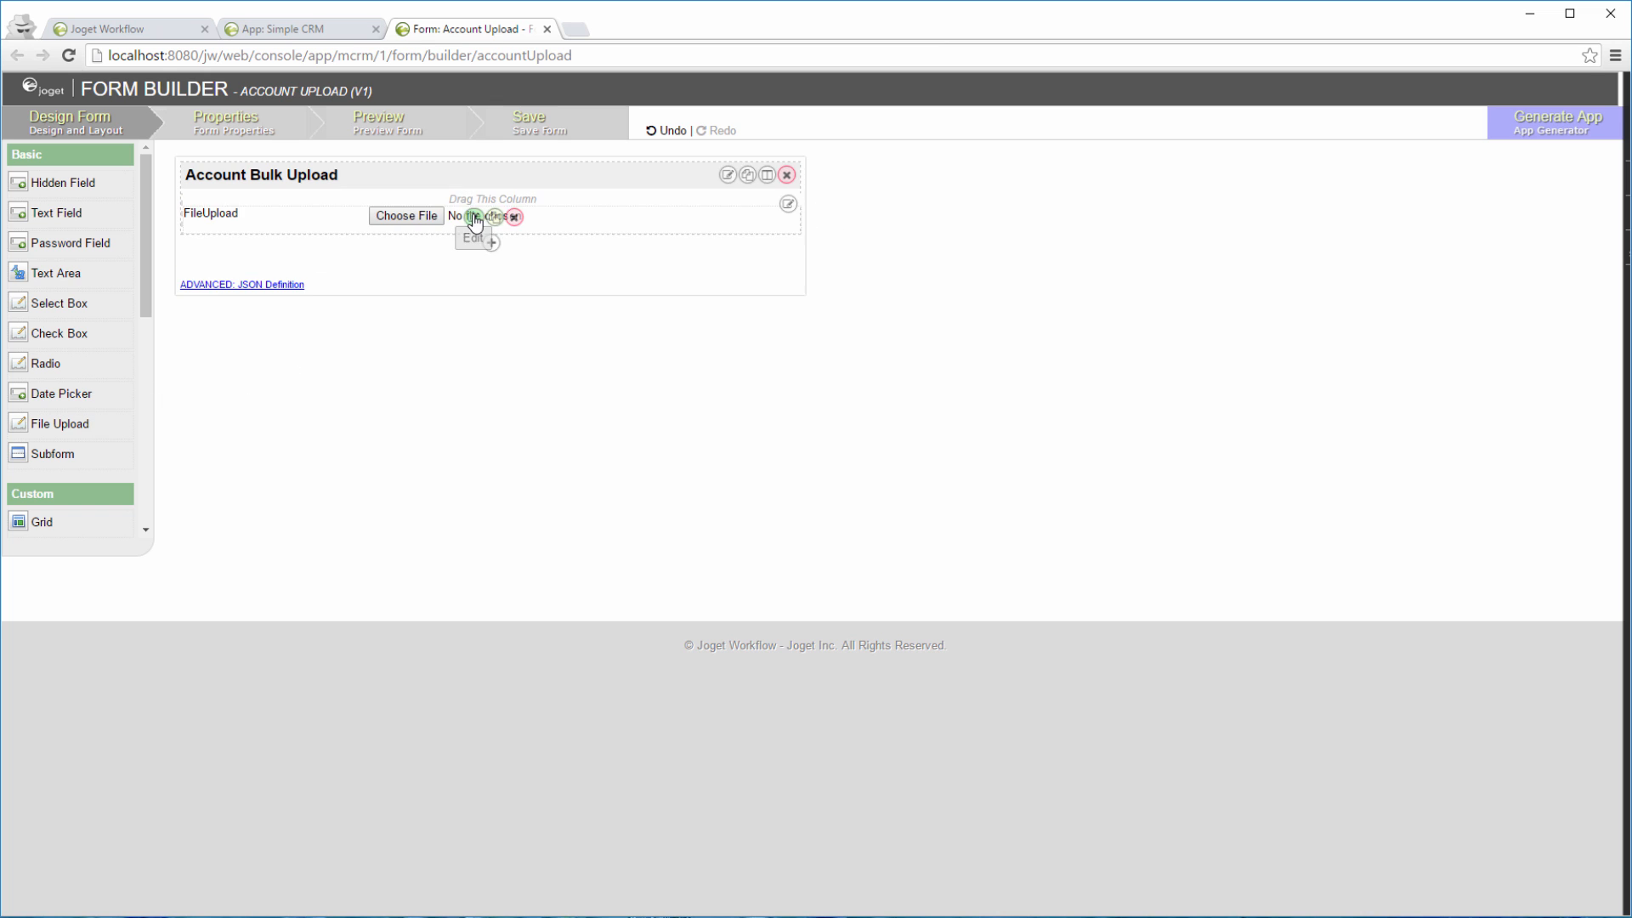
click(473, 217)
text(Upload File)
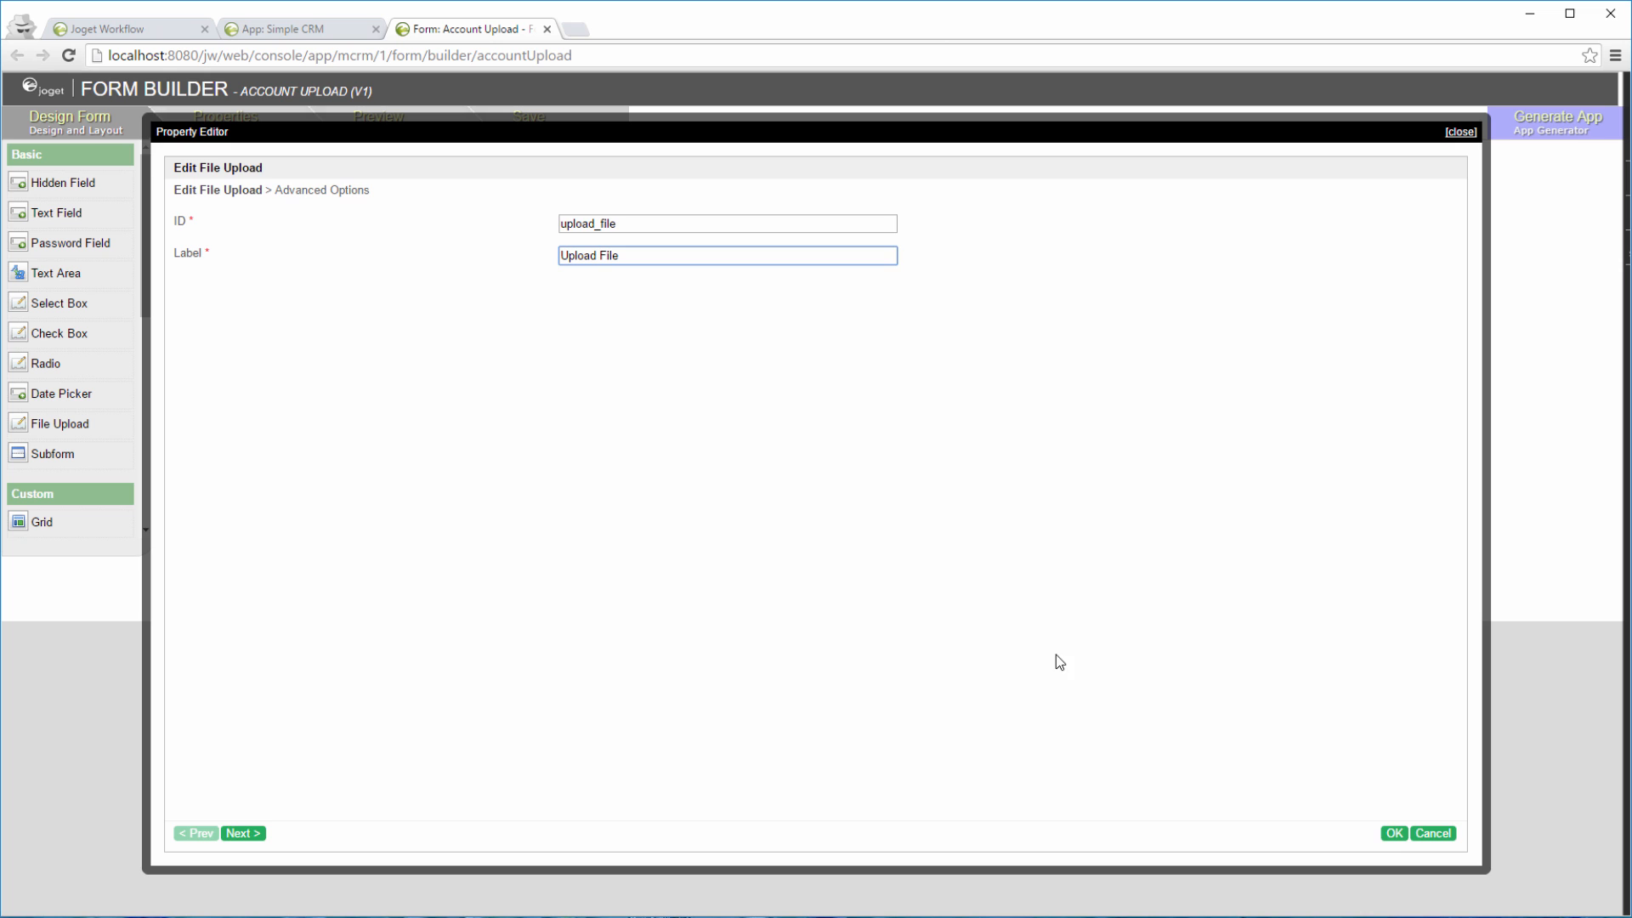
click(1397, 833)
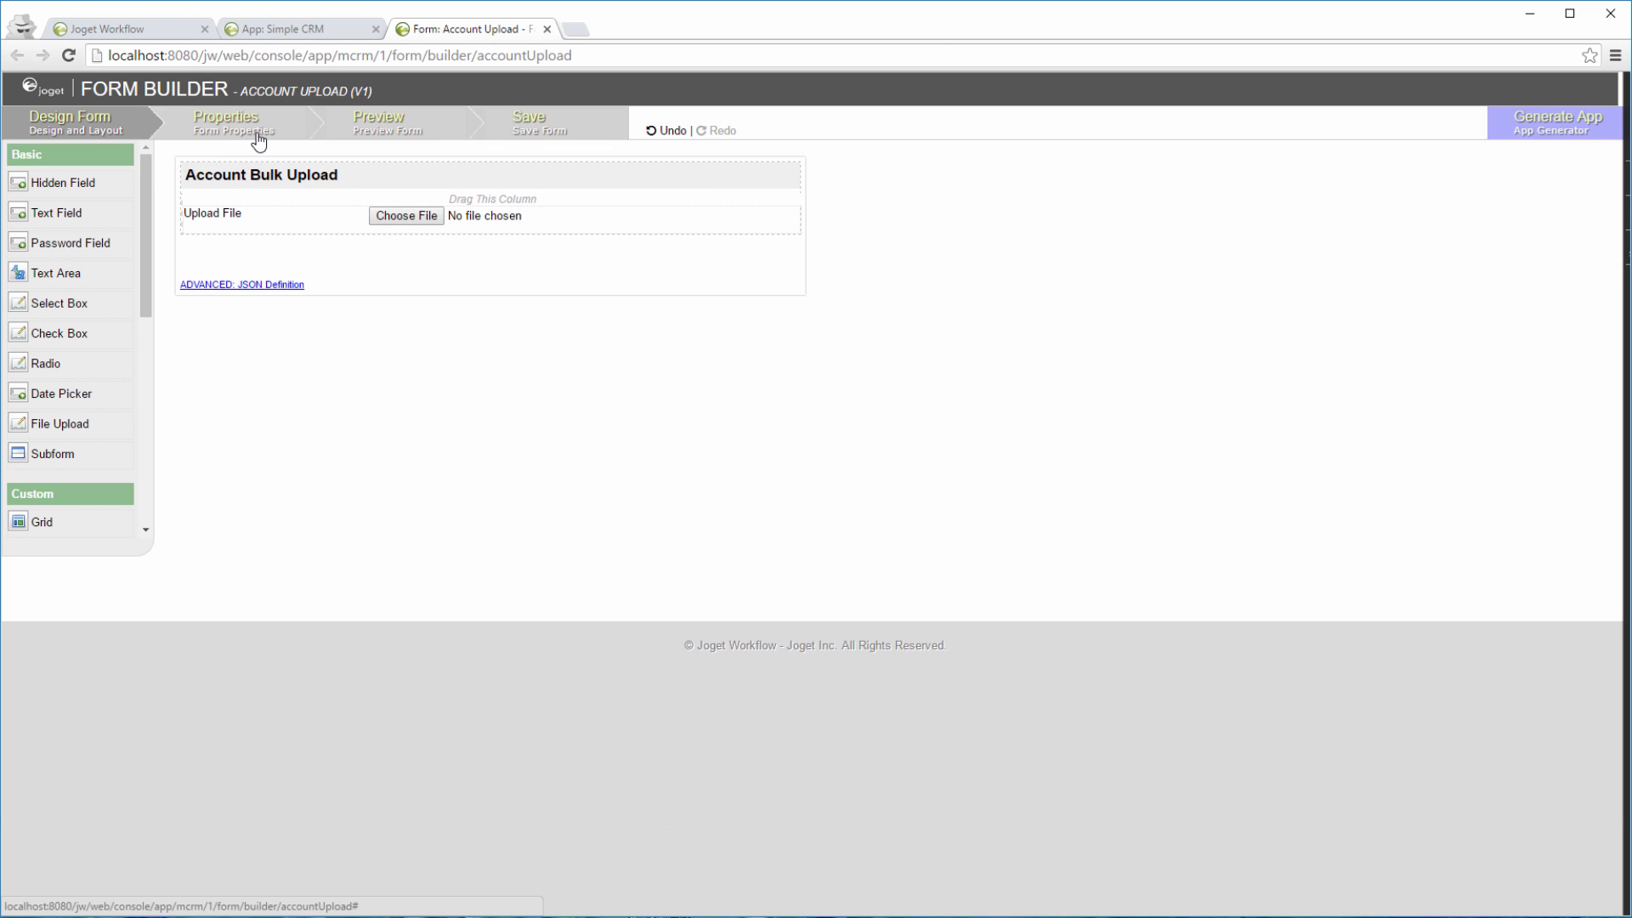
Step: In the form's Advanced properties, choose the import tool as Post Processing Tool
click(236, 122)
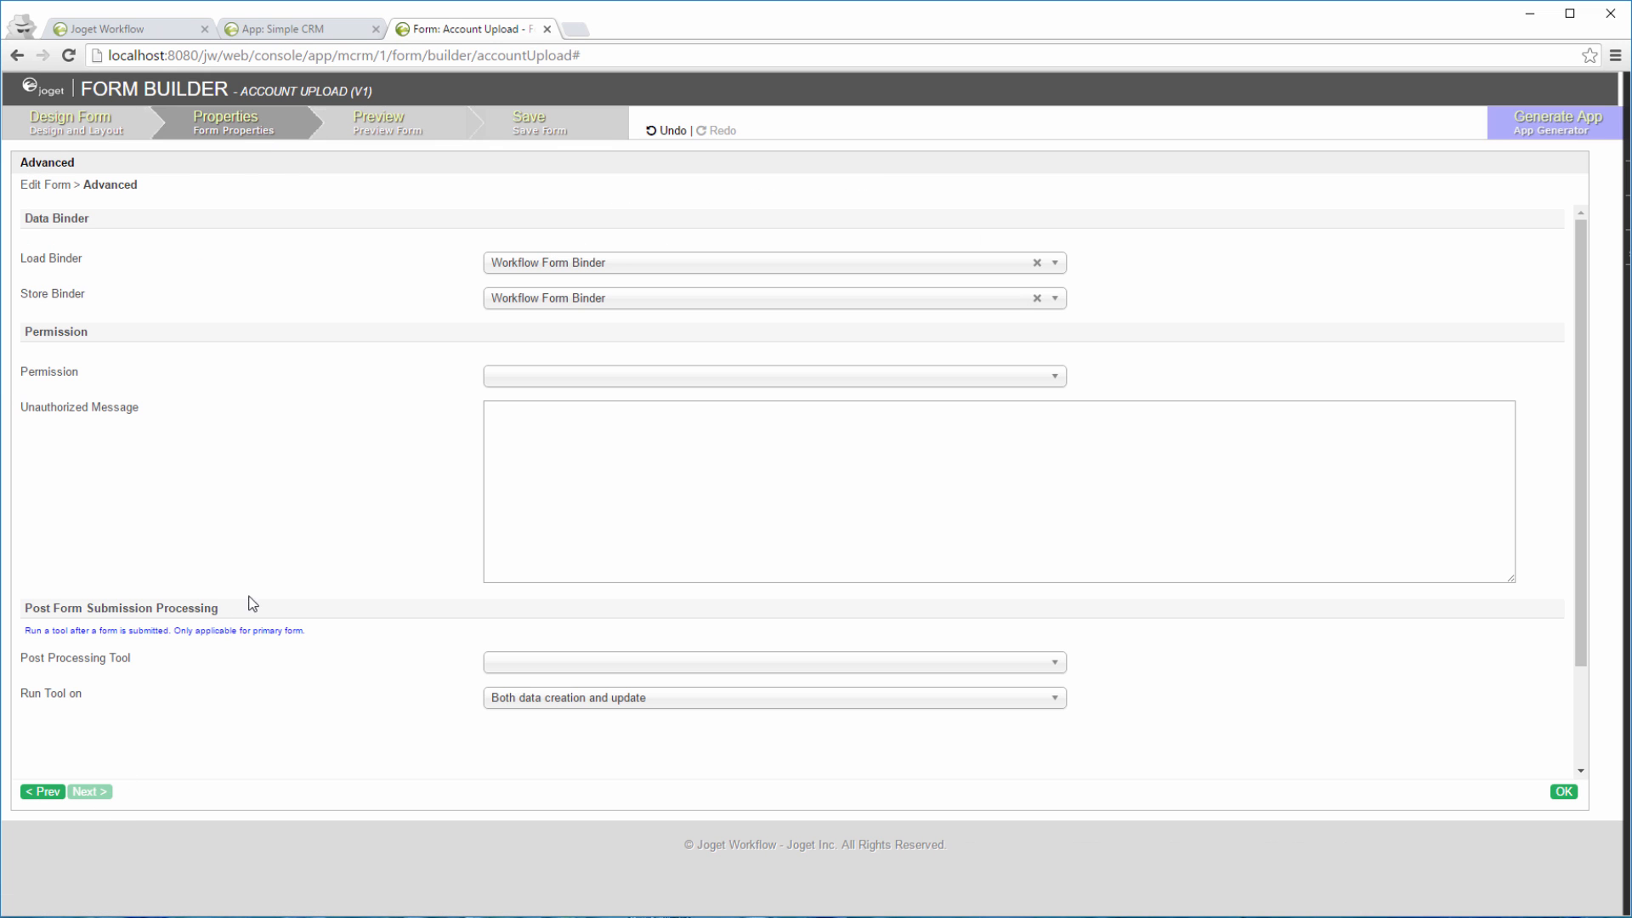
click(772, 697)
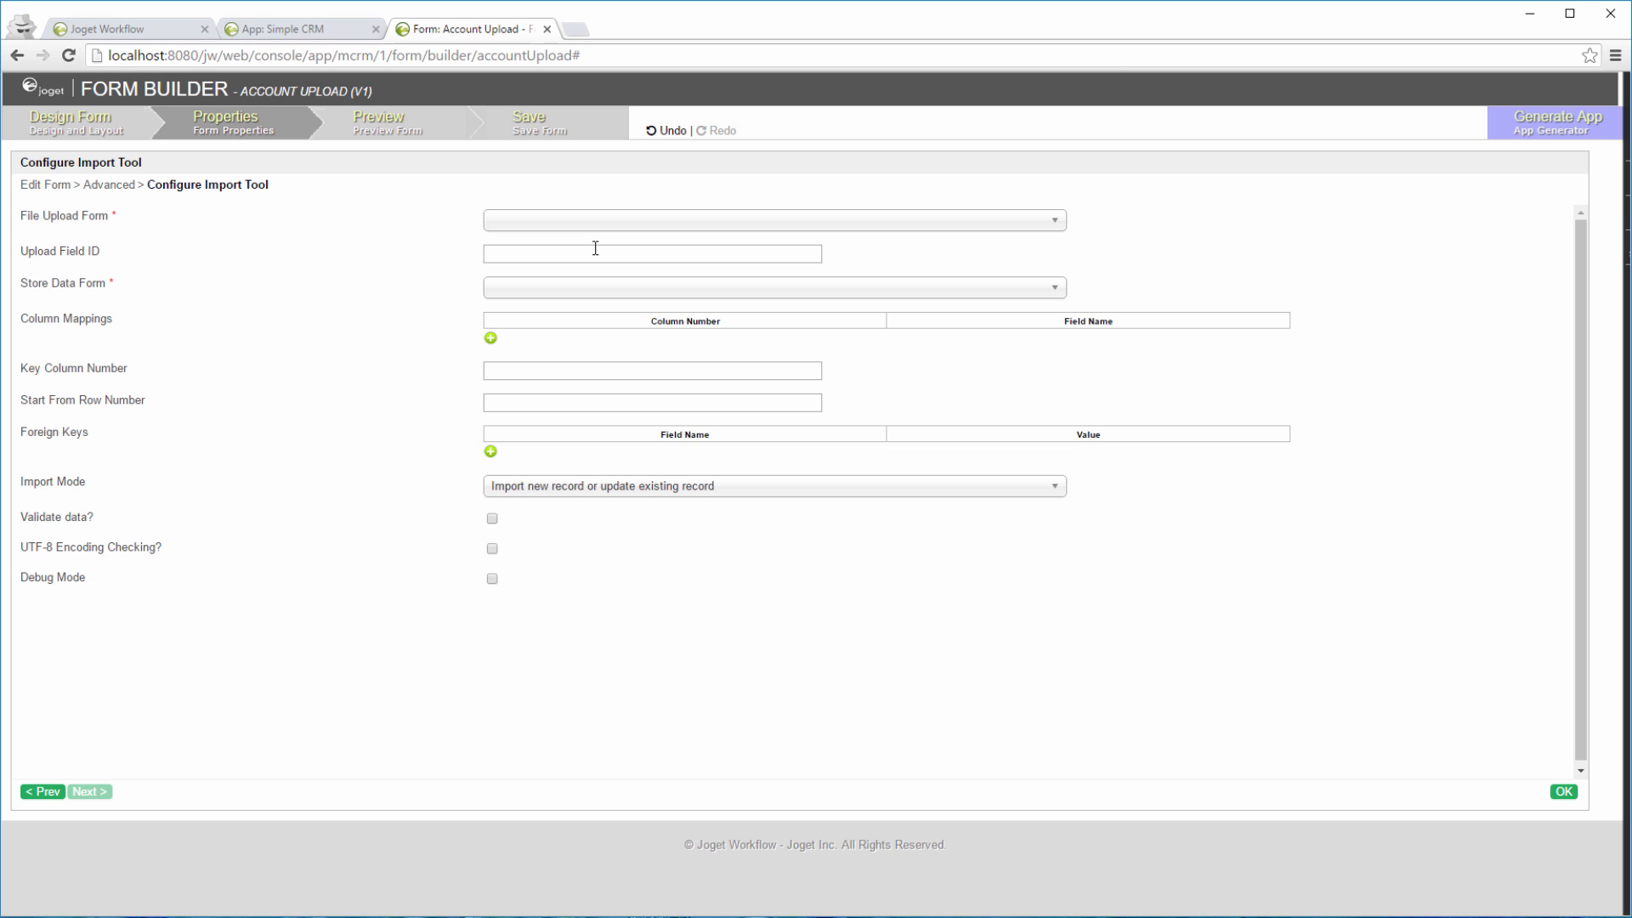
Step: Set Account Upload as the File Upload Form with upload_file, Account Form as Store Data Form, and add a mapping row
click(772, 219)
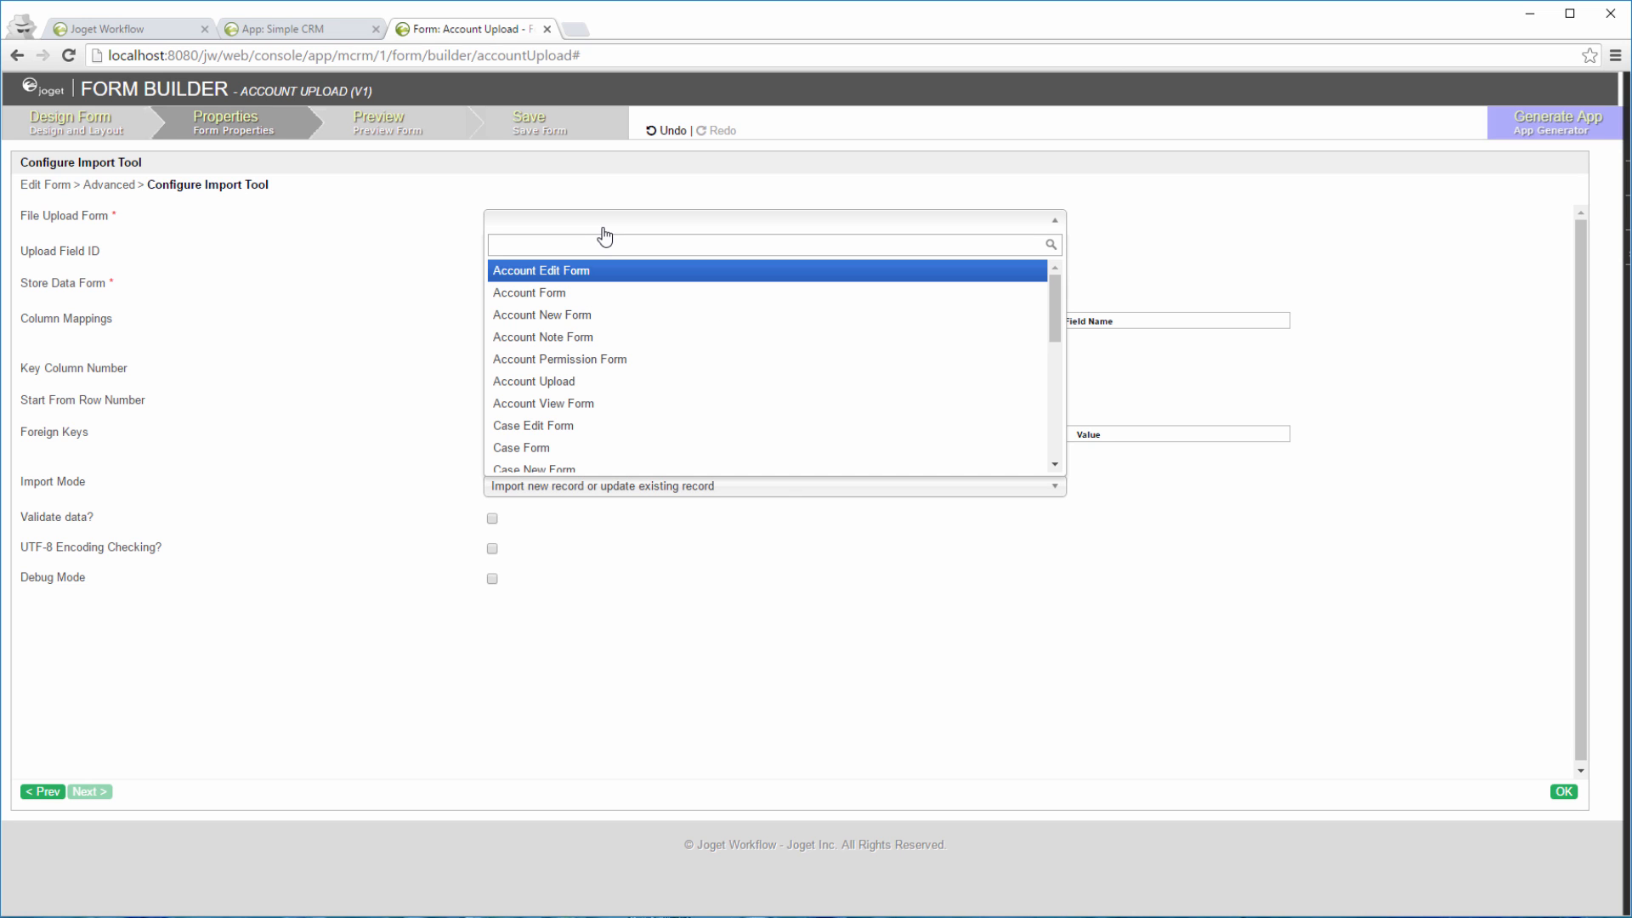
mouse_move(599, 405)
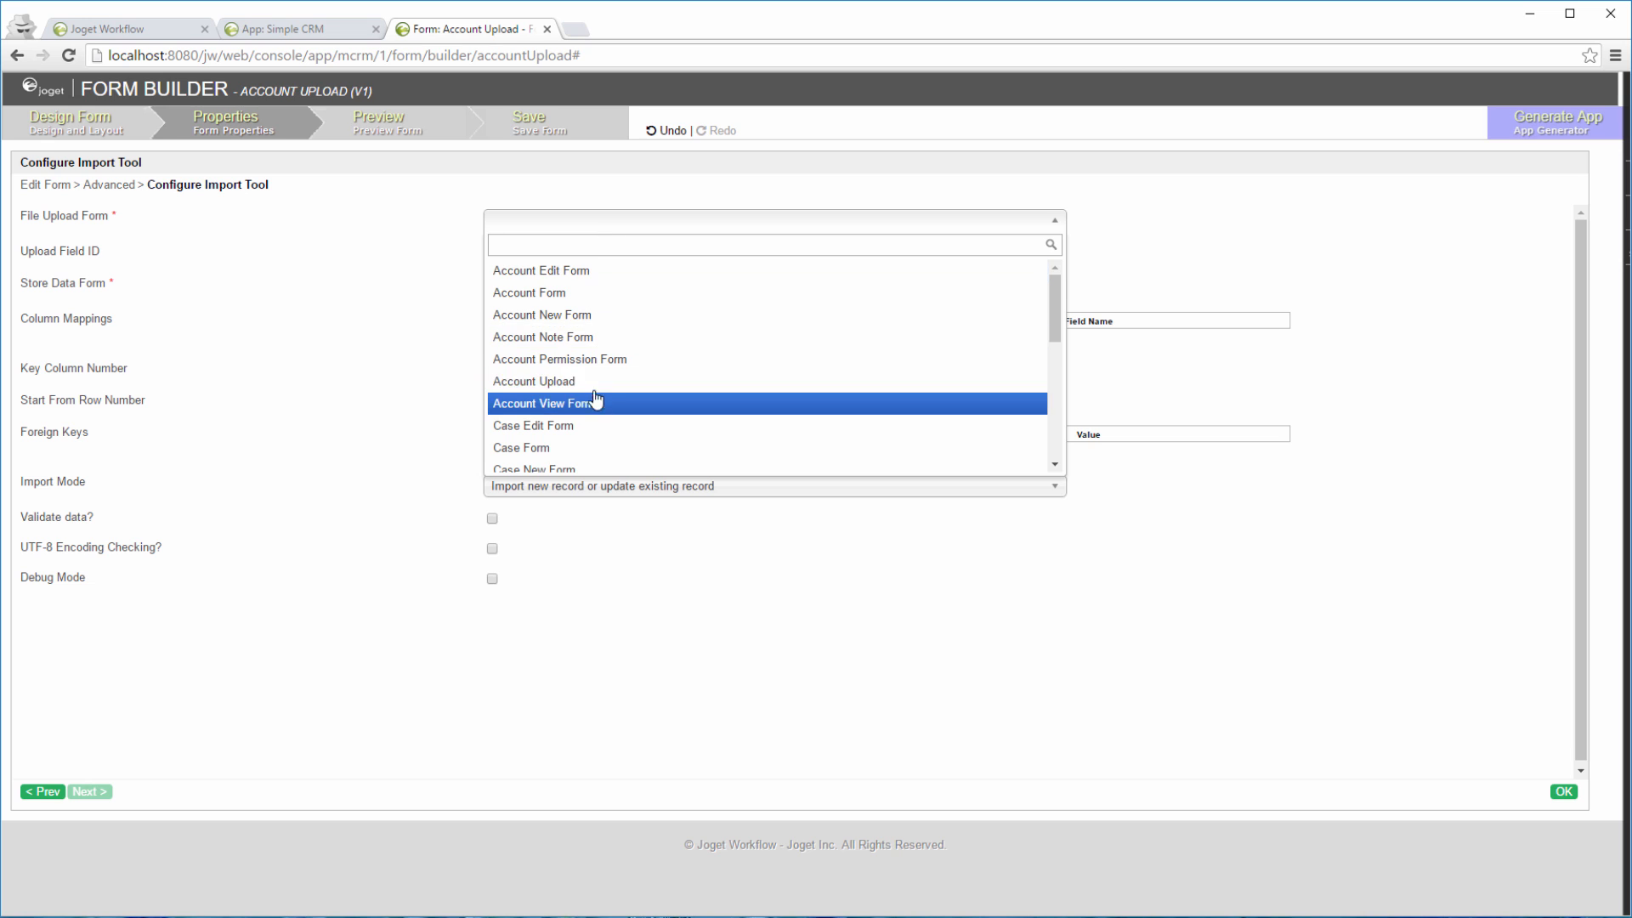
click(534, 381)
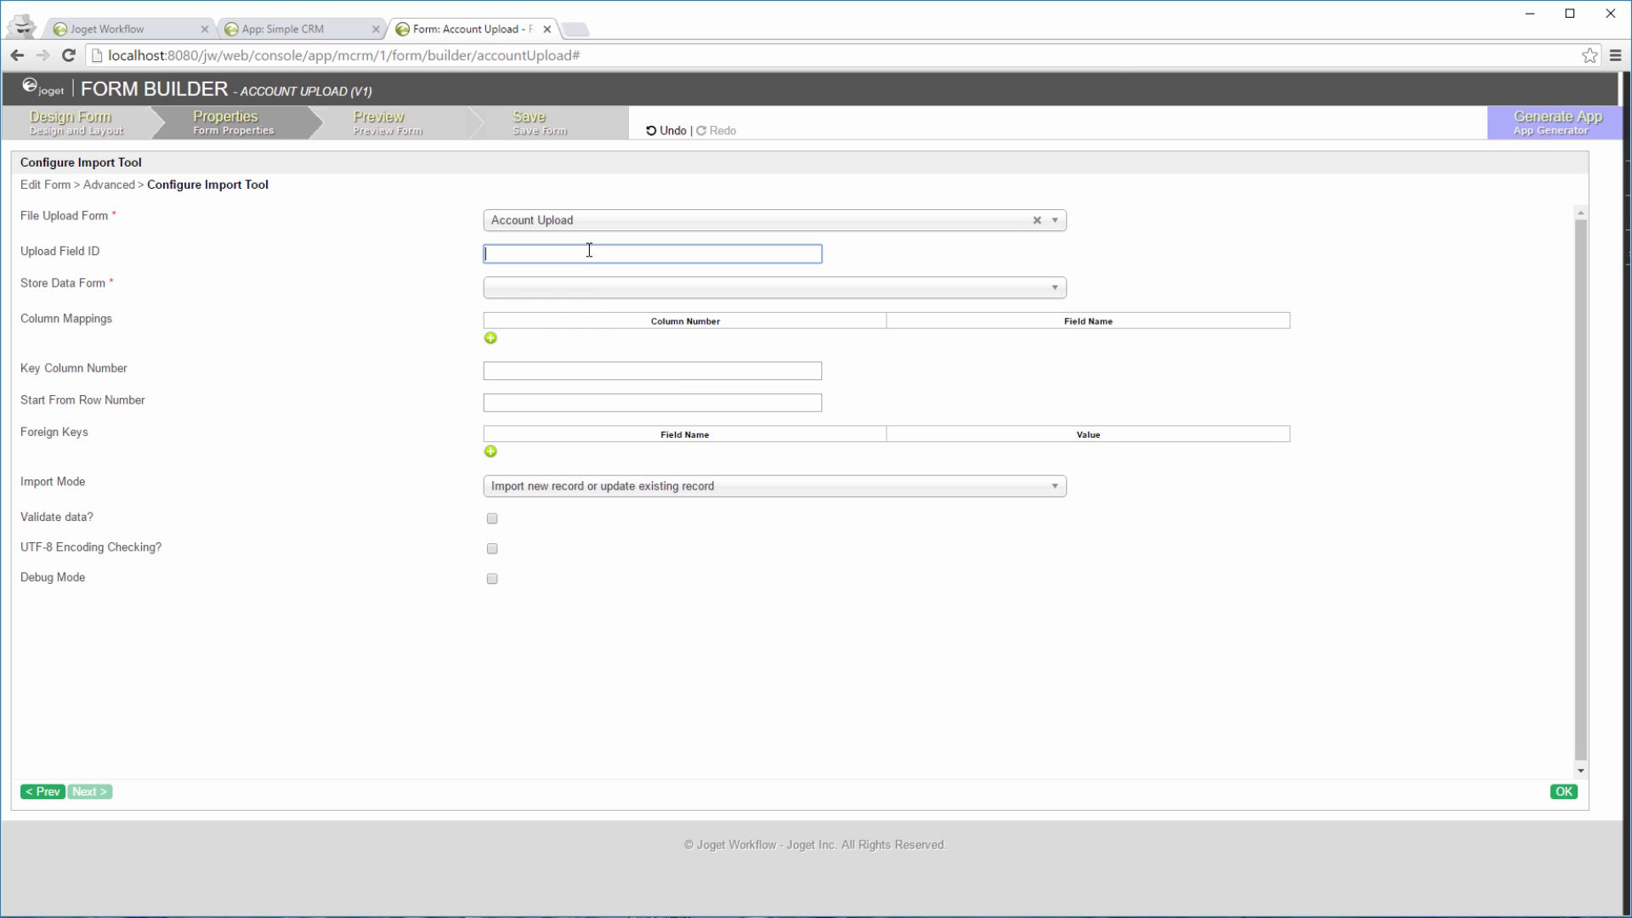
mouse_move(317, 144)
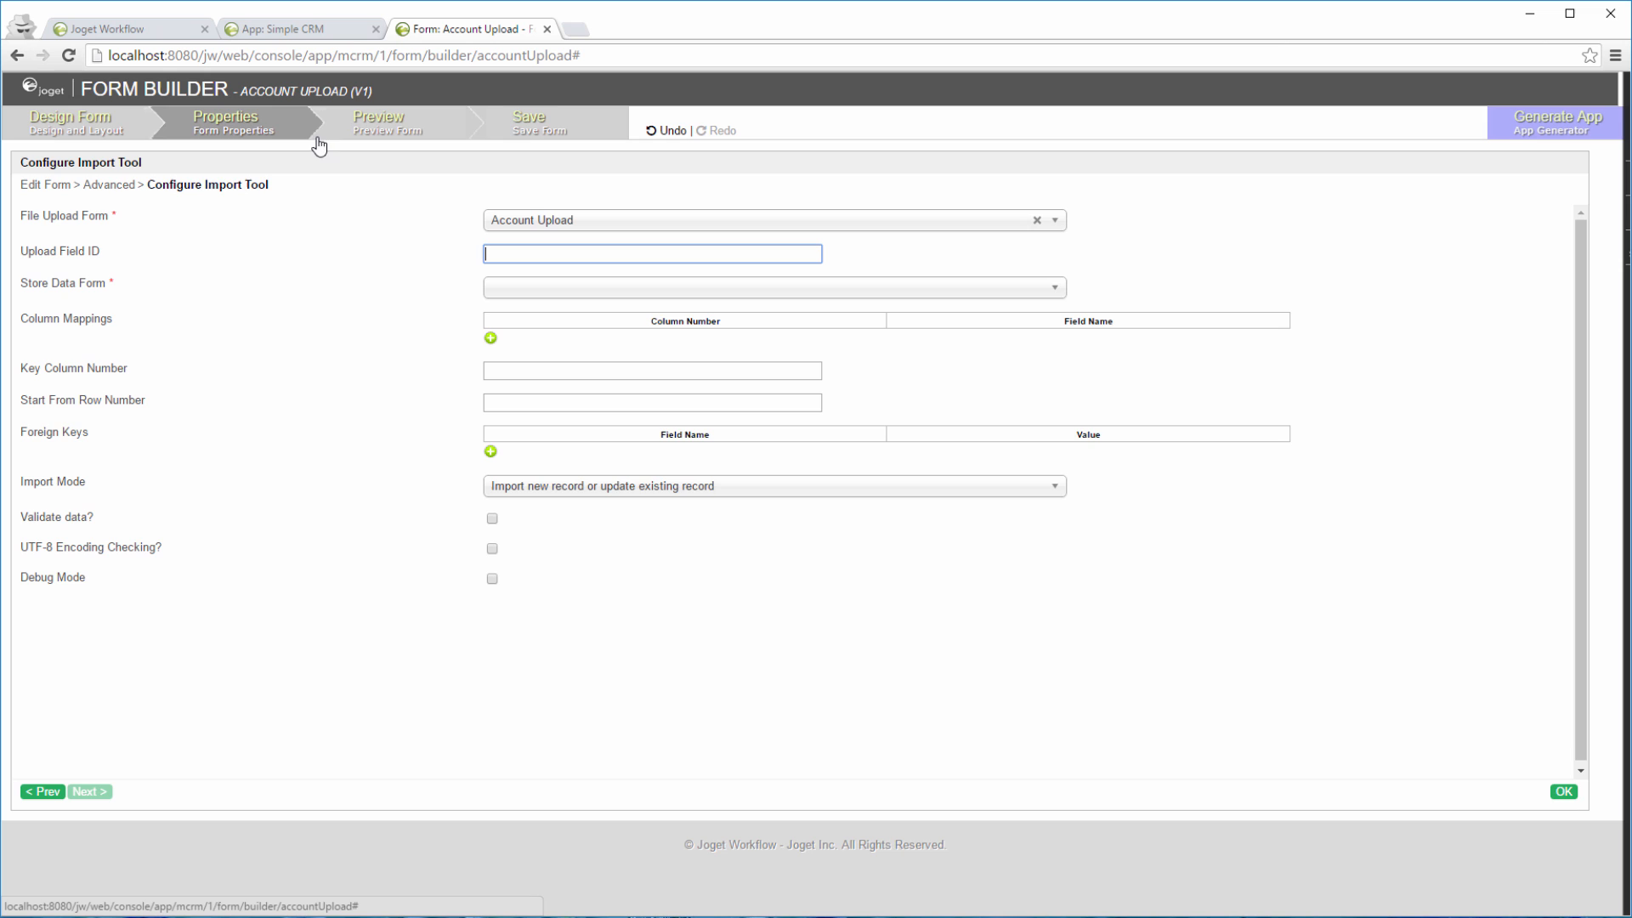
right_click(626, 225)
text(upload_file)
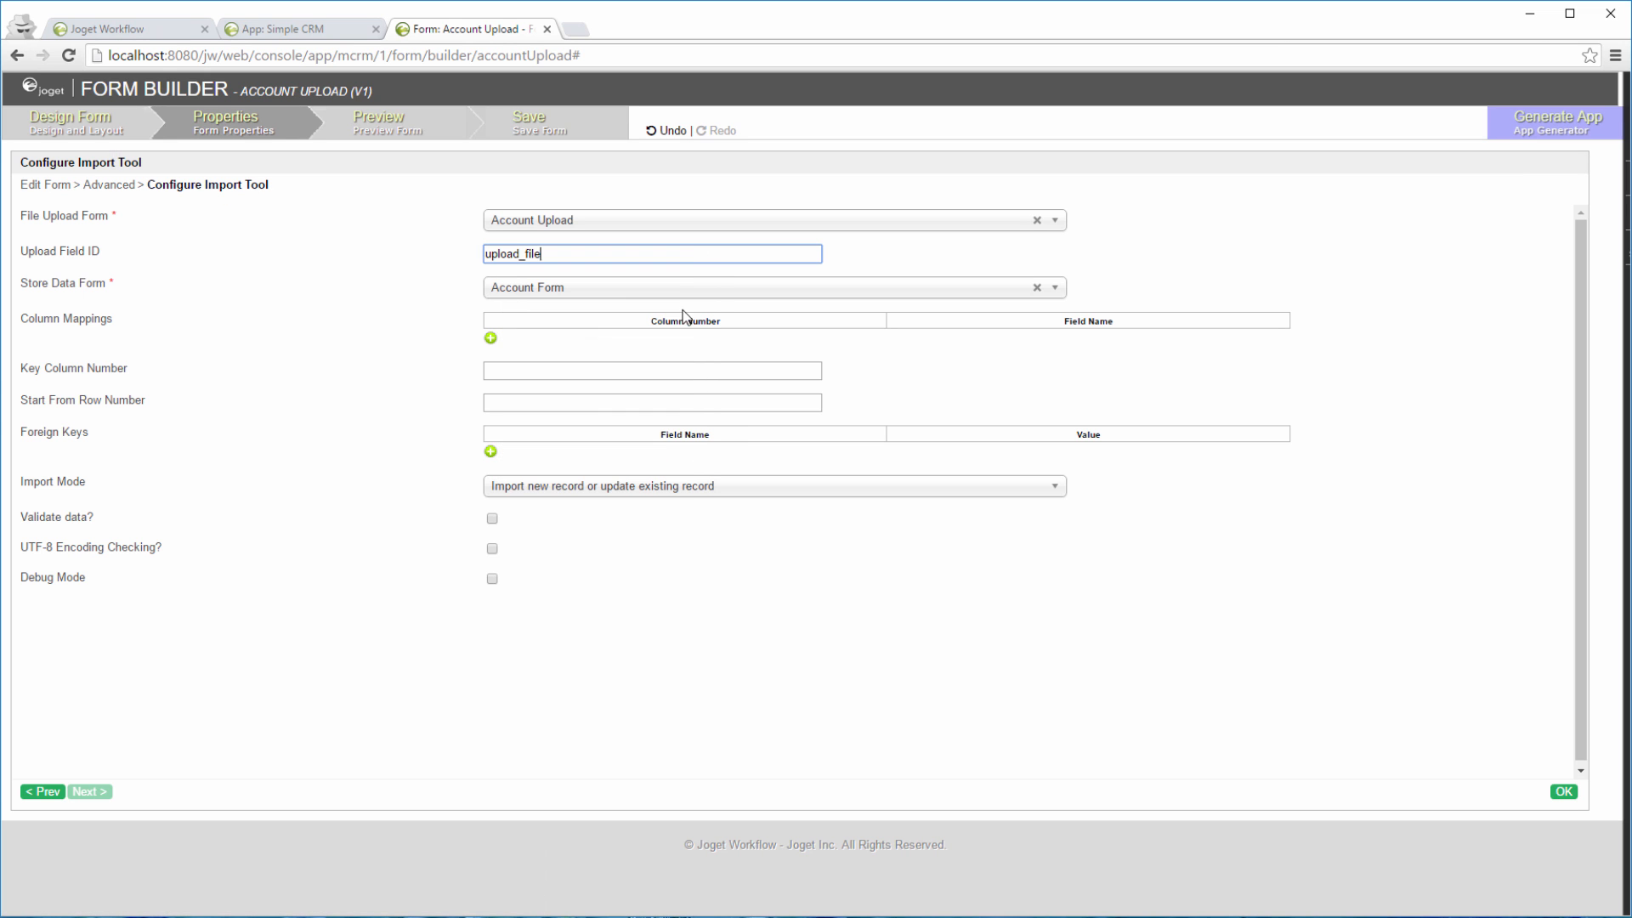
click(490, 337)
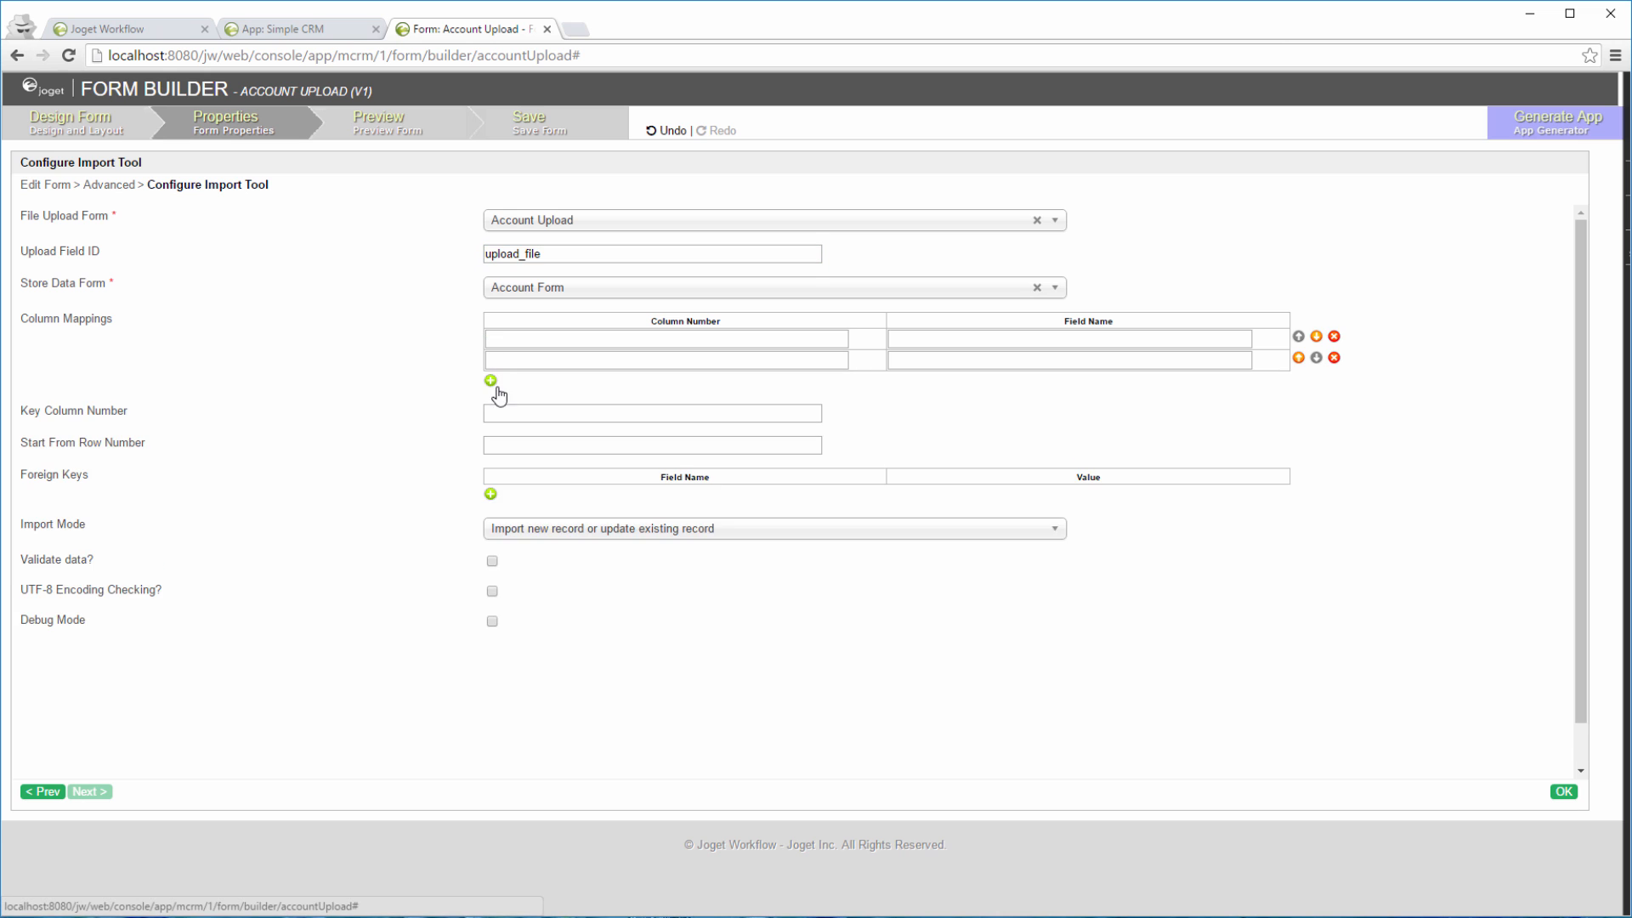
Step: Add mapping rows, check accounts.xls column order in Calc, and number the rows 0 to 3
click(490, 380)
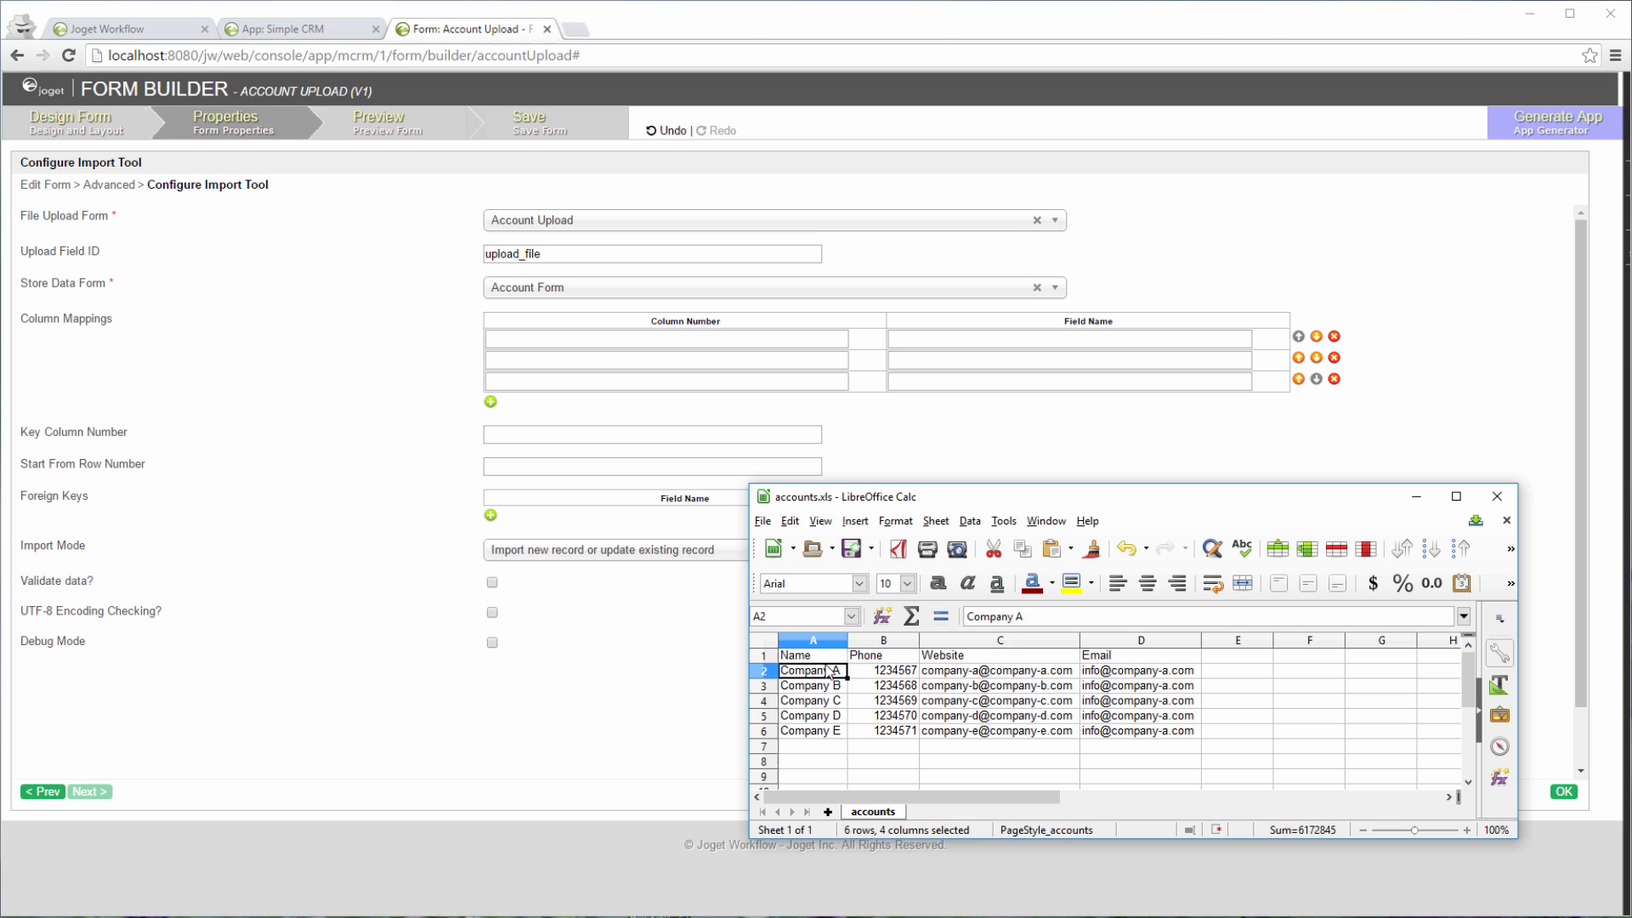
click(1139, 655)
text(0)
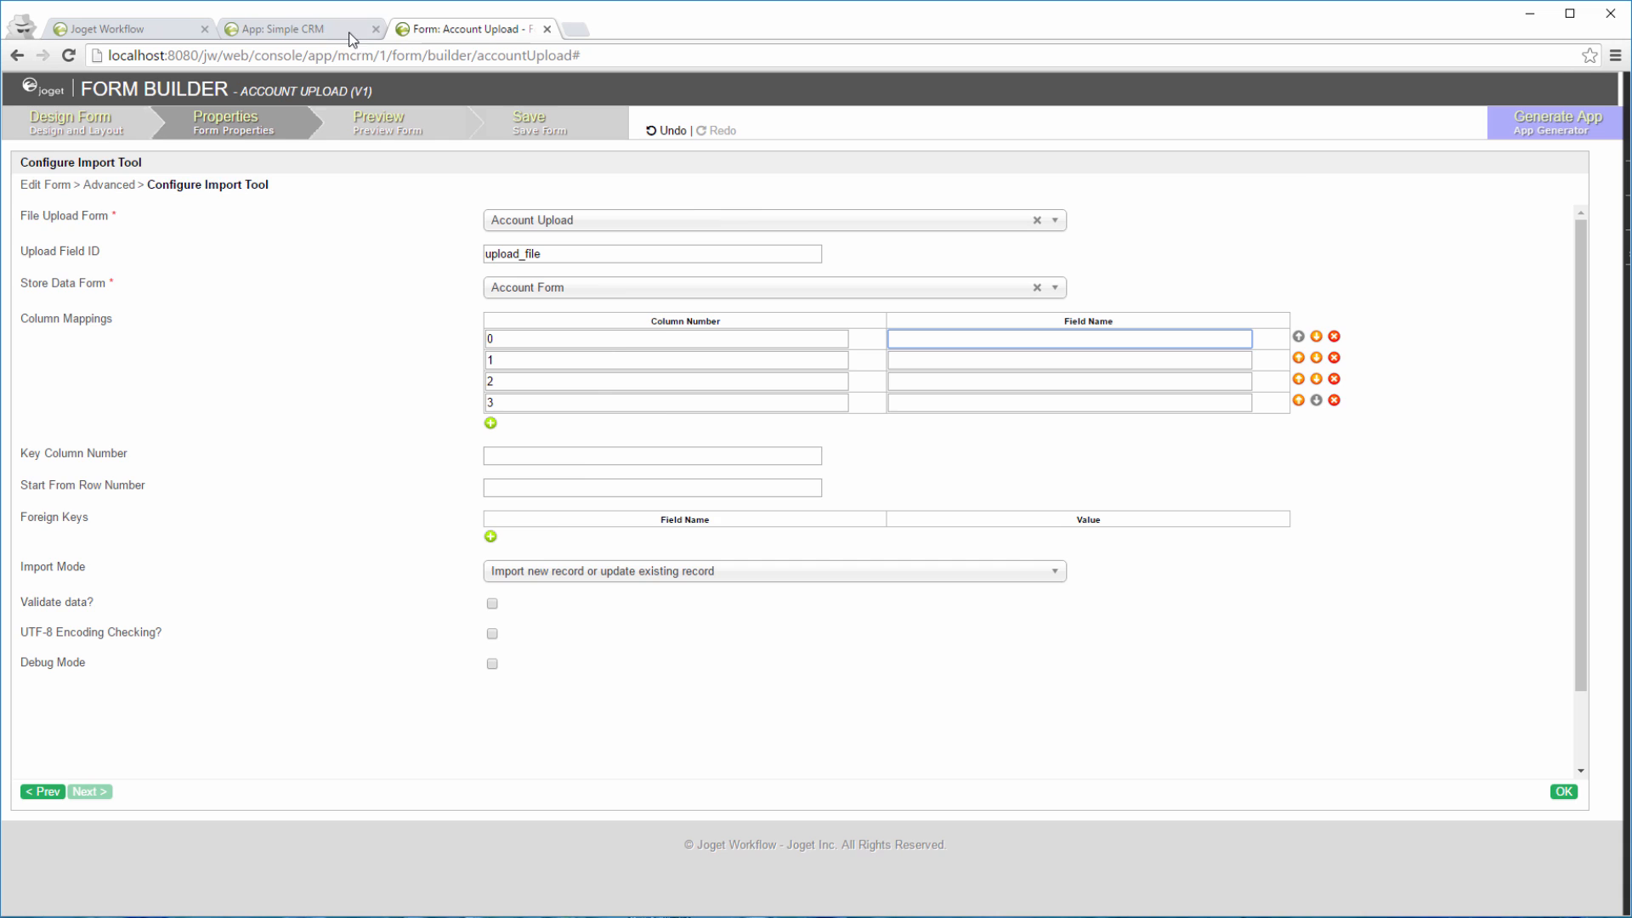
right_click(328, 208)
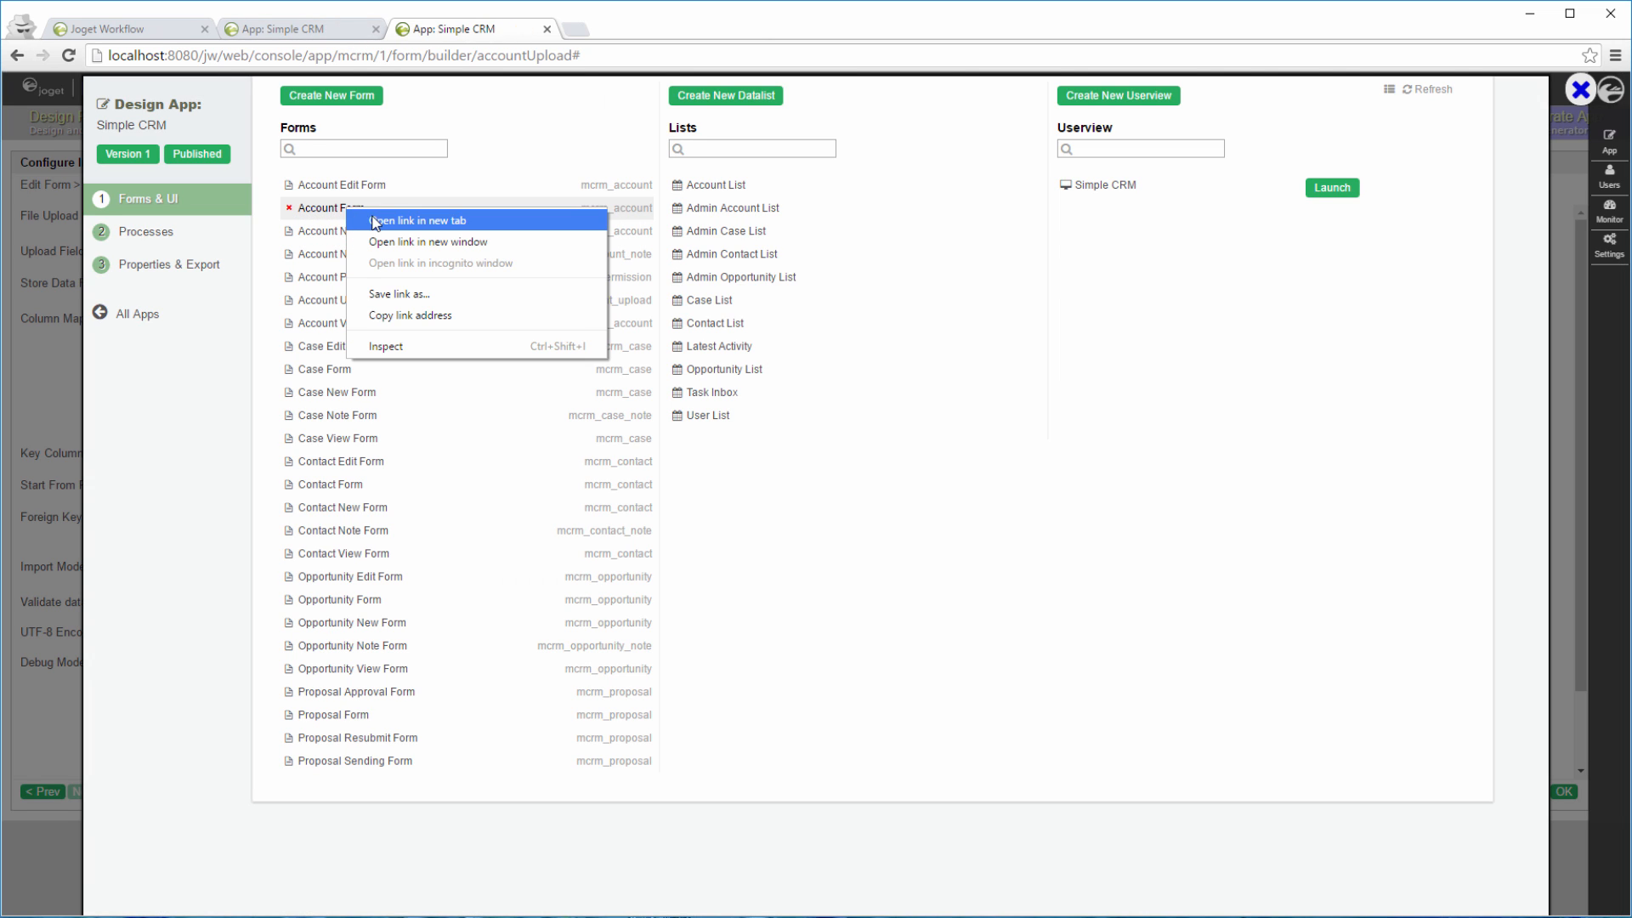
Step: Open Account Form in a new tab, check the phone and website field IDs, and return to the import tool
click(434, 220)
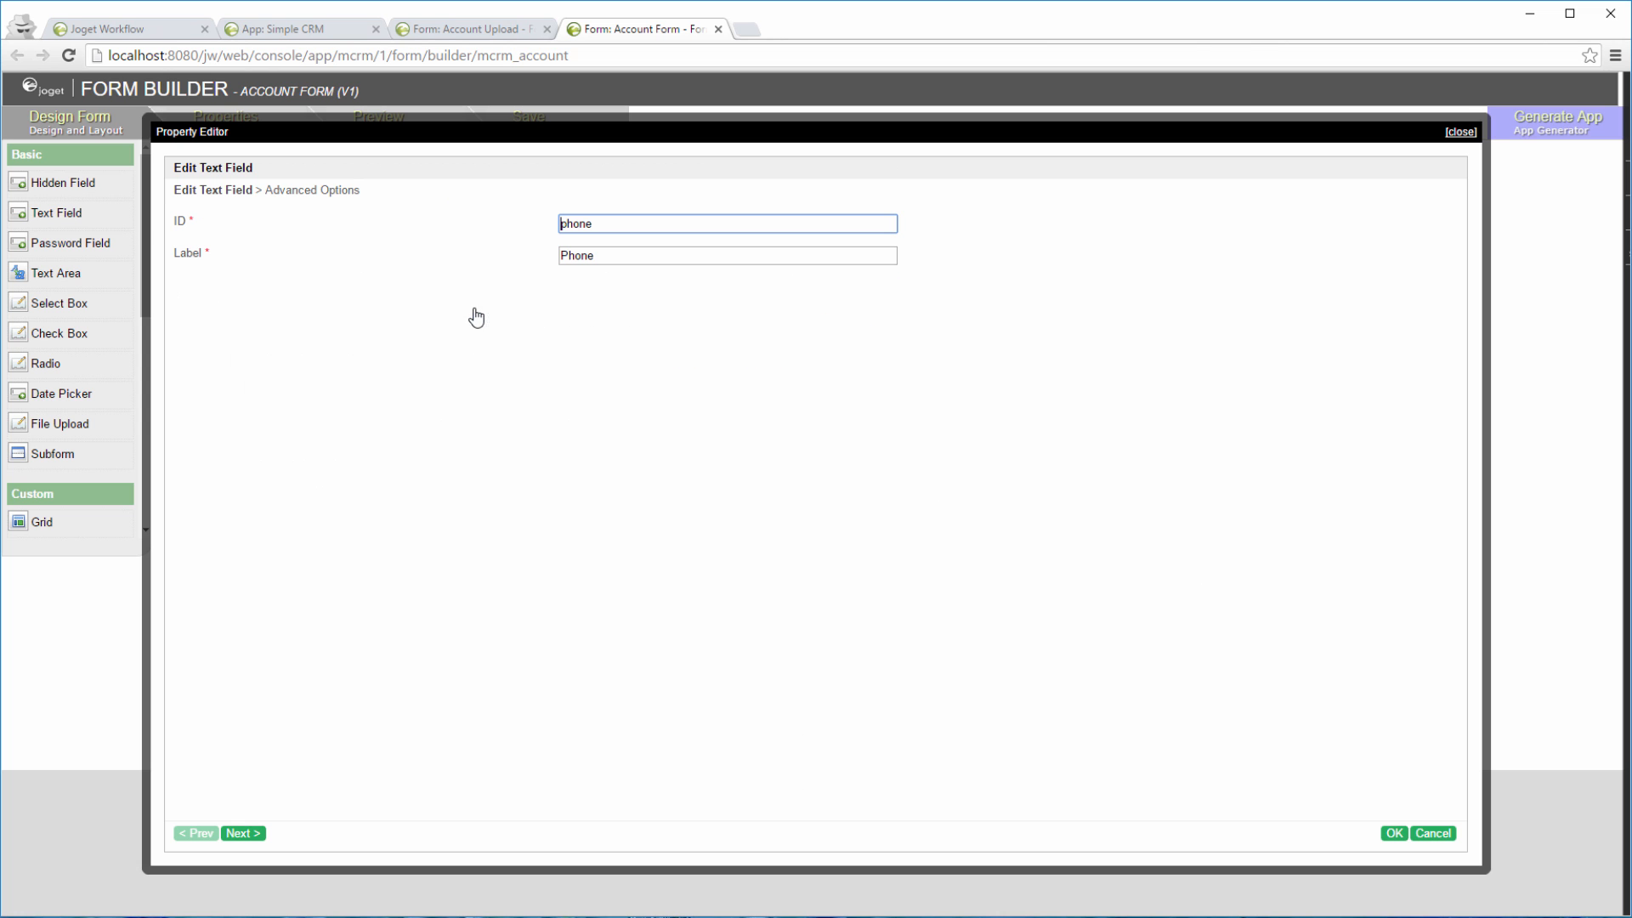
click(1394, 832)
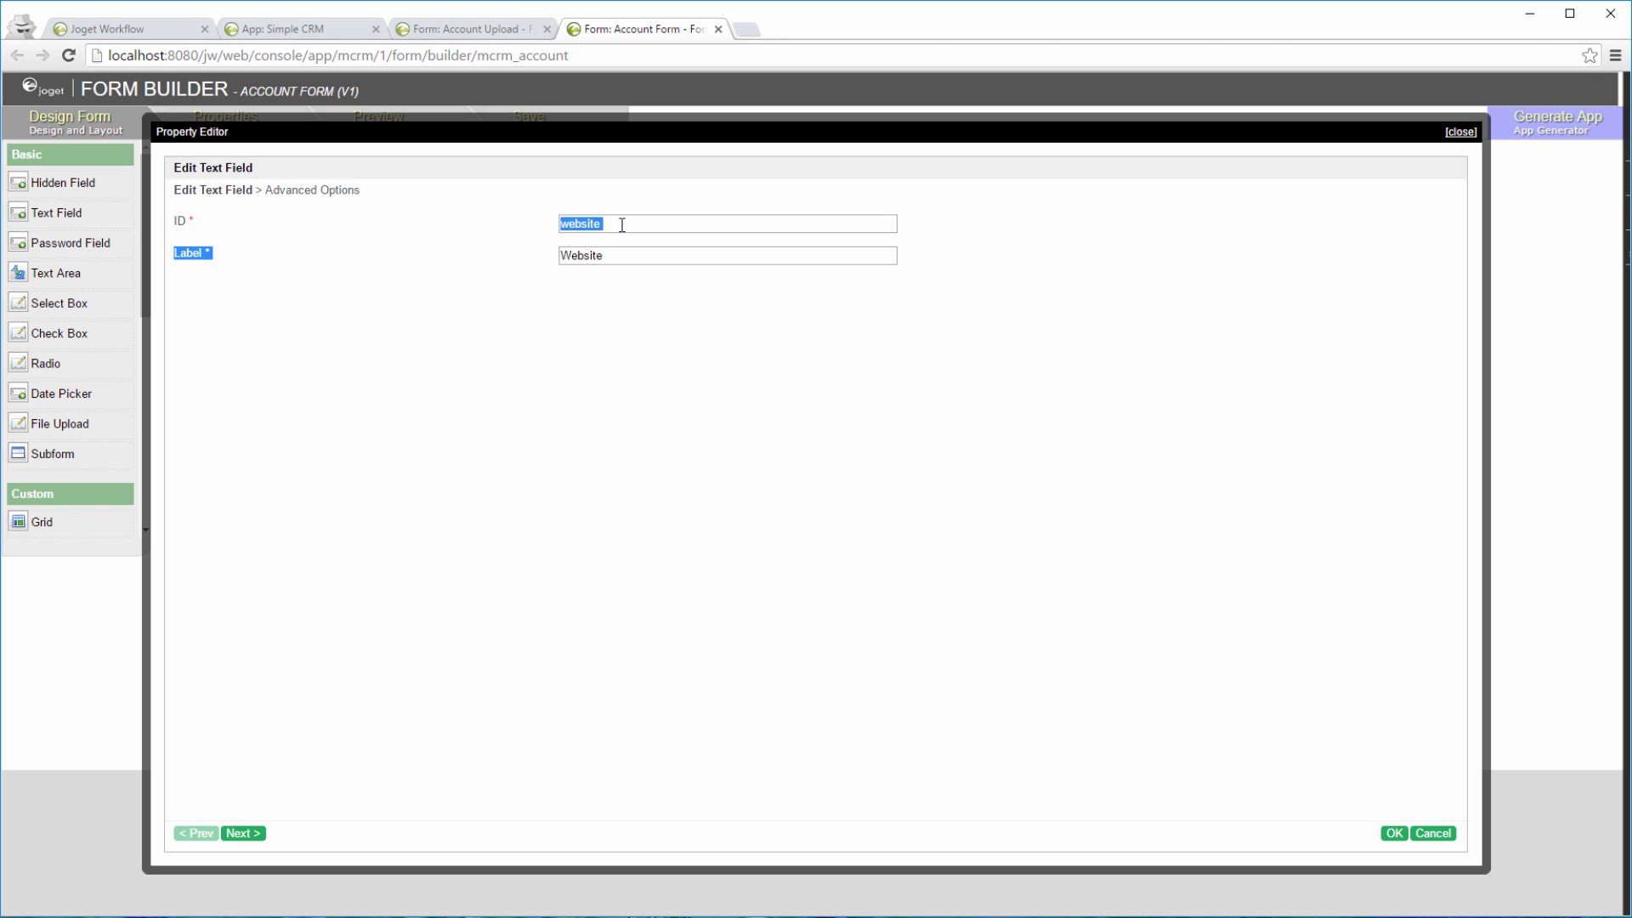
click(469, 29)
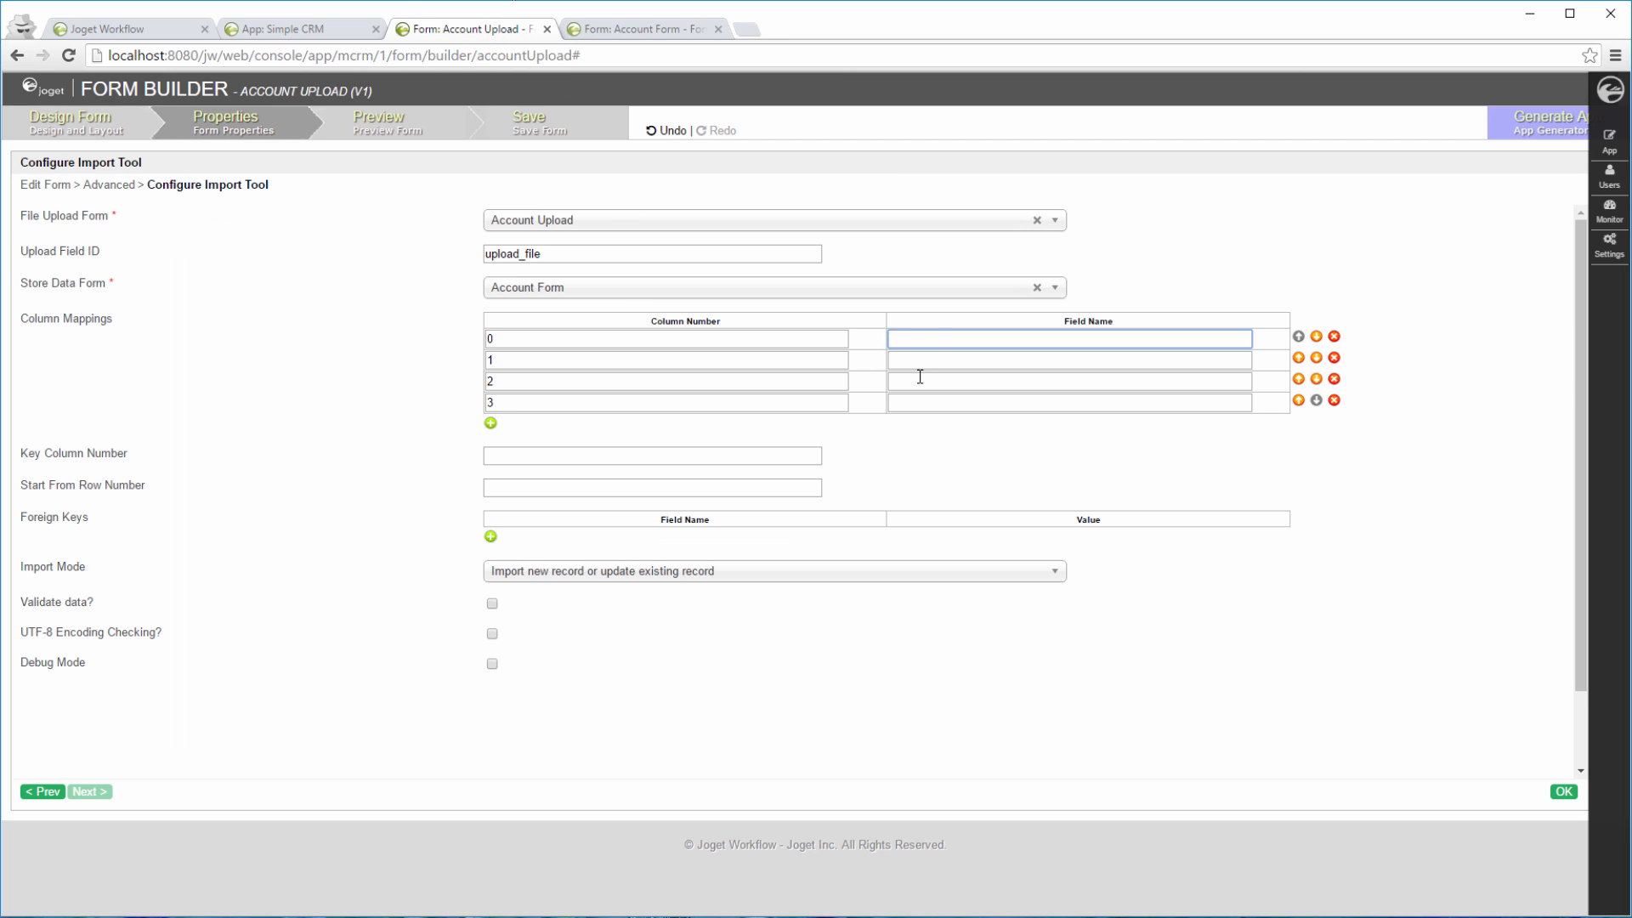
Step: Map columns 0–3 to the fields accountName, phone, website and email
text(accountName)
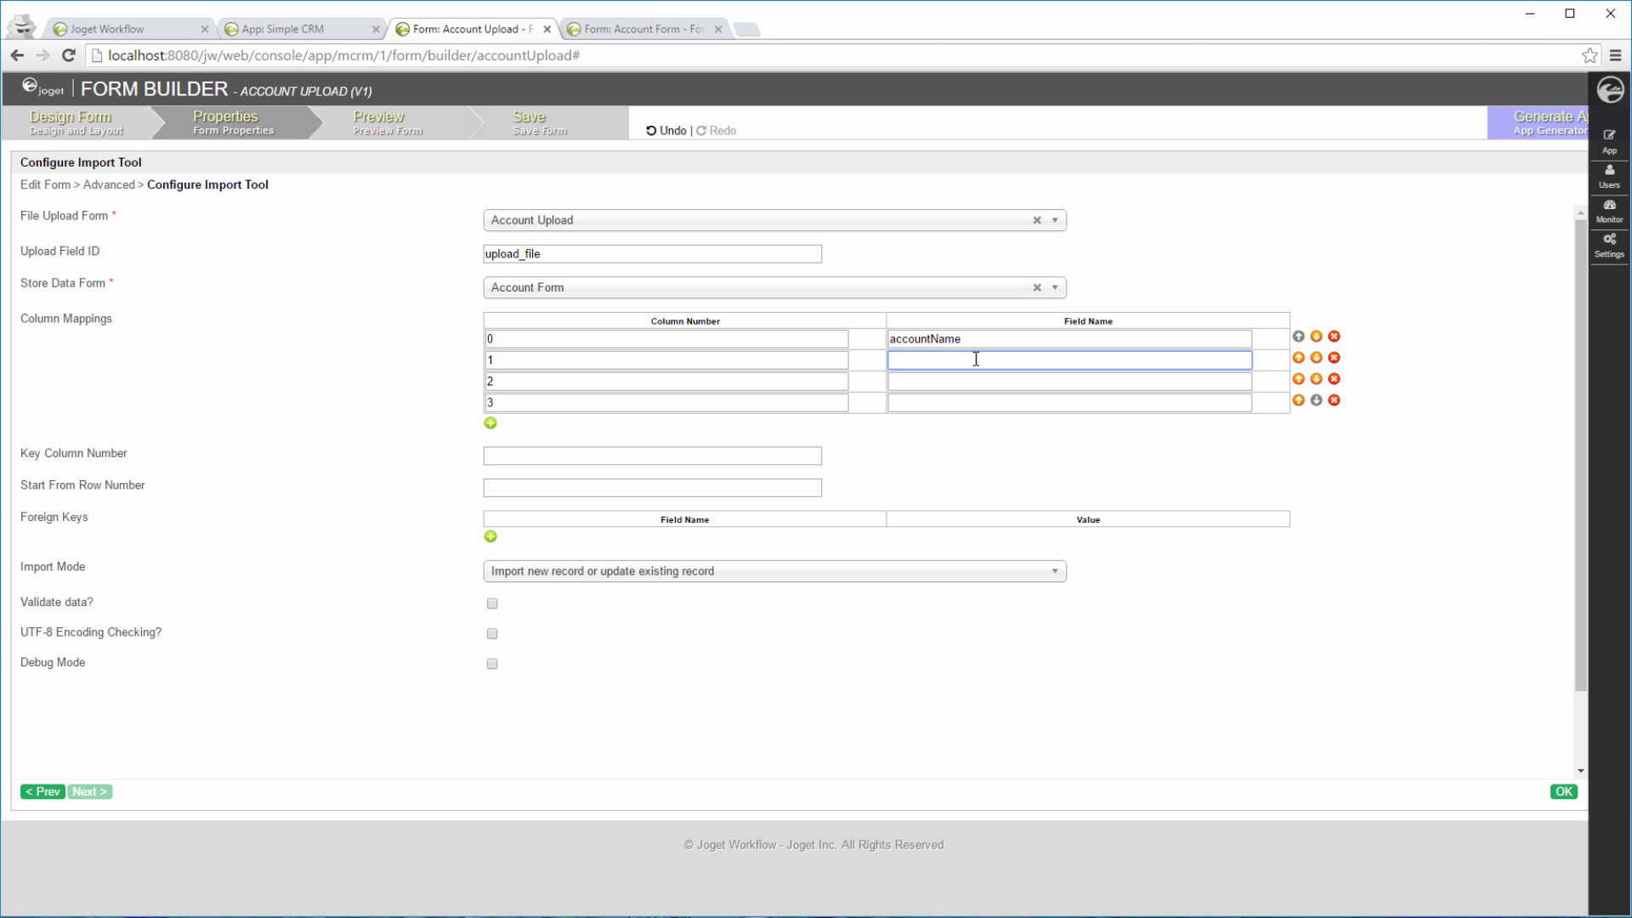
text(phone)
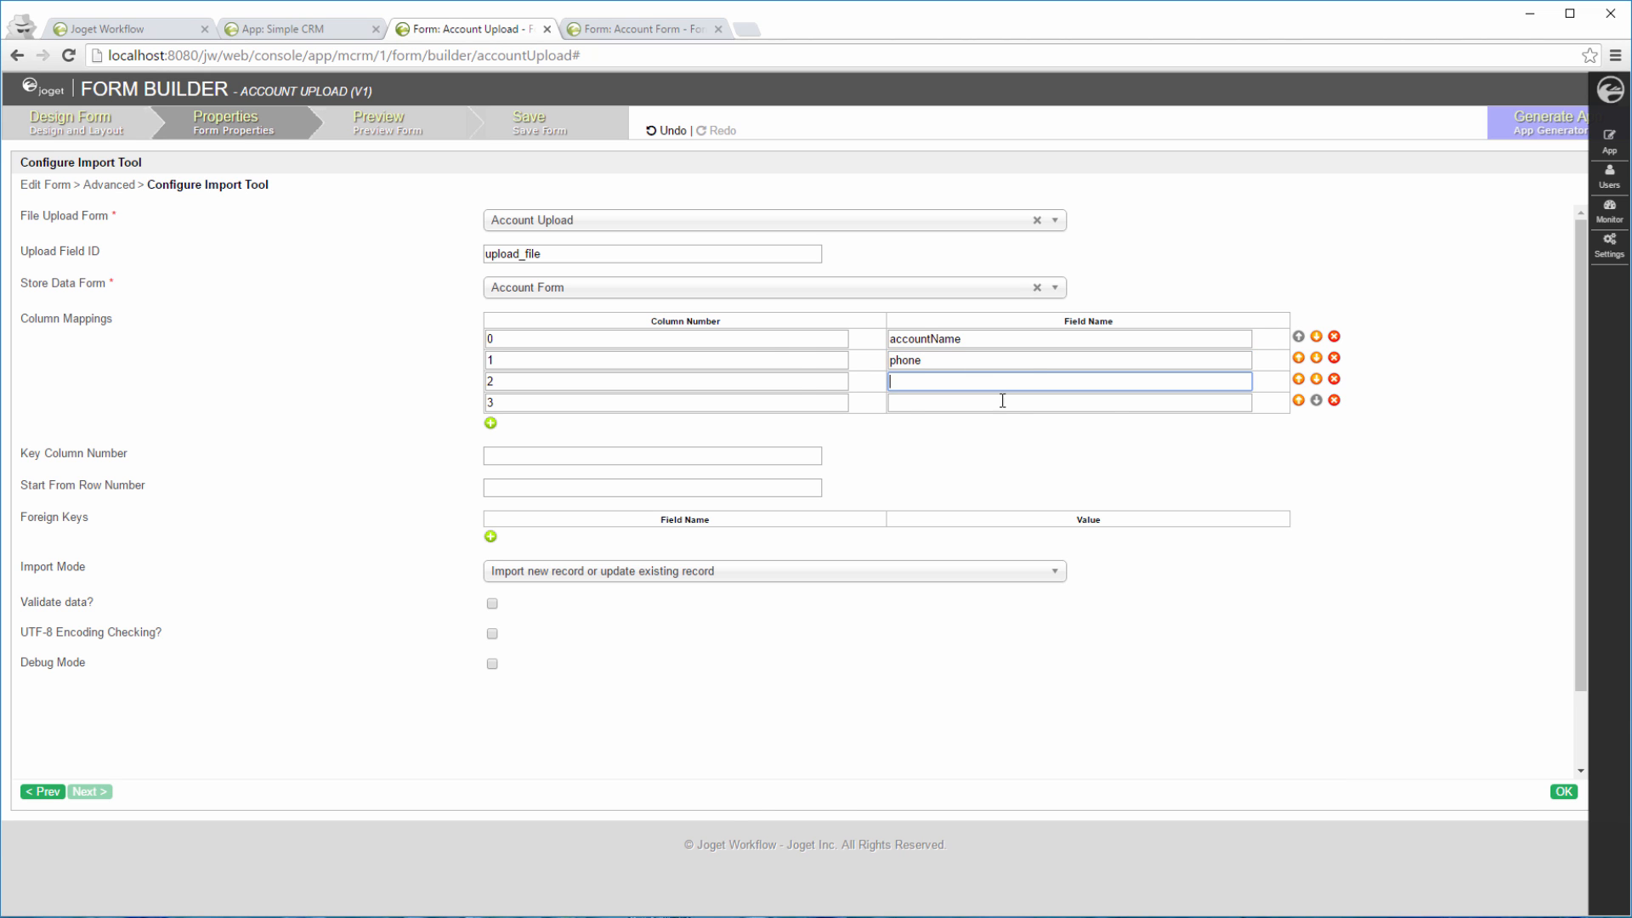
text(website)
click(1069, 401)
text(email)
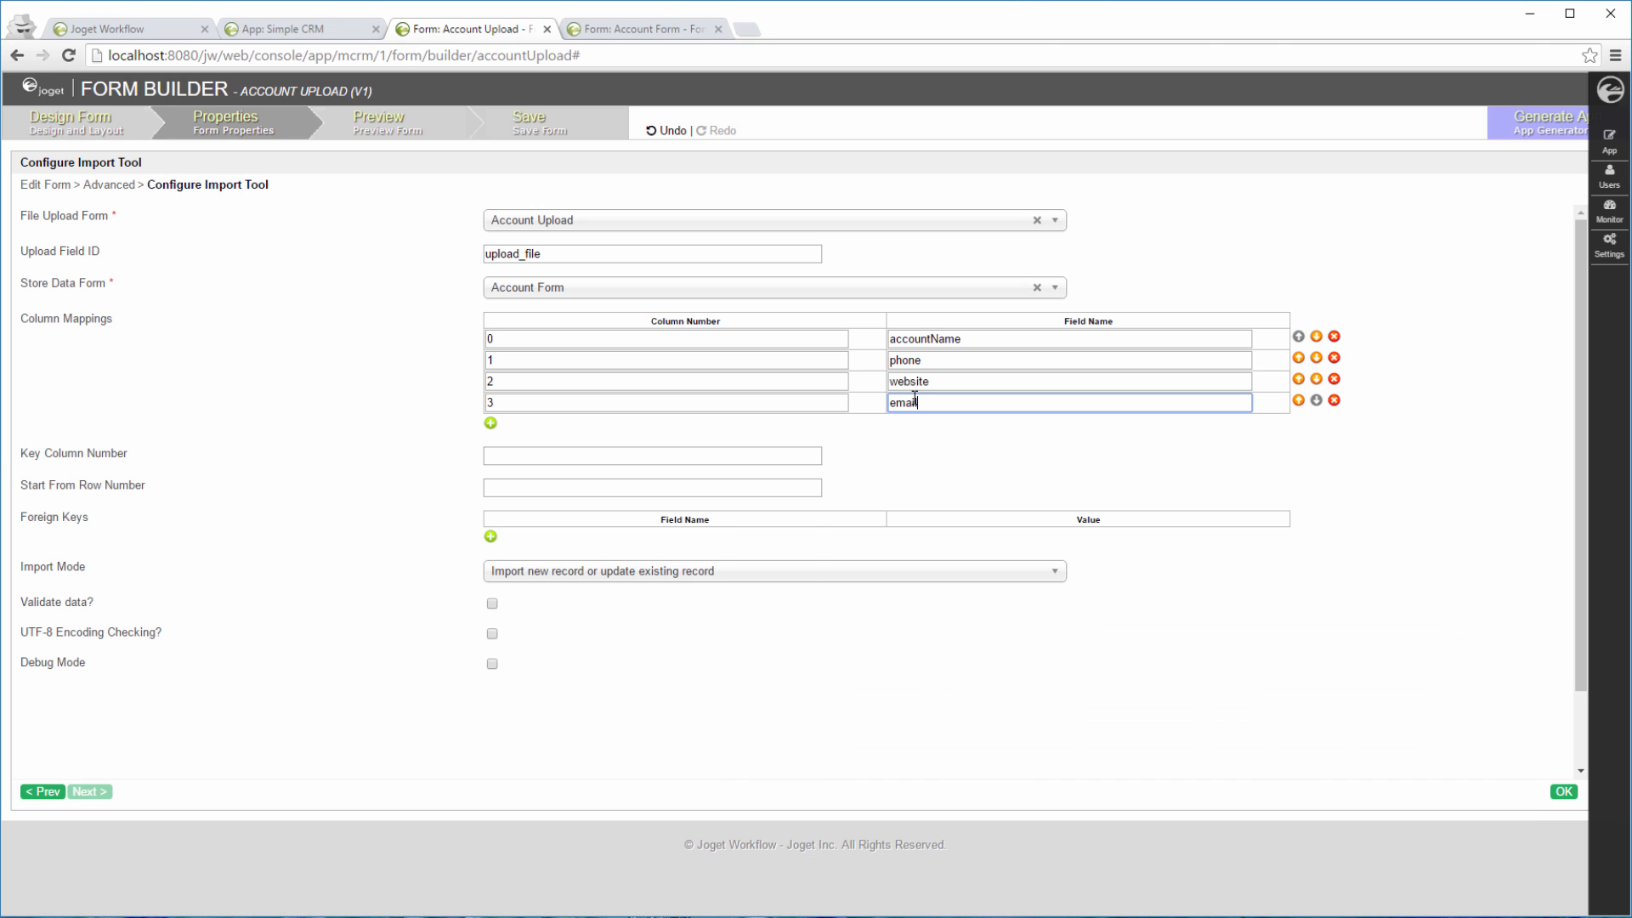
mouse_move(554, 459)
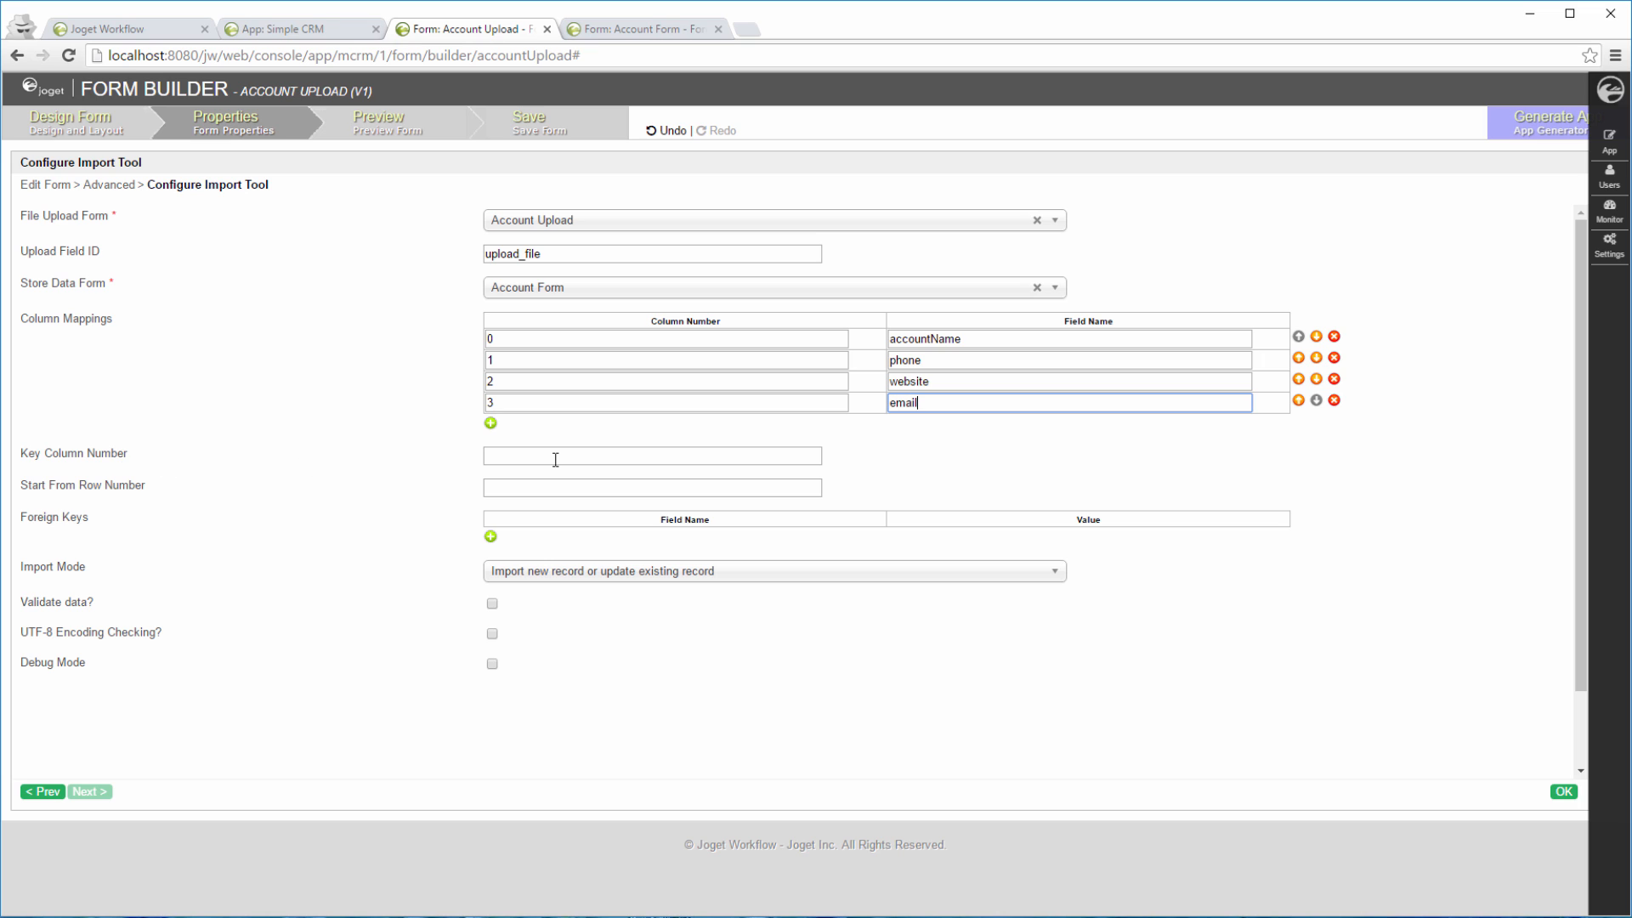
click(653, 456)
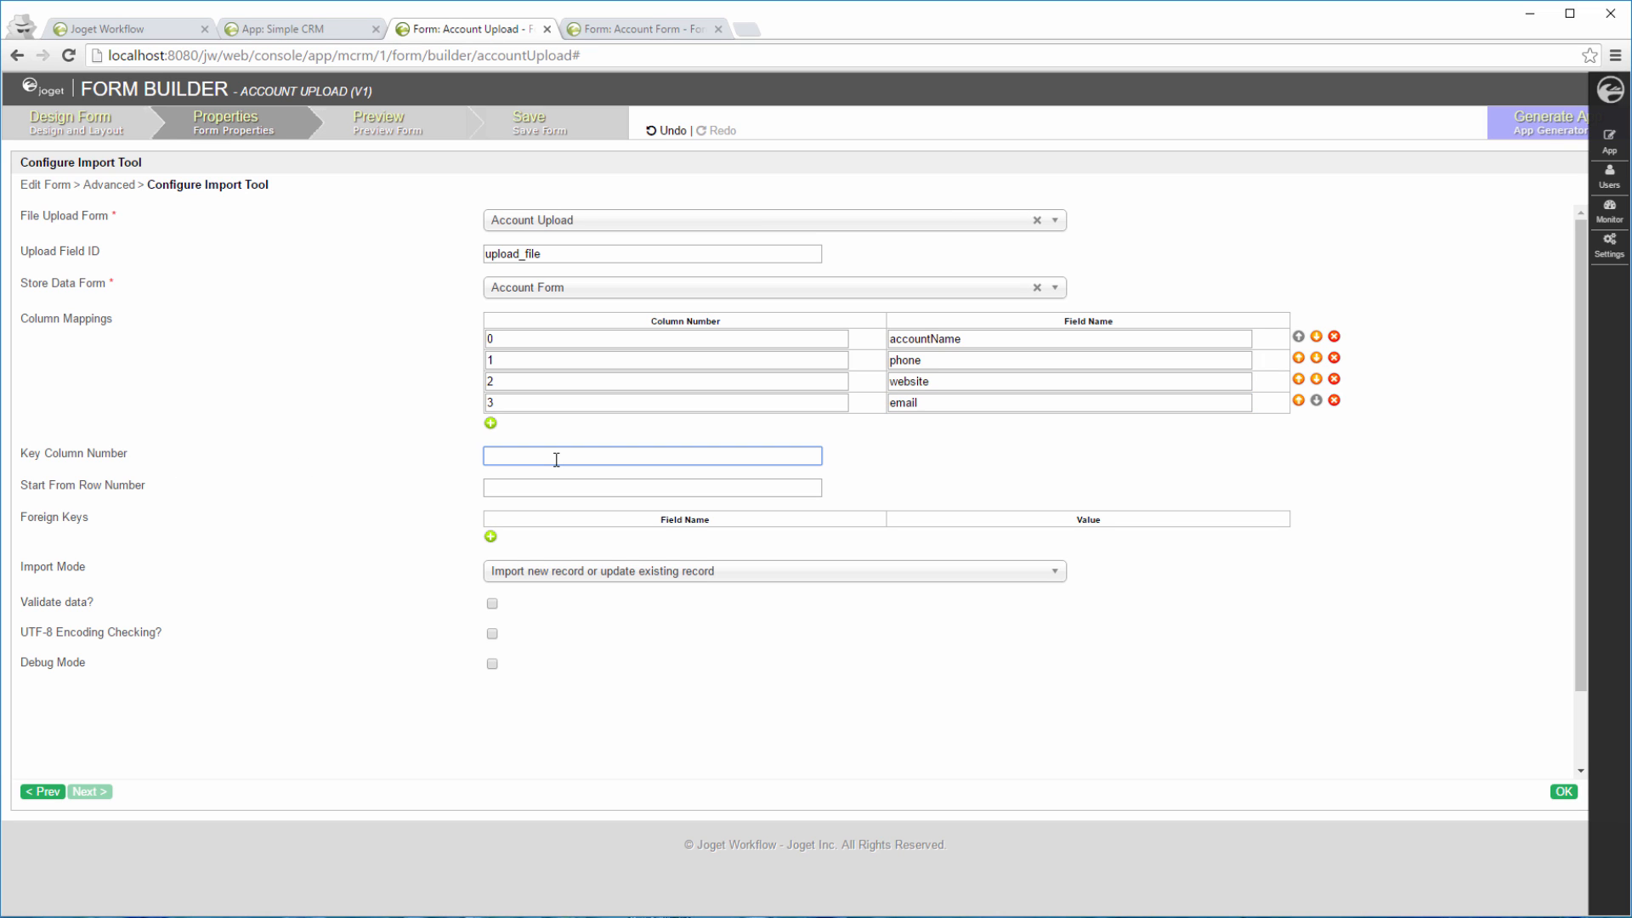
Step: Set Key Column Number 0 and Start From Row Number 1, then confirm the import tool configuration
click(653, 455)
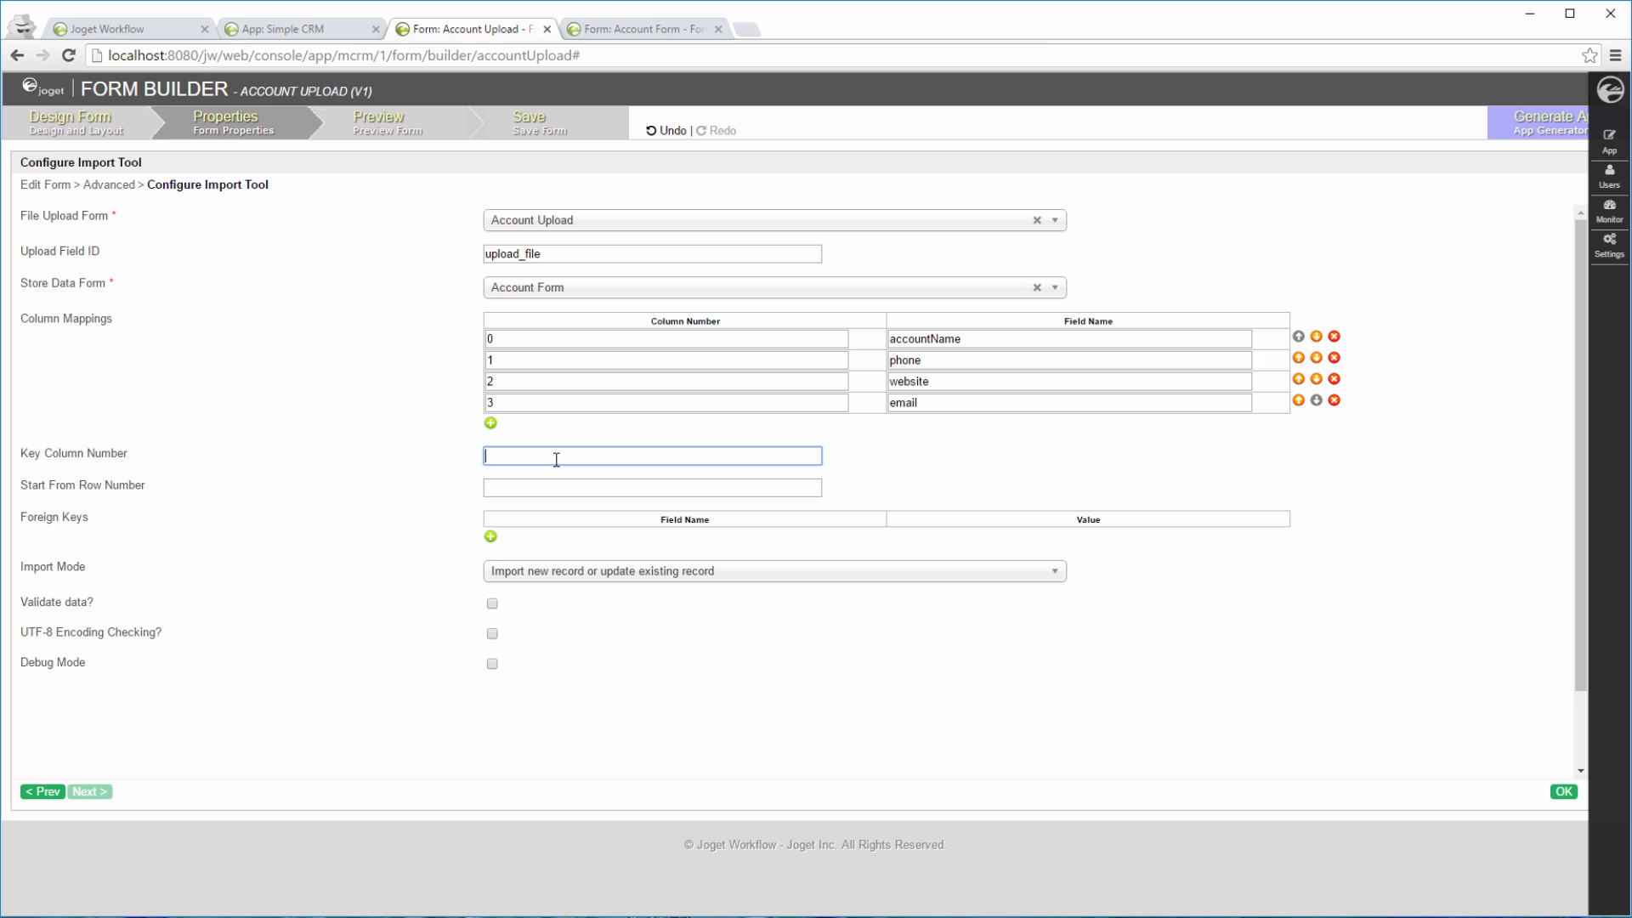
text(0)
click(652, 486)
text(1)
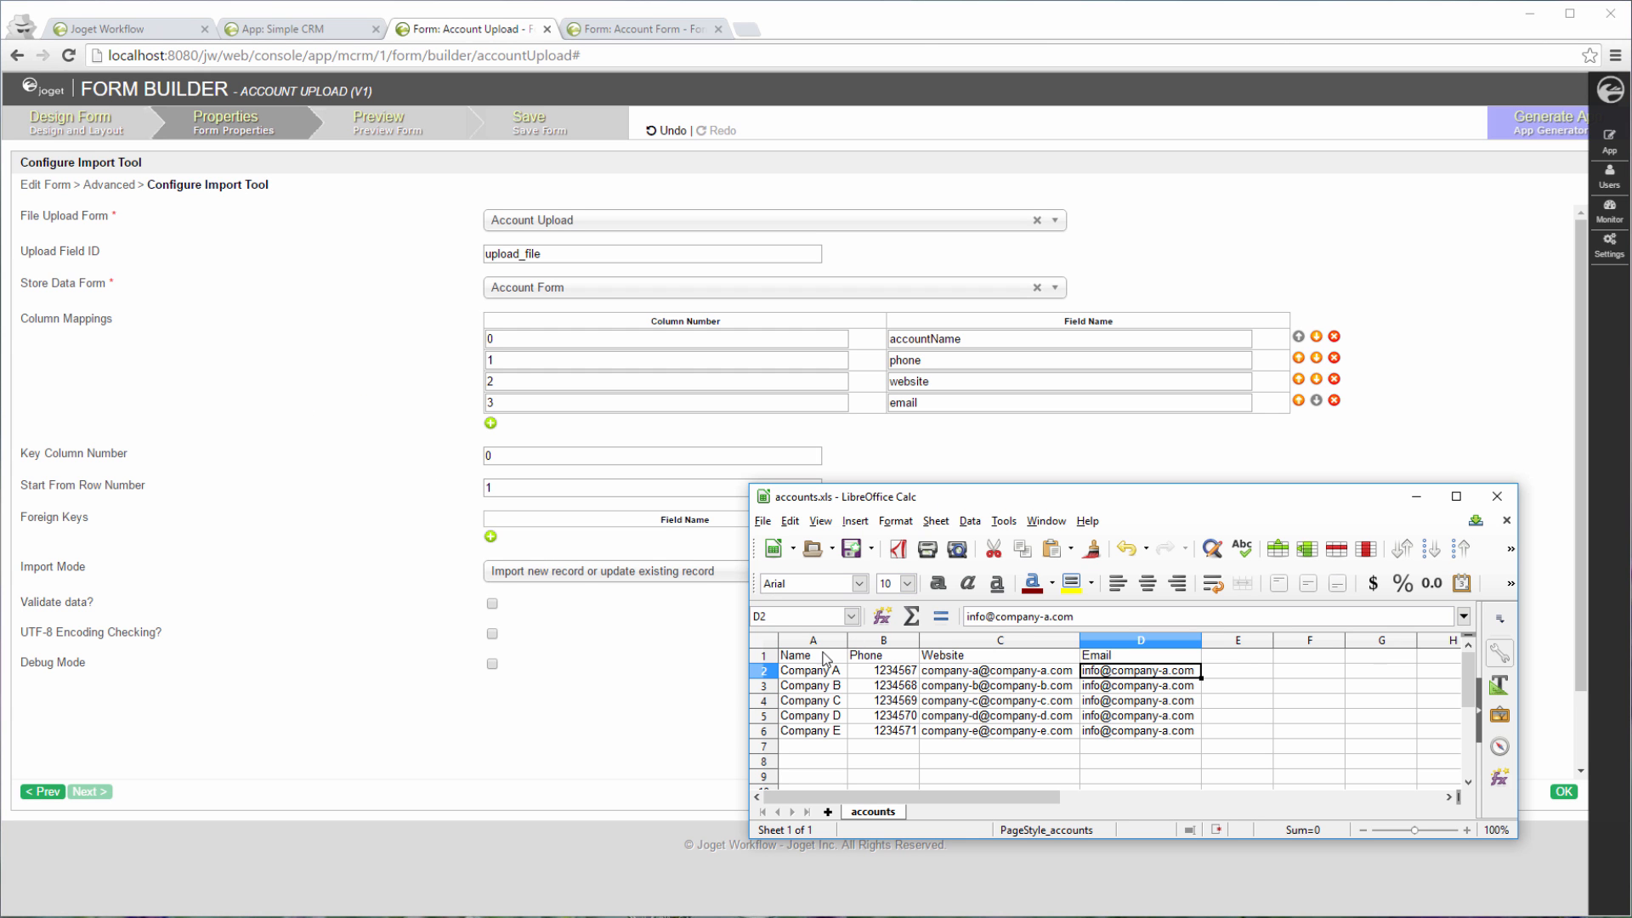
click(813, 670)
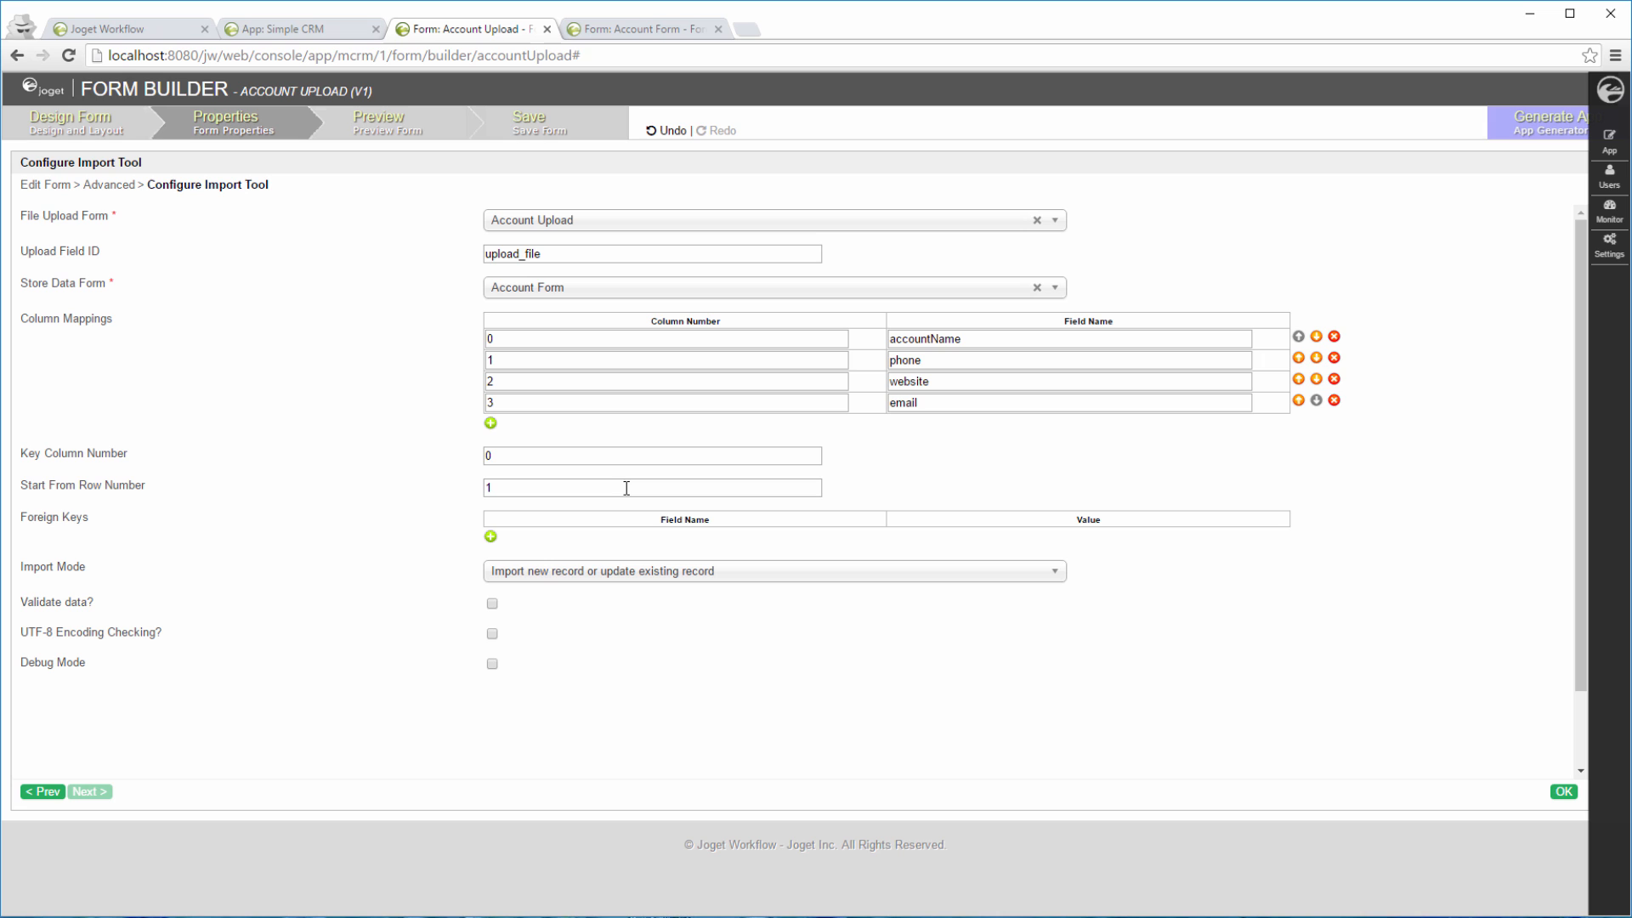
click(773, 571)
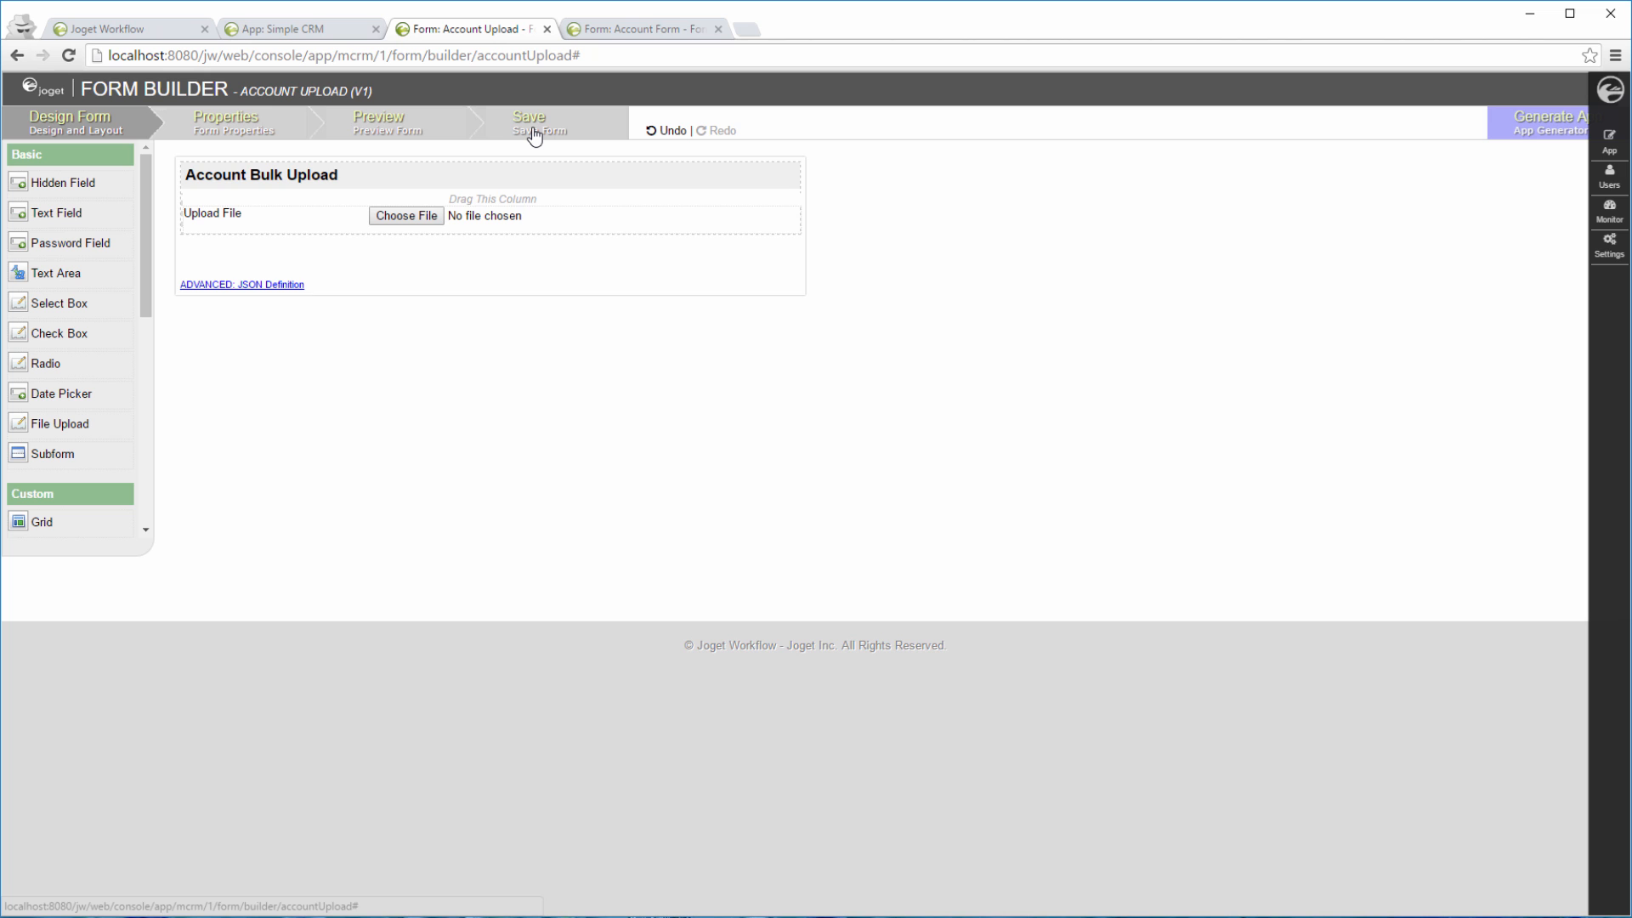
Step: Save the Account Upload form and open the Simple CRM userview in the Userview Builder
click(528, 122)
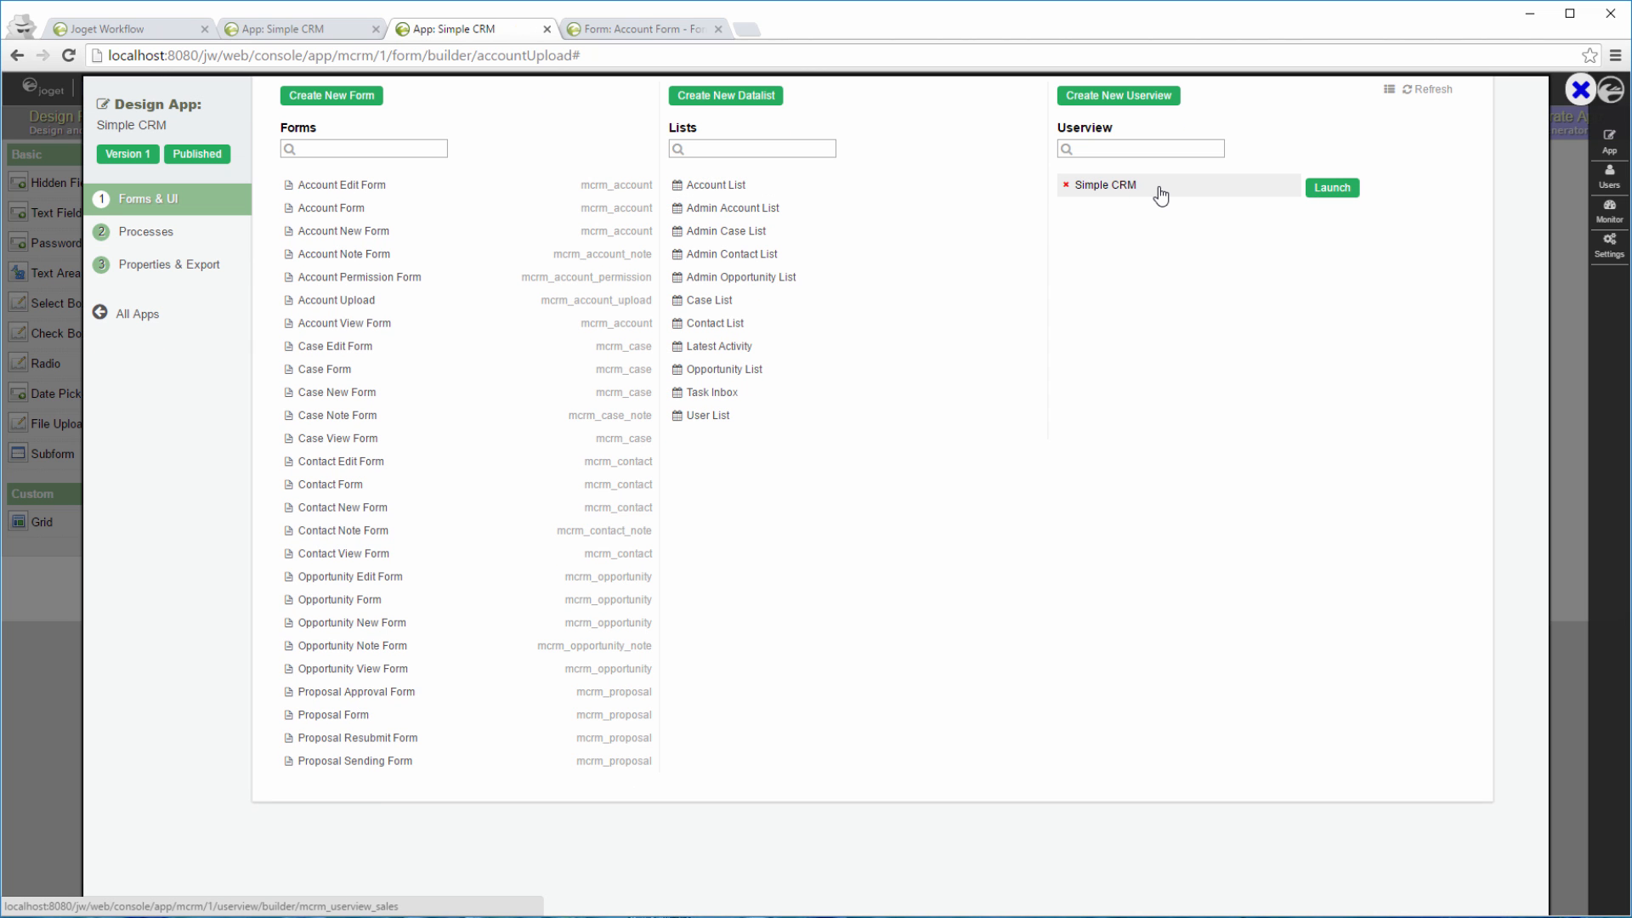
click(1105, 185)
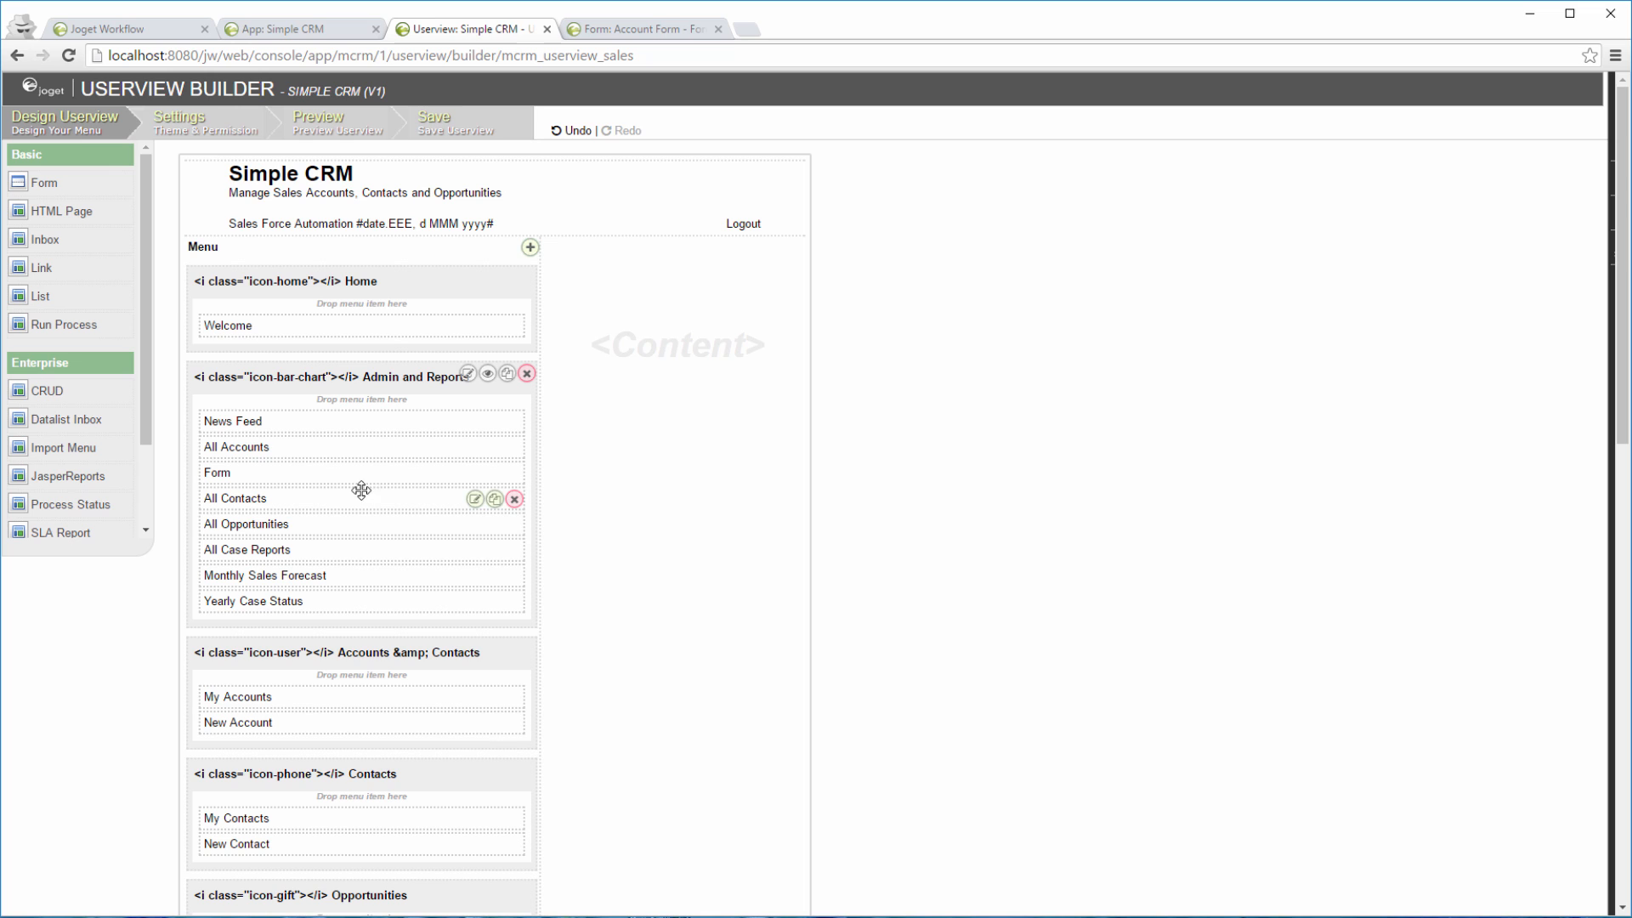
Step: Label the new menu item Upload Accounts and link it to the Account Upload form
click(474, 473)
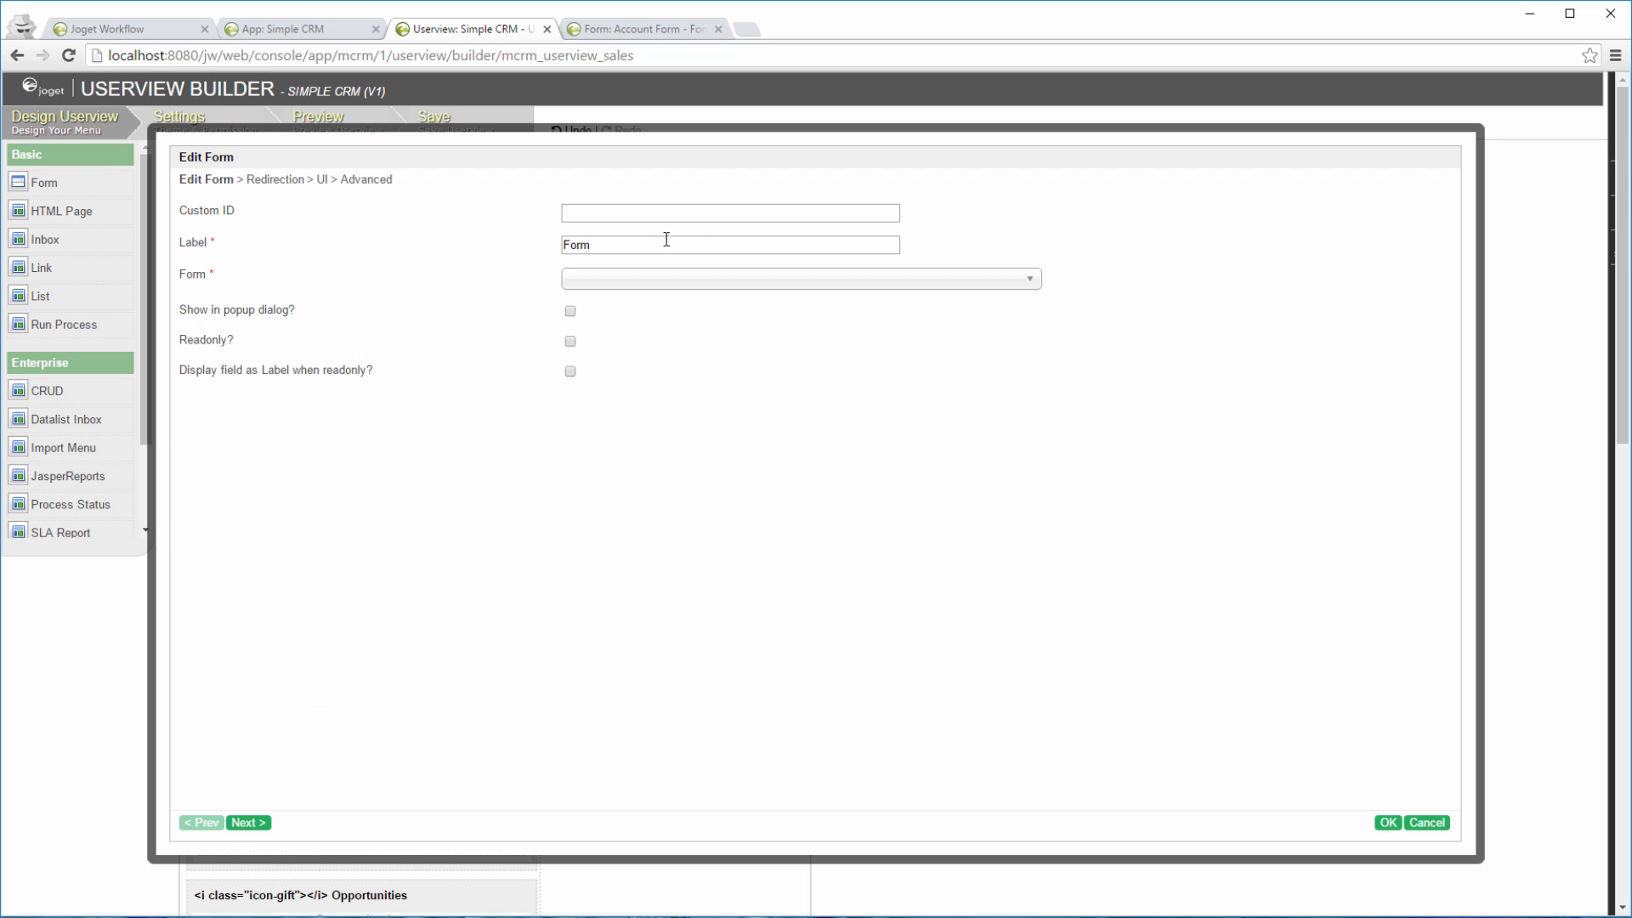
text(Upload Acc)
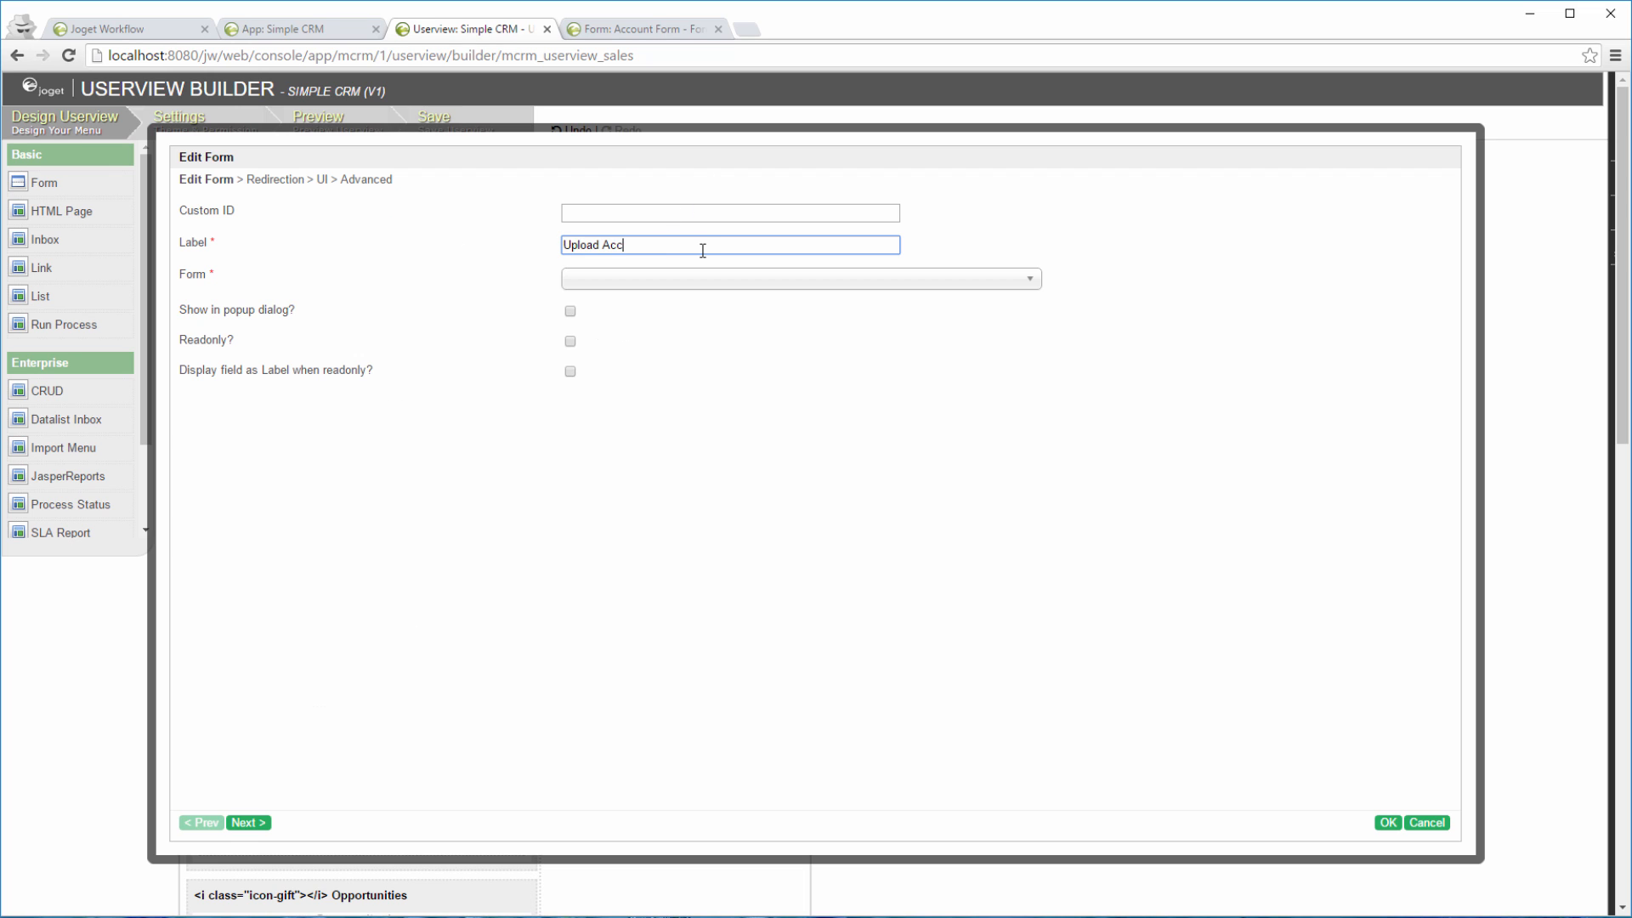
click(800, 279)
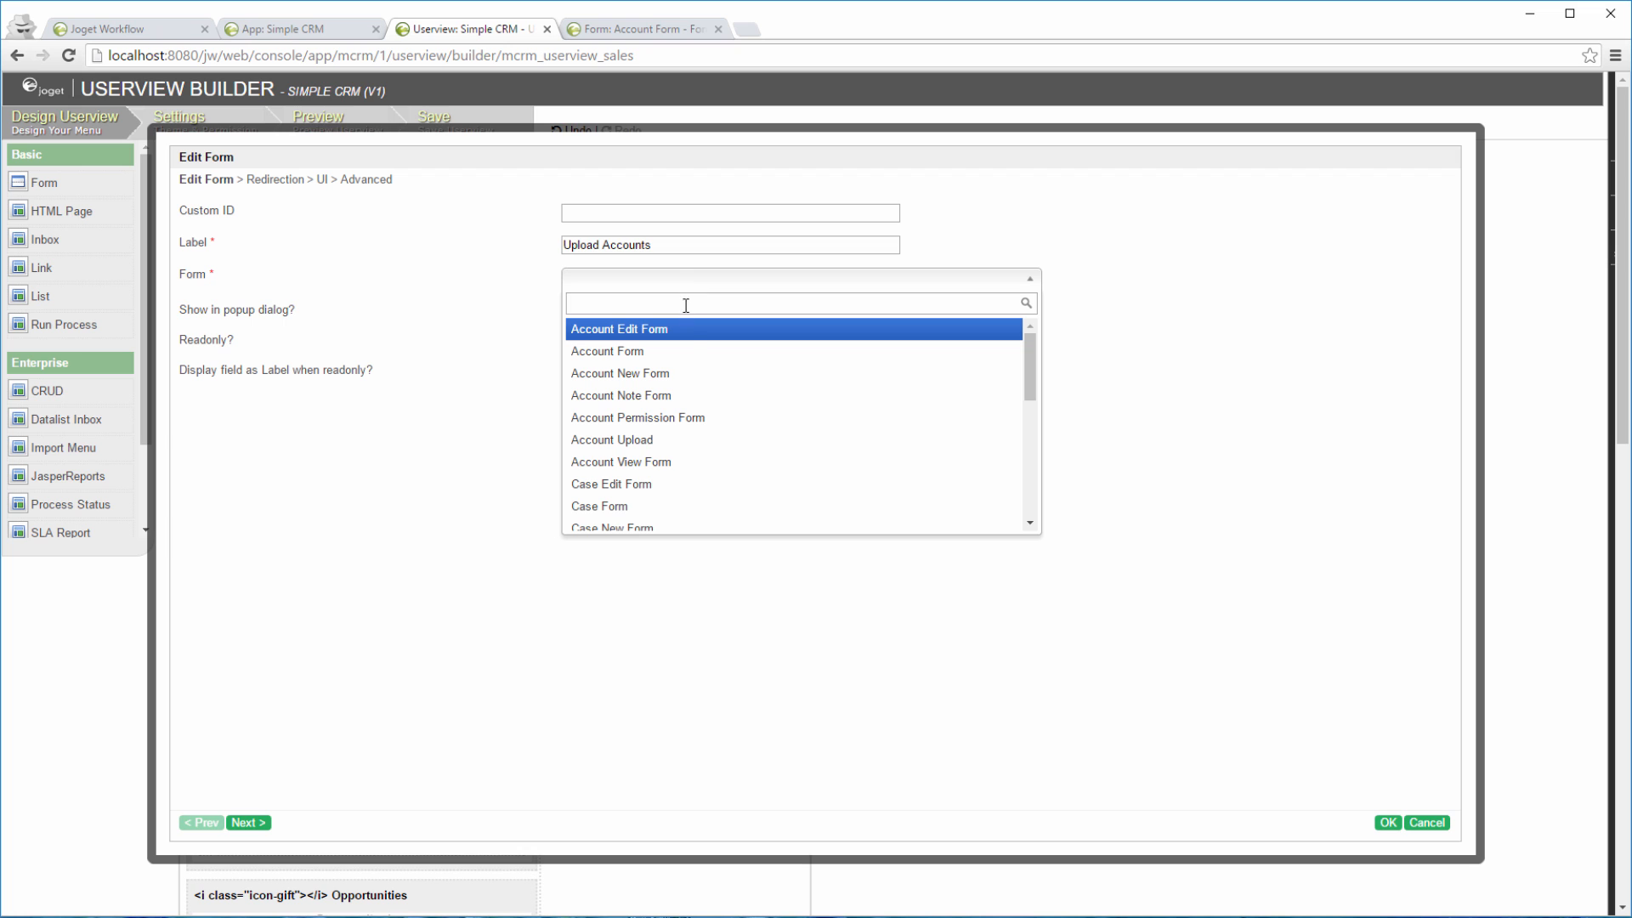
click(611, 438)
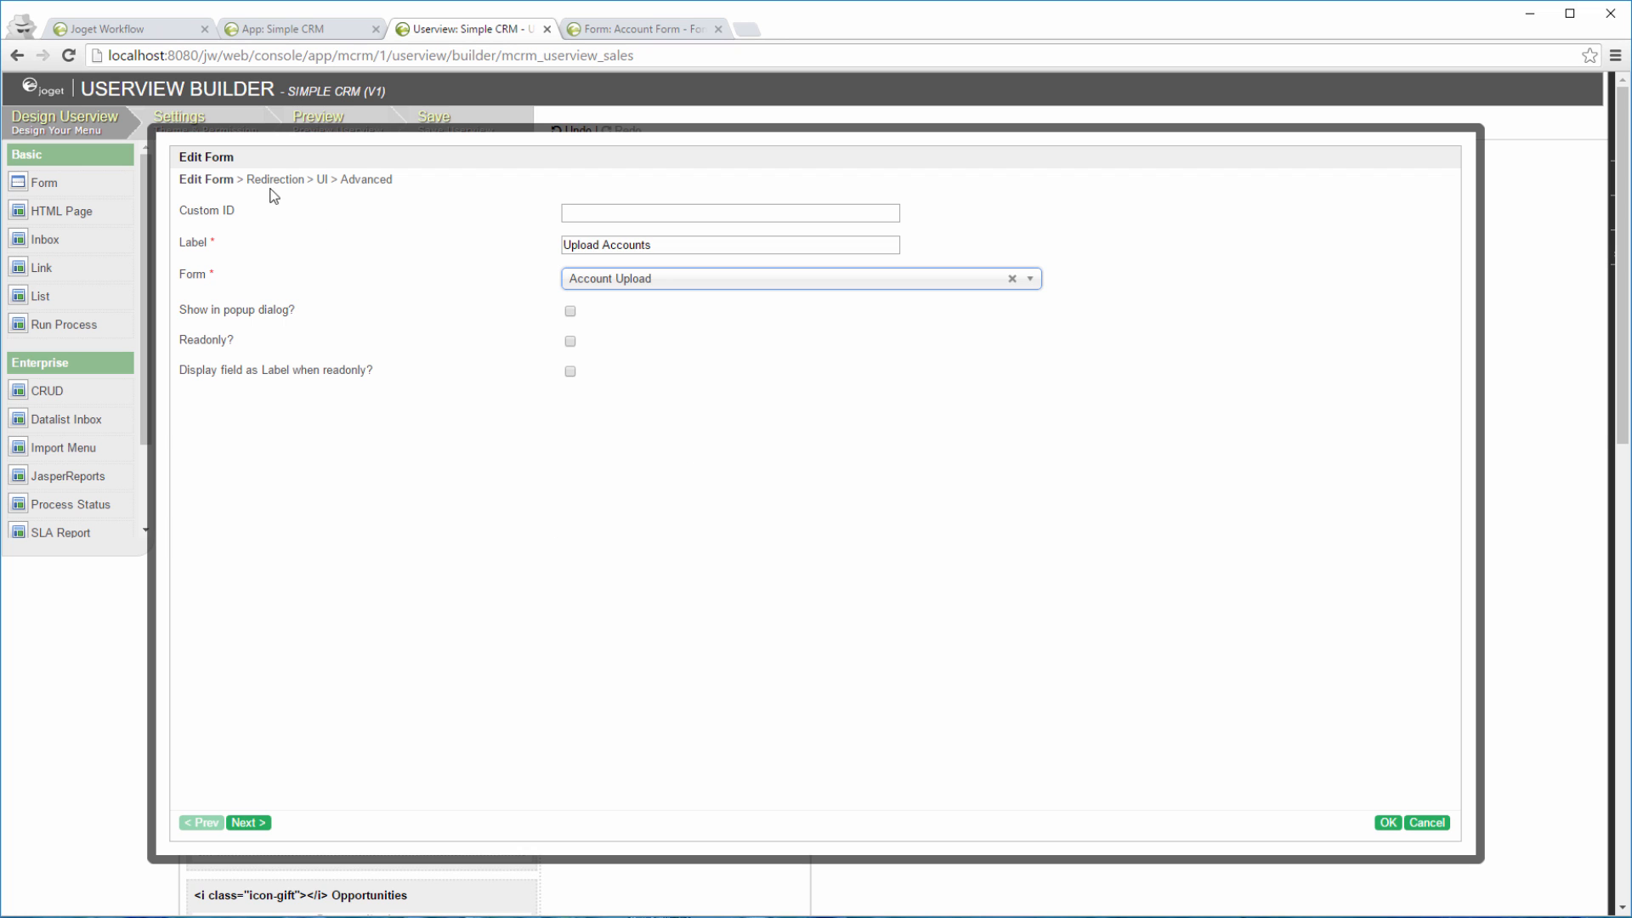
click(1390, 823)
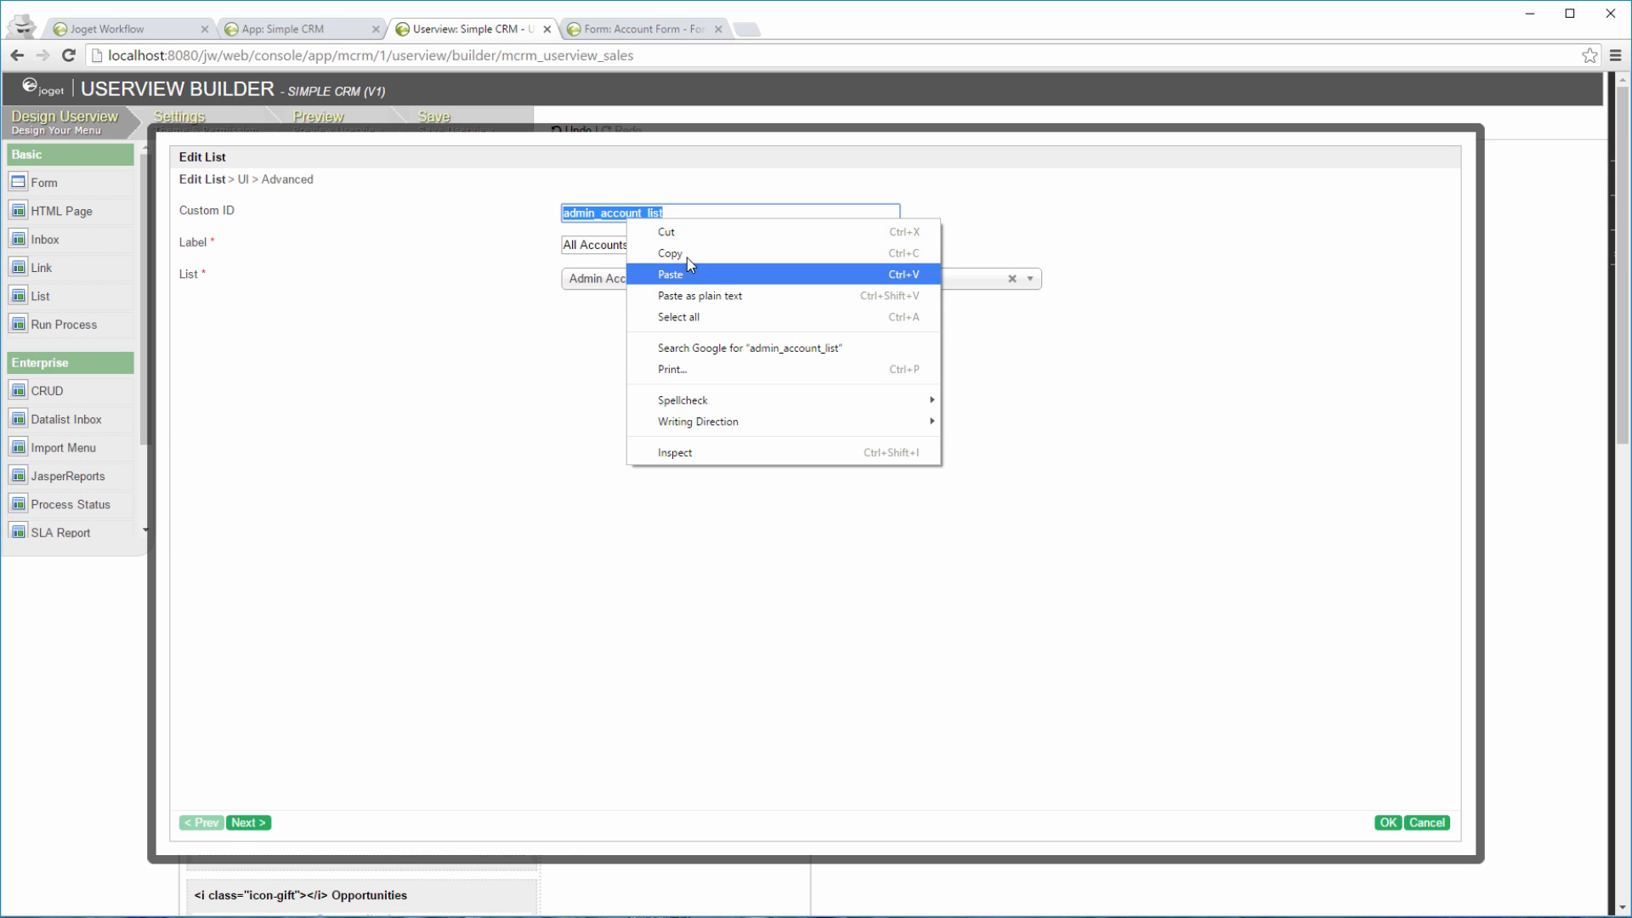
Step: Set Upload Accounts to redirect to admin_account_list after form submission
click(1389, 822)
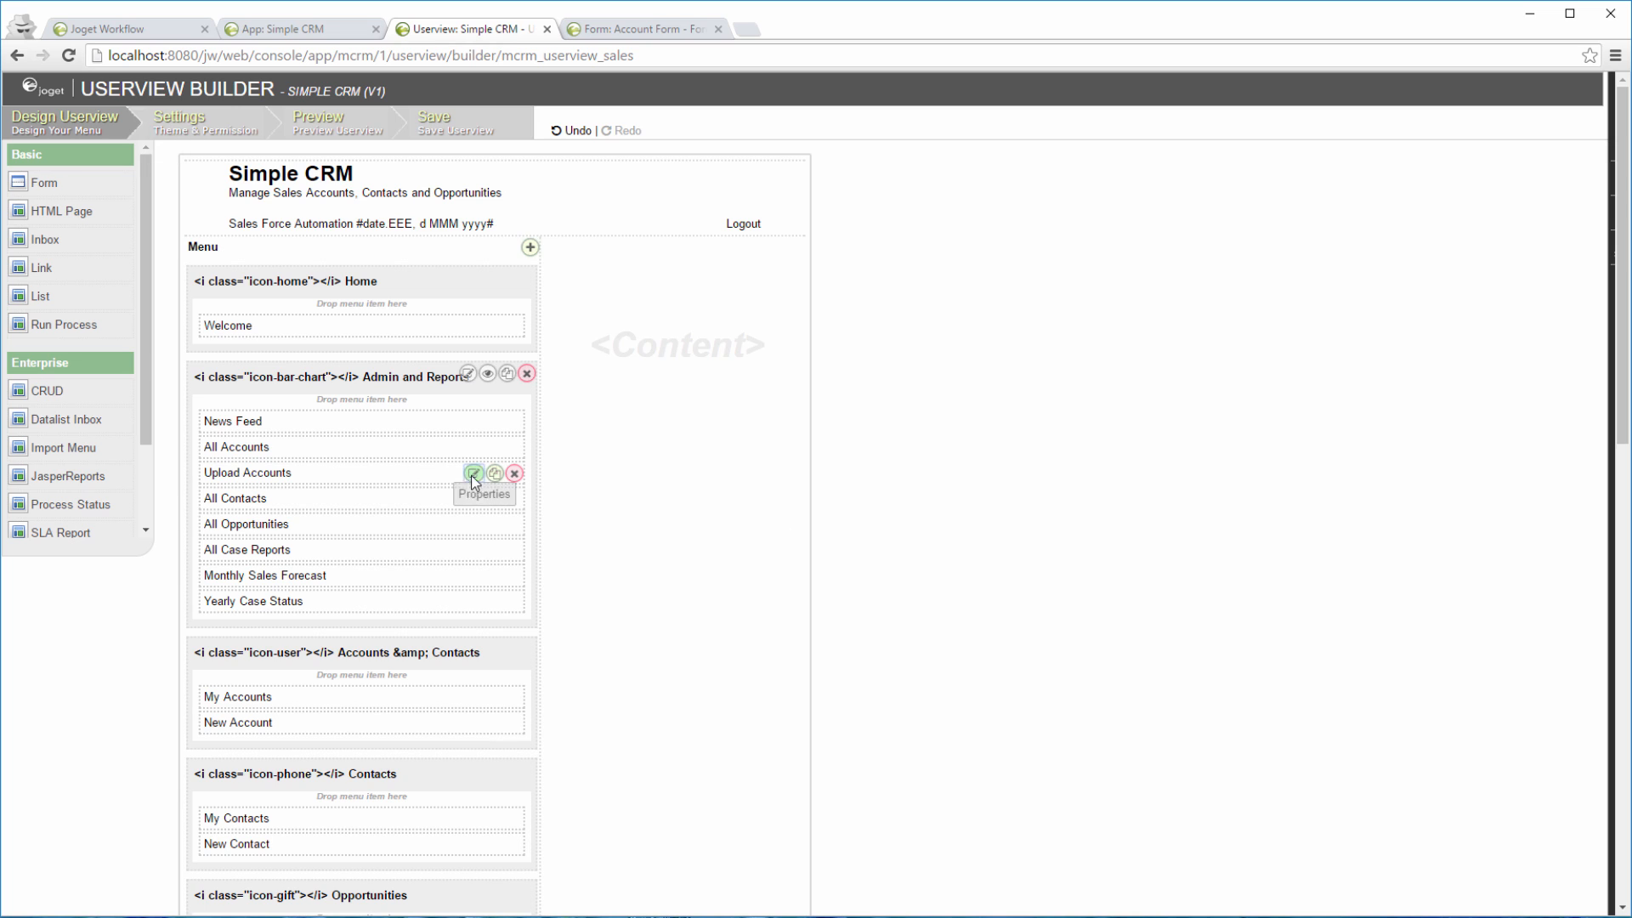
click(470, 473)
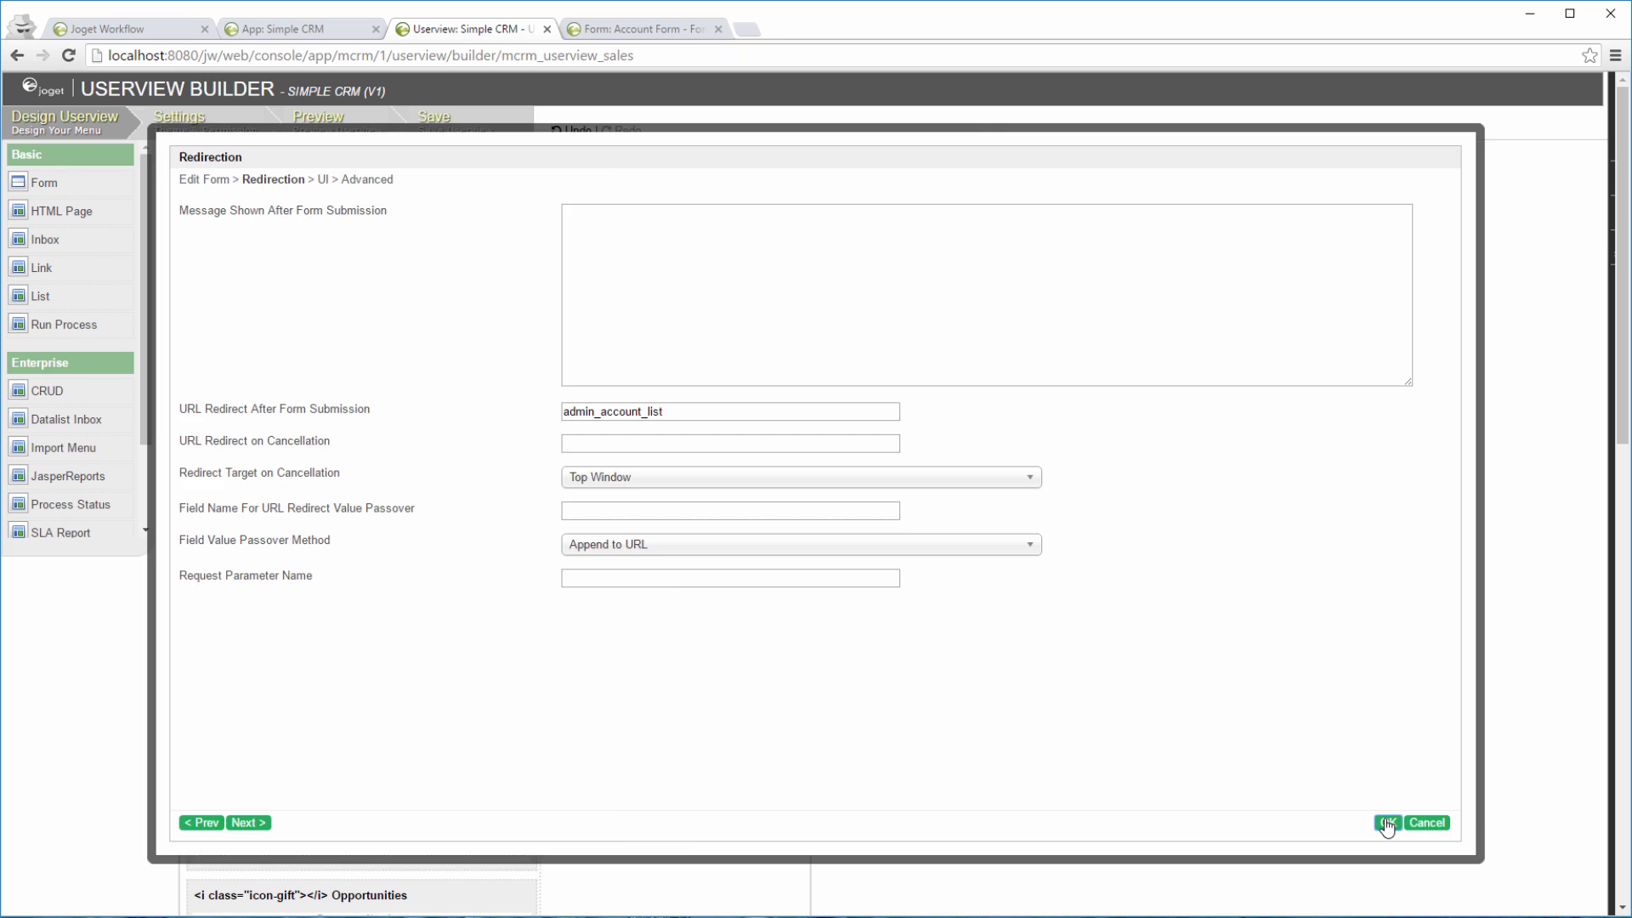
click(1388, 823)
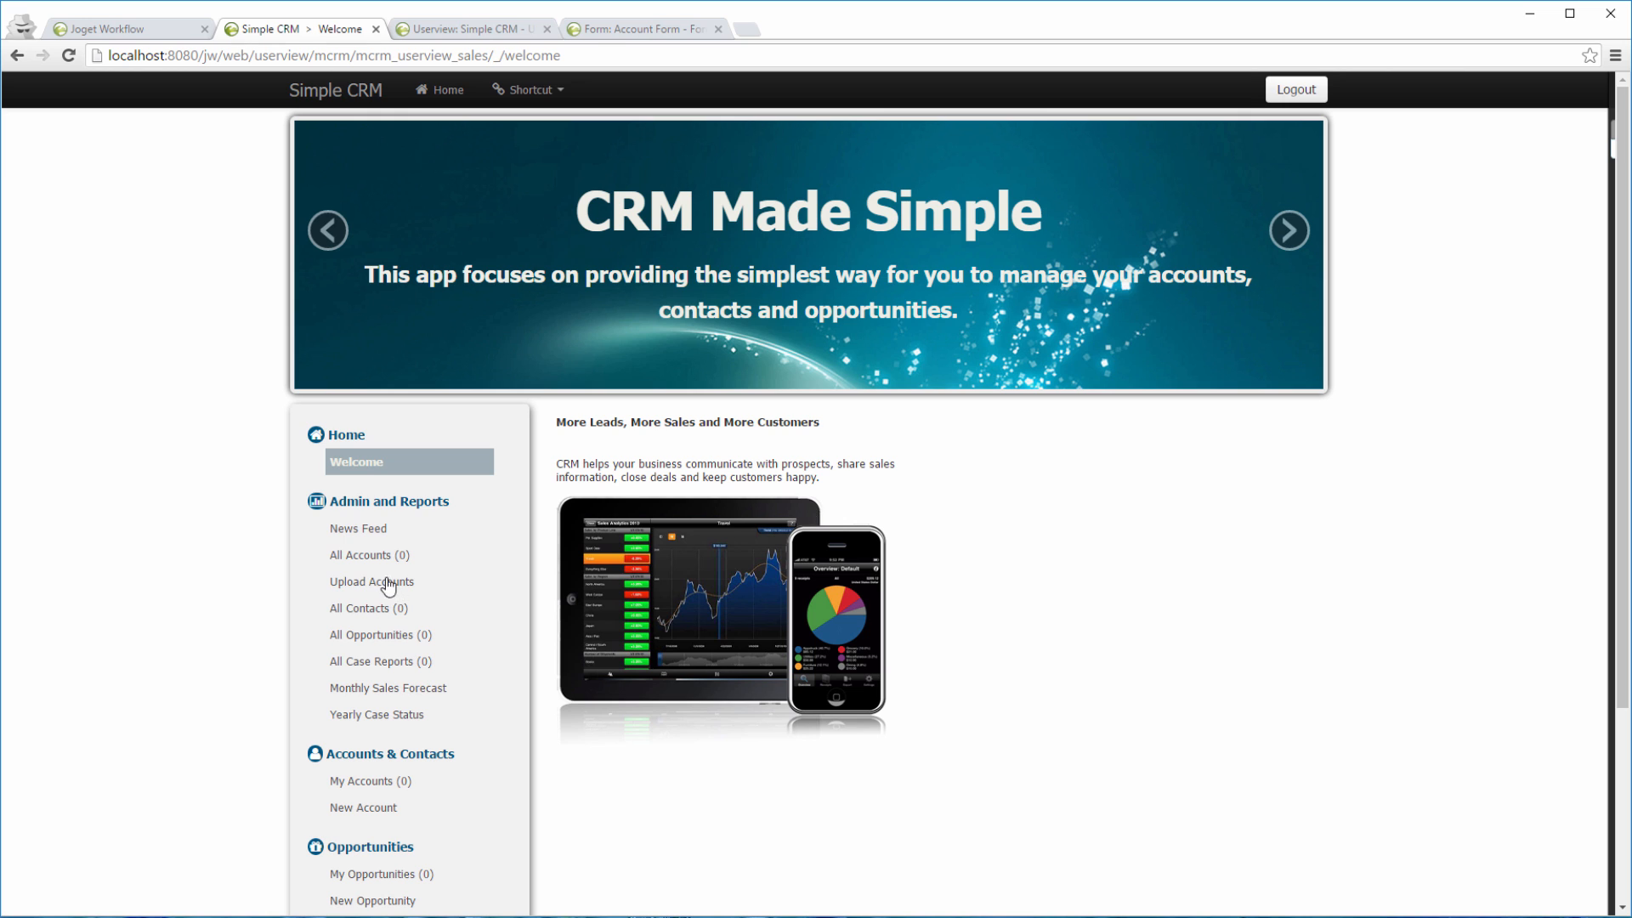
Step: Upload accounts.xls through Upload Accounts so Company A to E appear in All Accounts
click(369, 554)
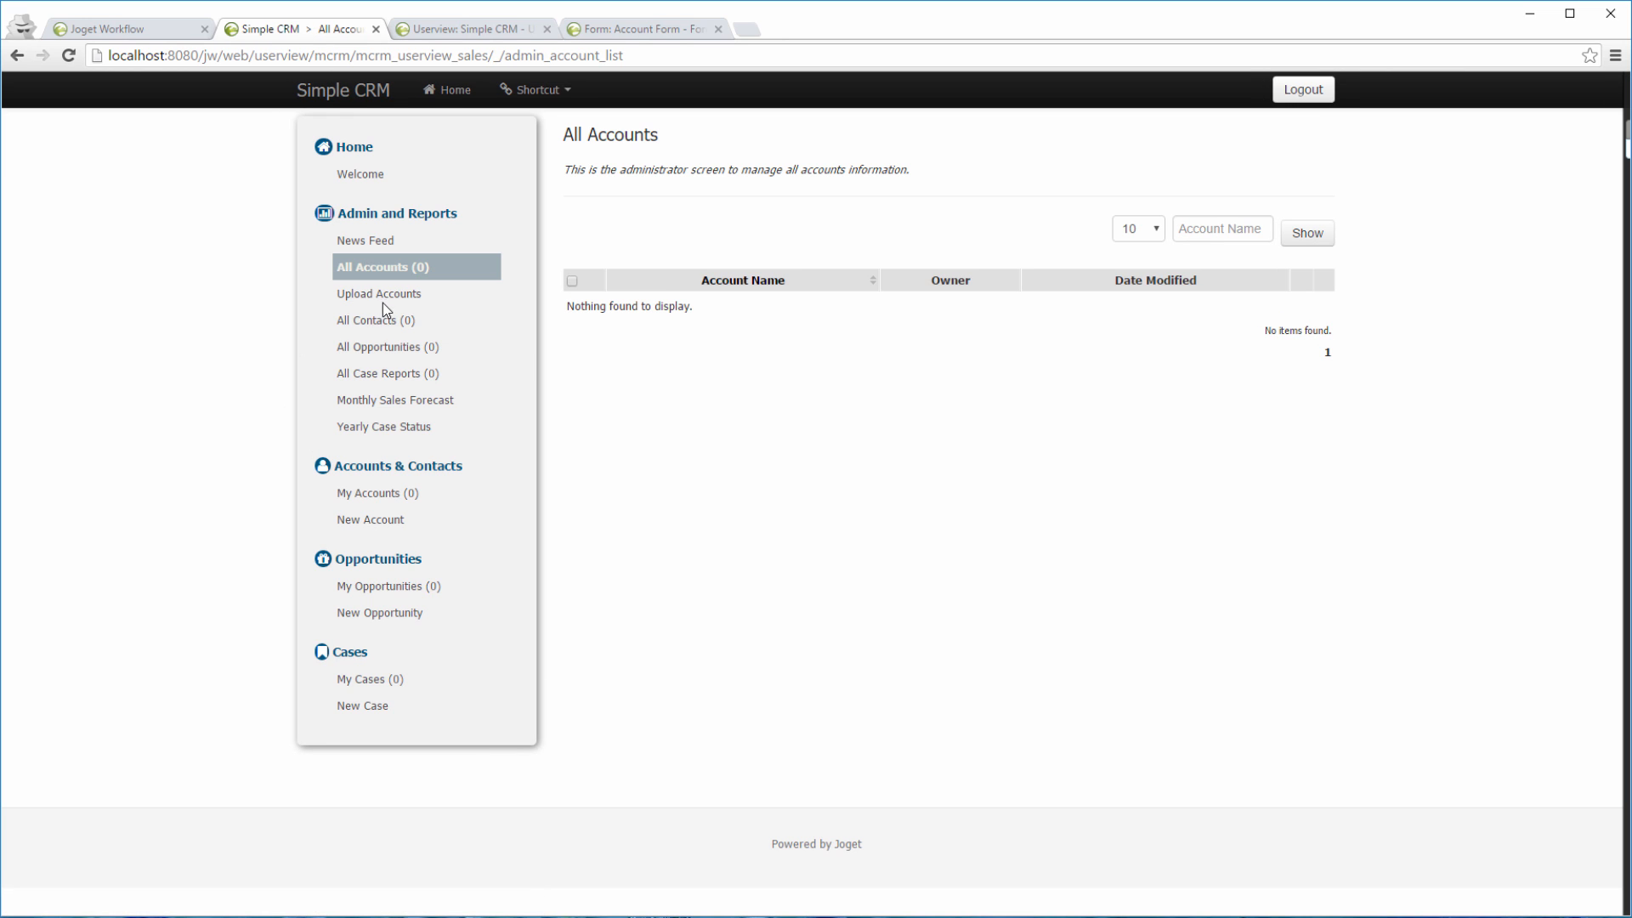
click(378, 293)
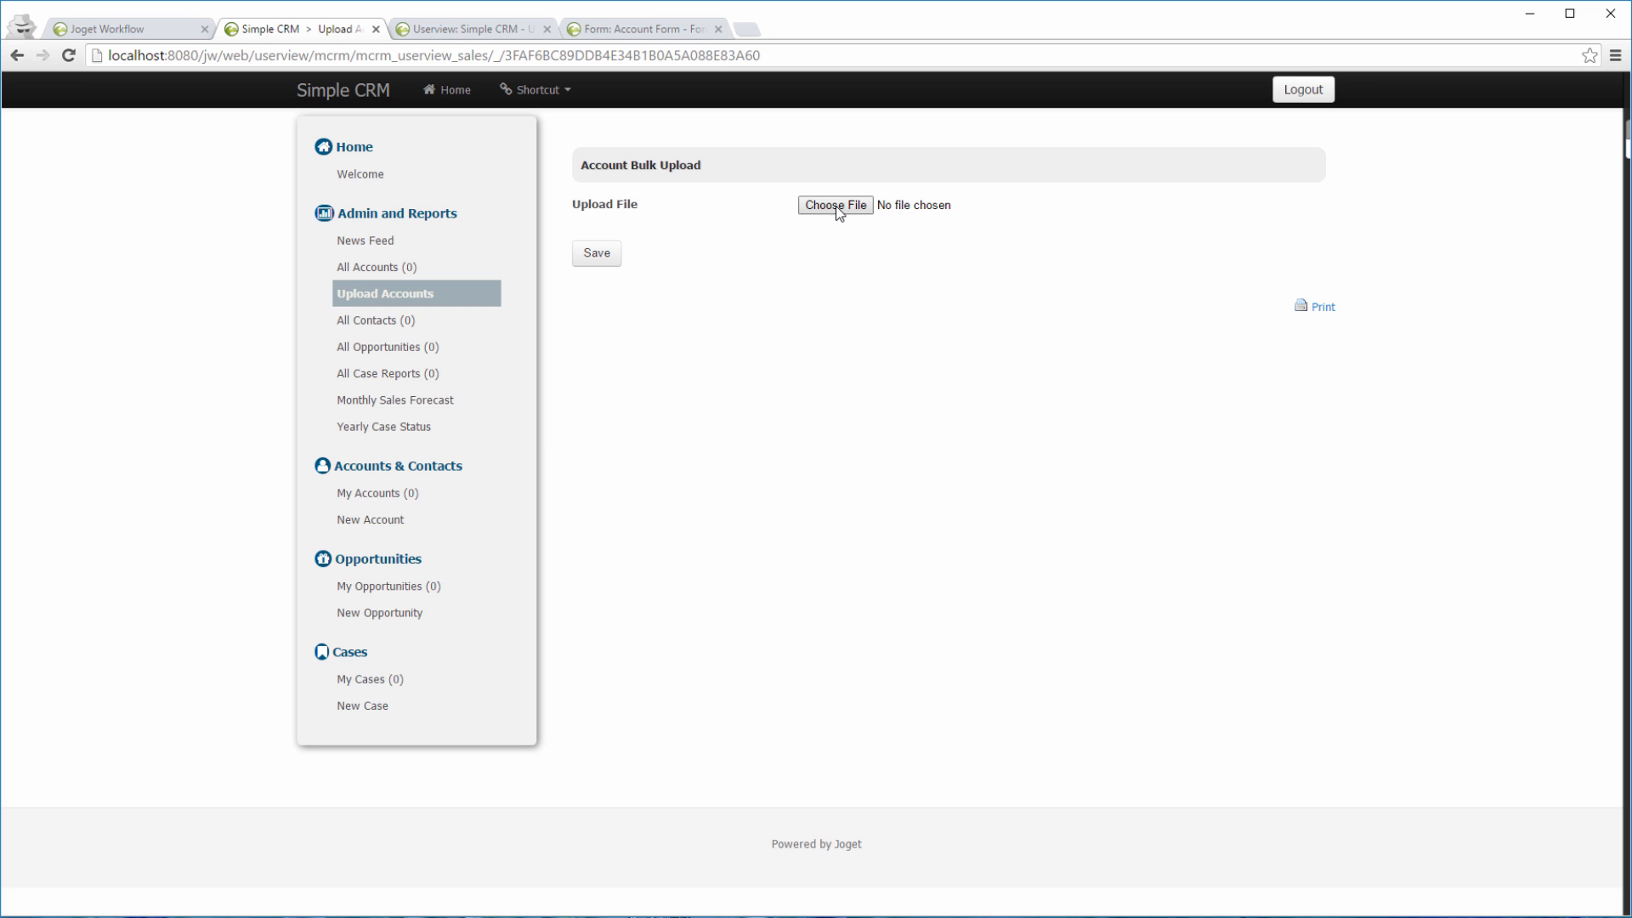
click(835, 204)
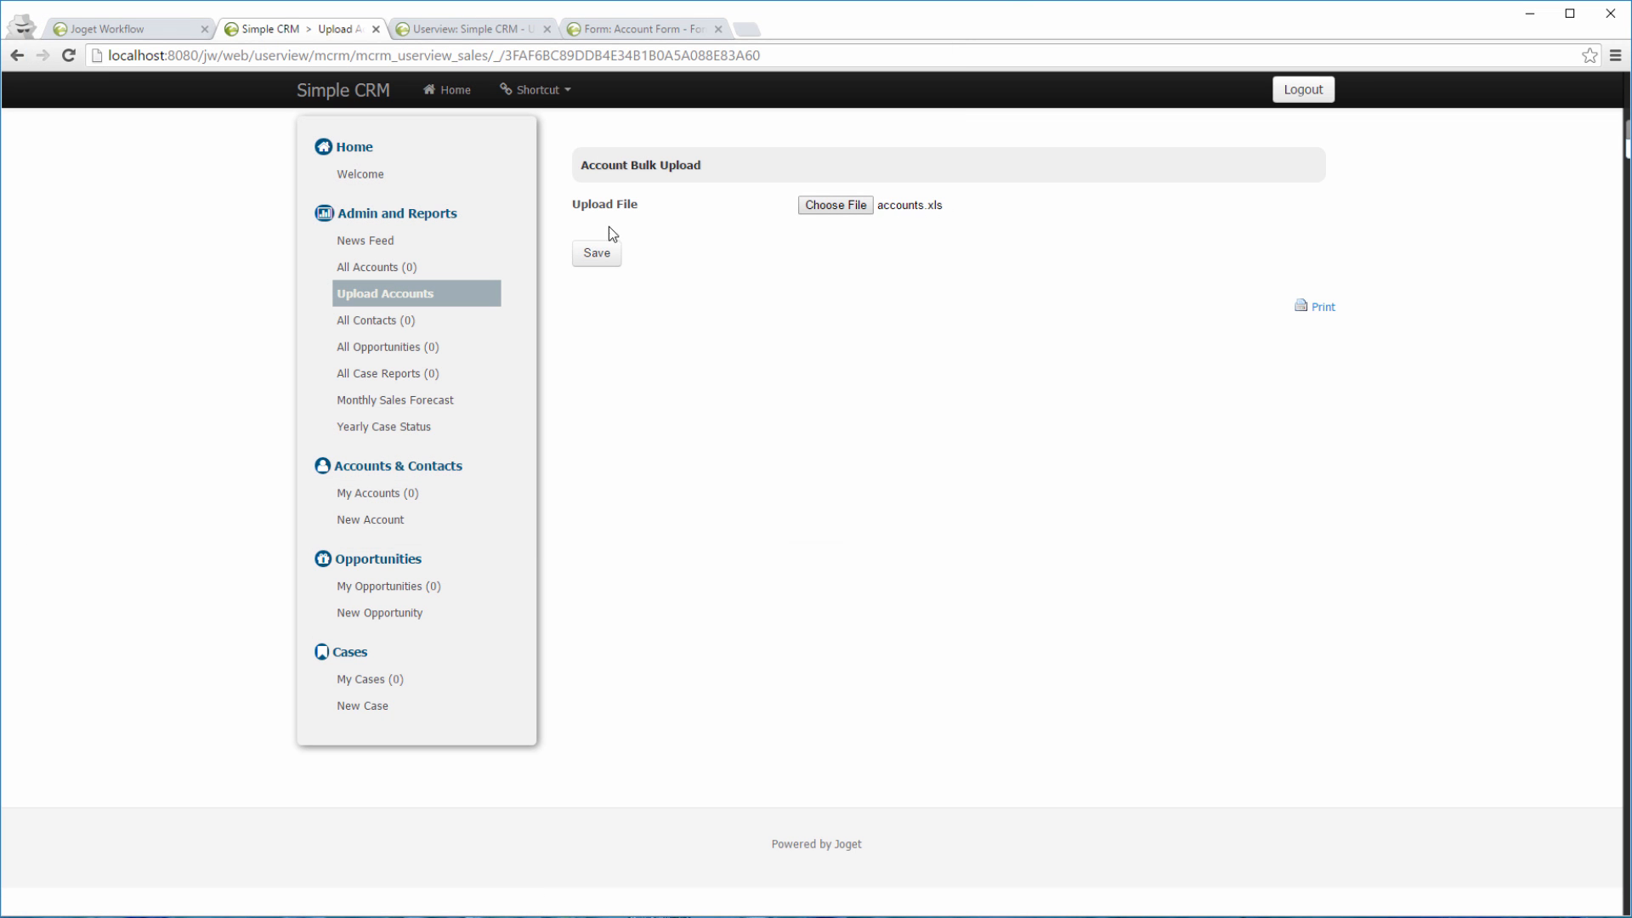
click(595, 253)
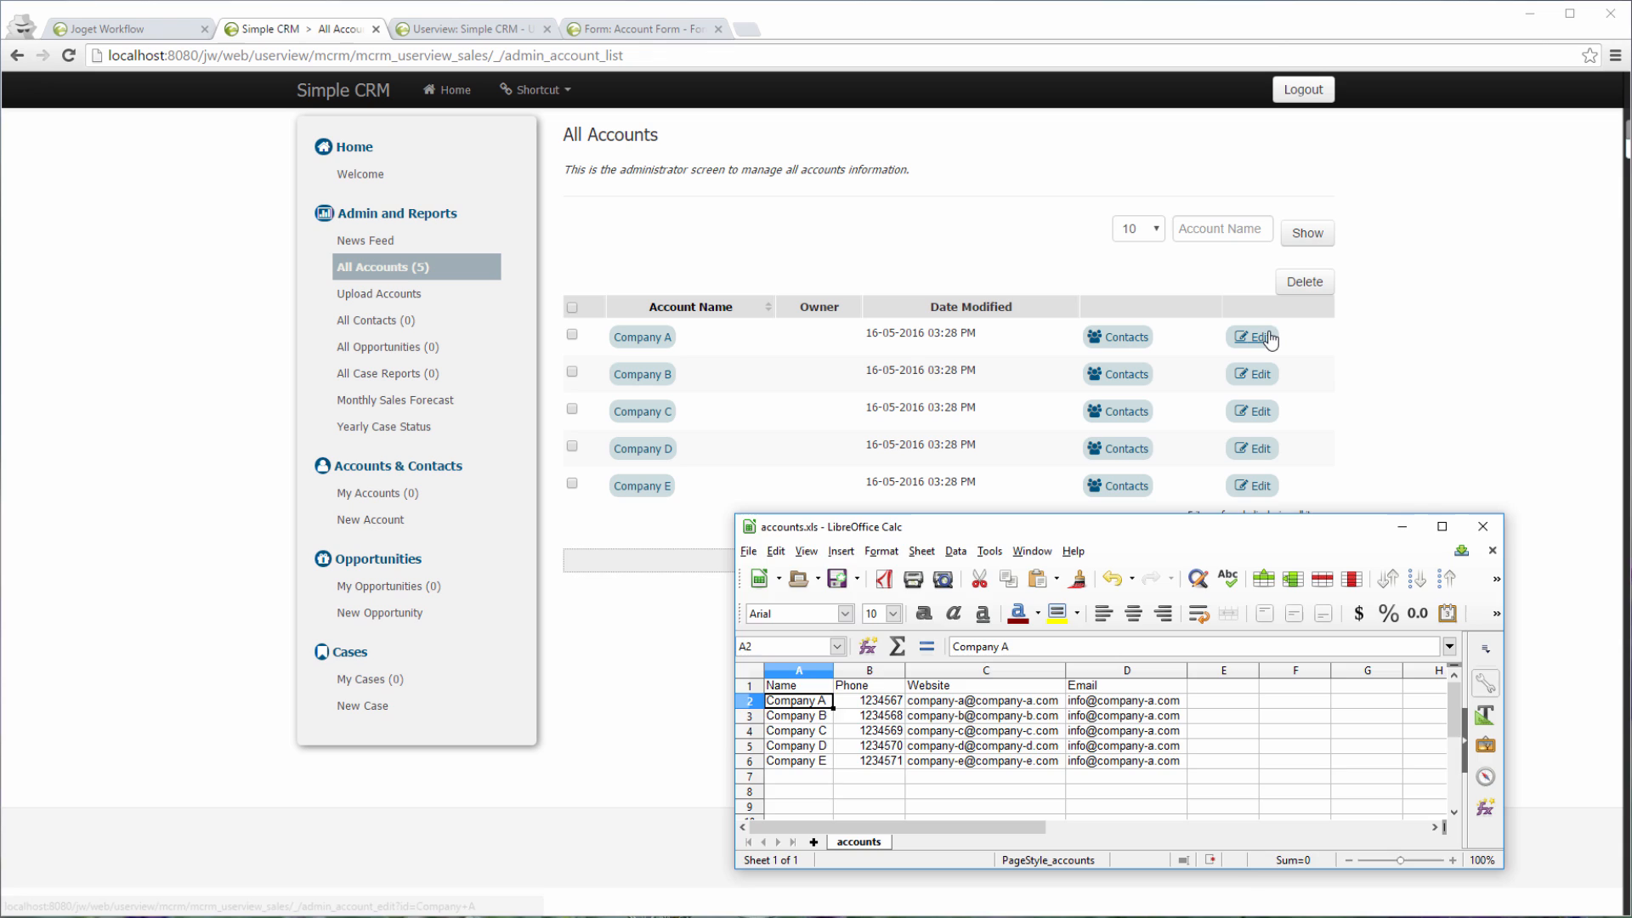
Step: Check Company A's record shows phone 1234567.0 against cell B2, then return to All Accounts
click(1255, 336)
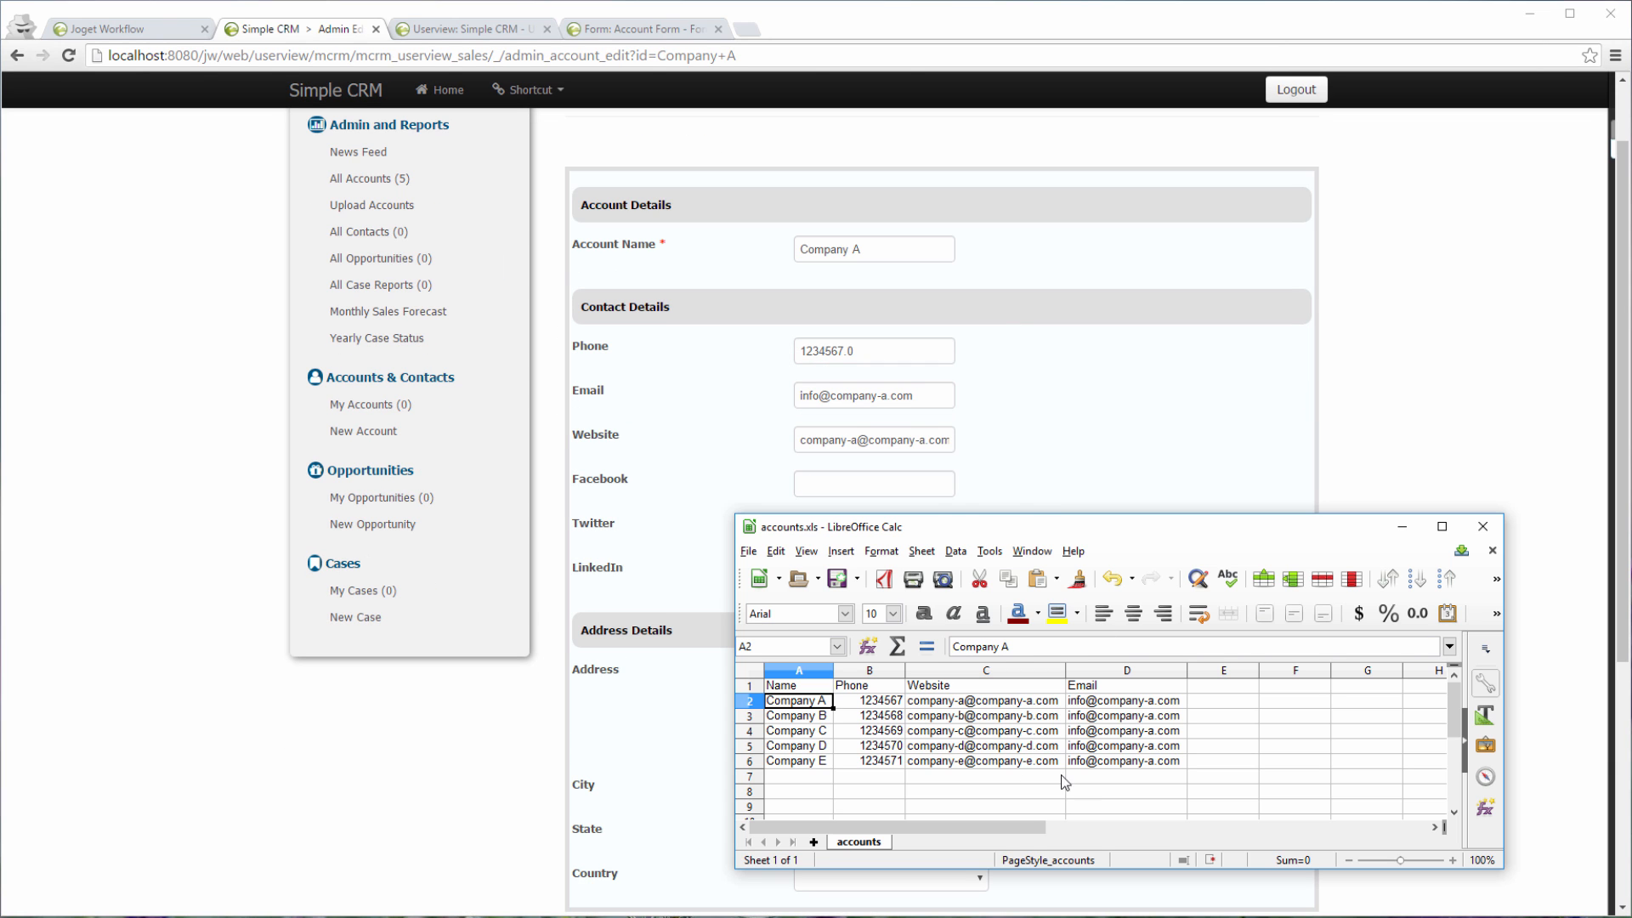
click(869, 700)
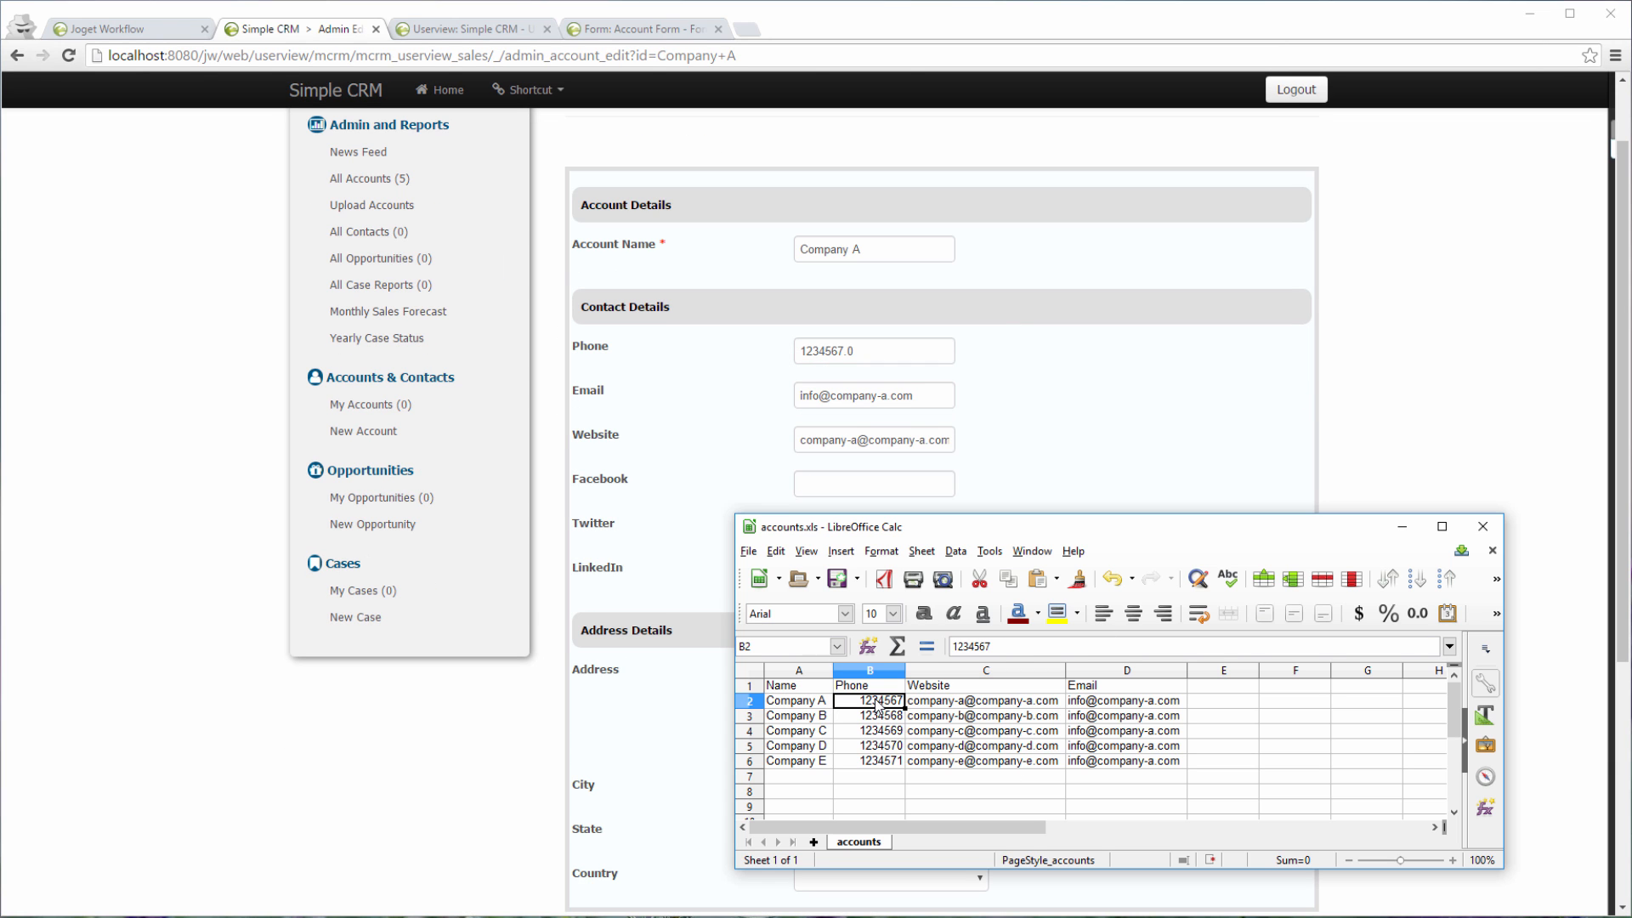
click(795, 700)
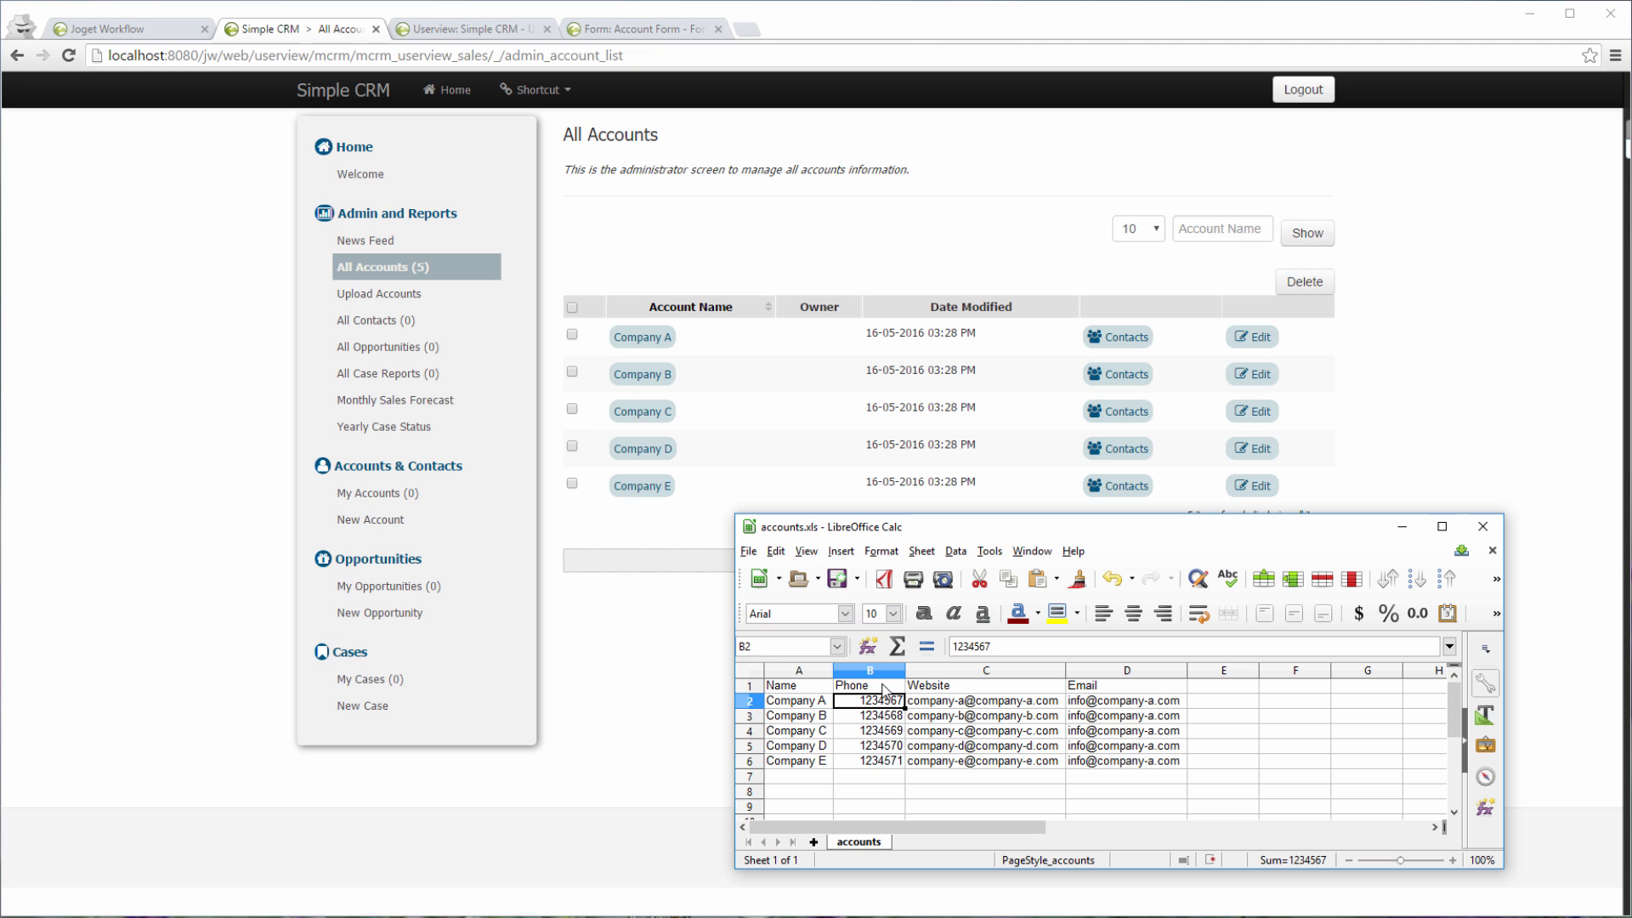
Step: Format column B as Text and retype the phones as 21234567 through 21234571
right_click(867, 671)
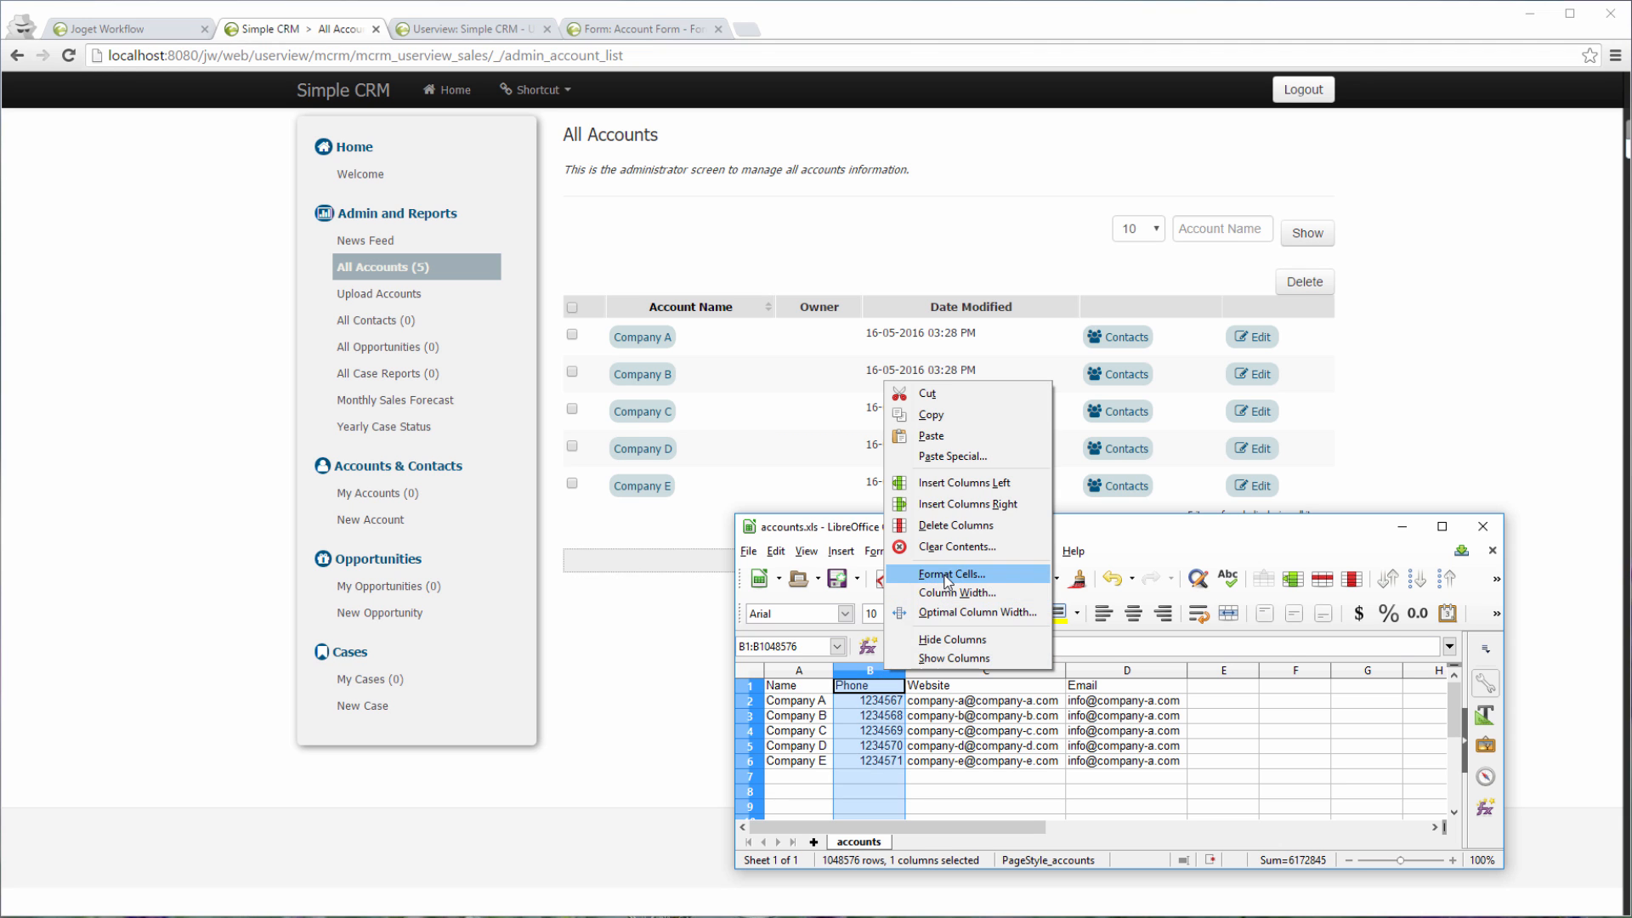
click(952, 574)
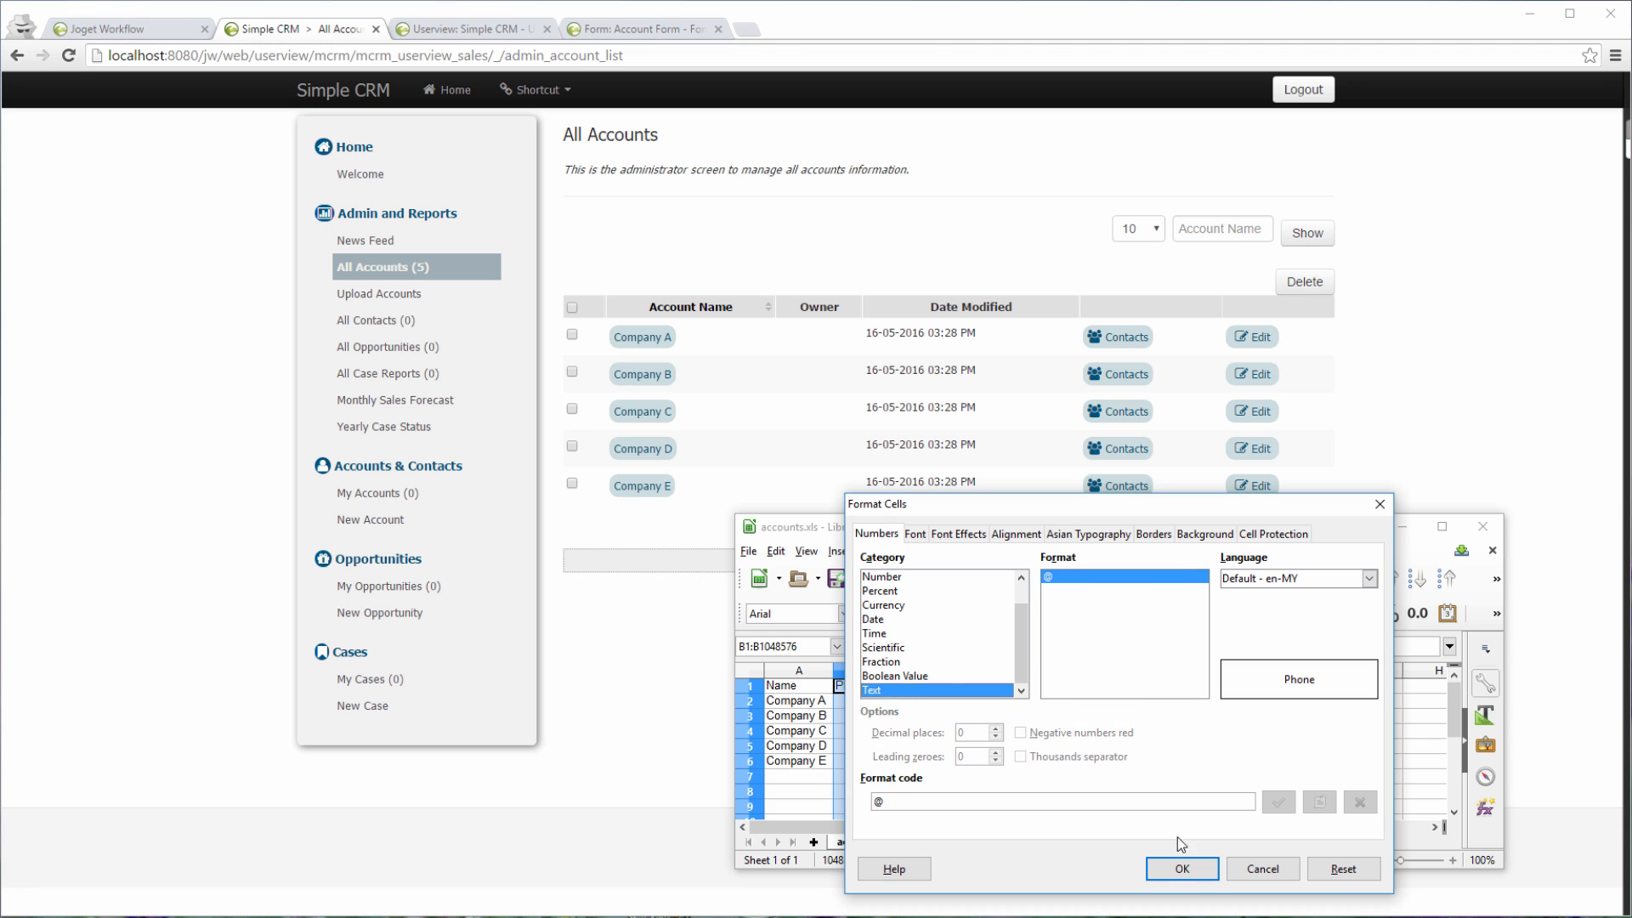
click(1181, 869)
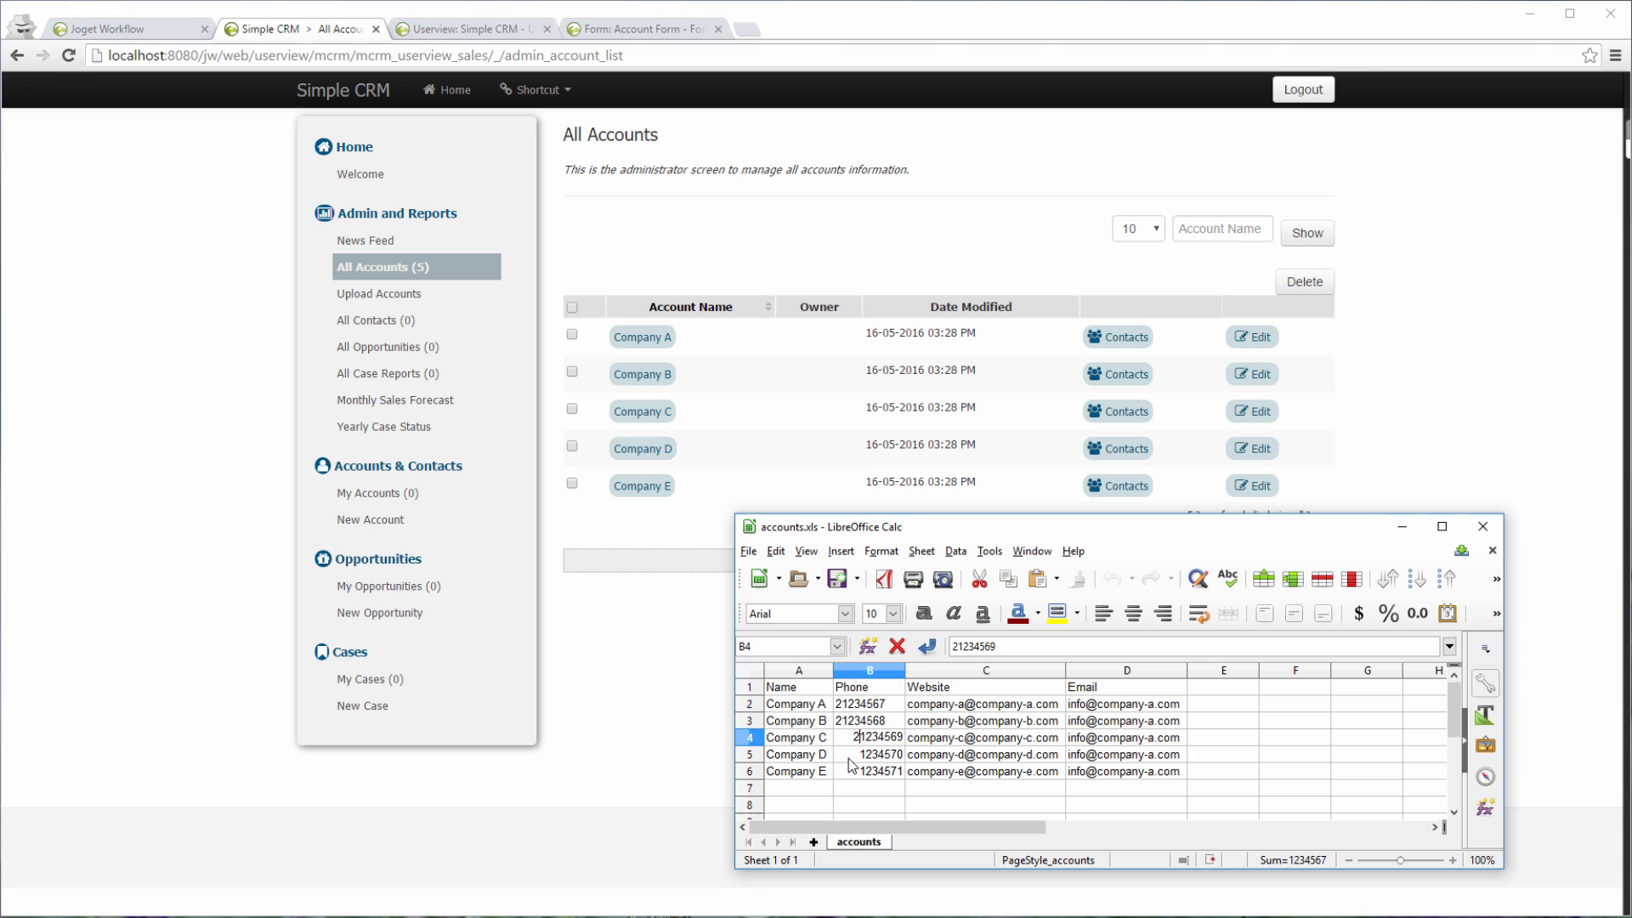
click(983, 755)
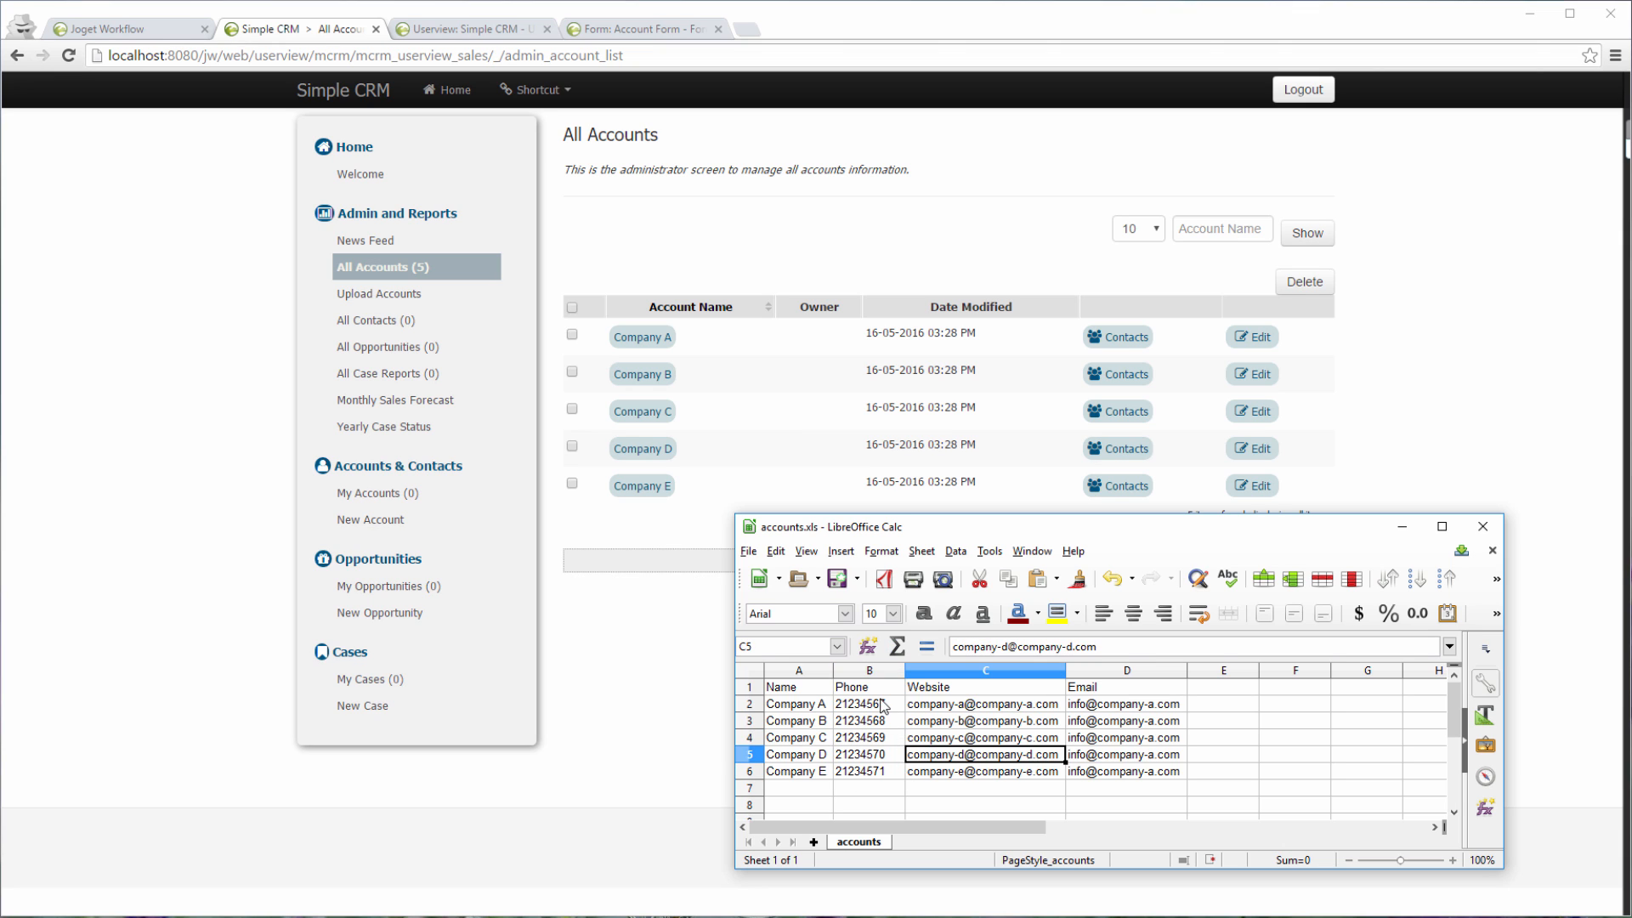
click(1482, 527)
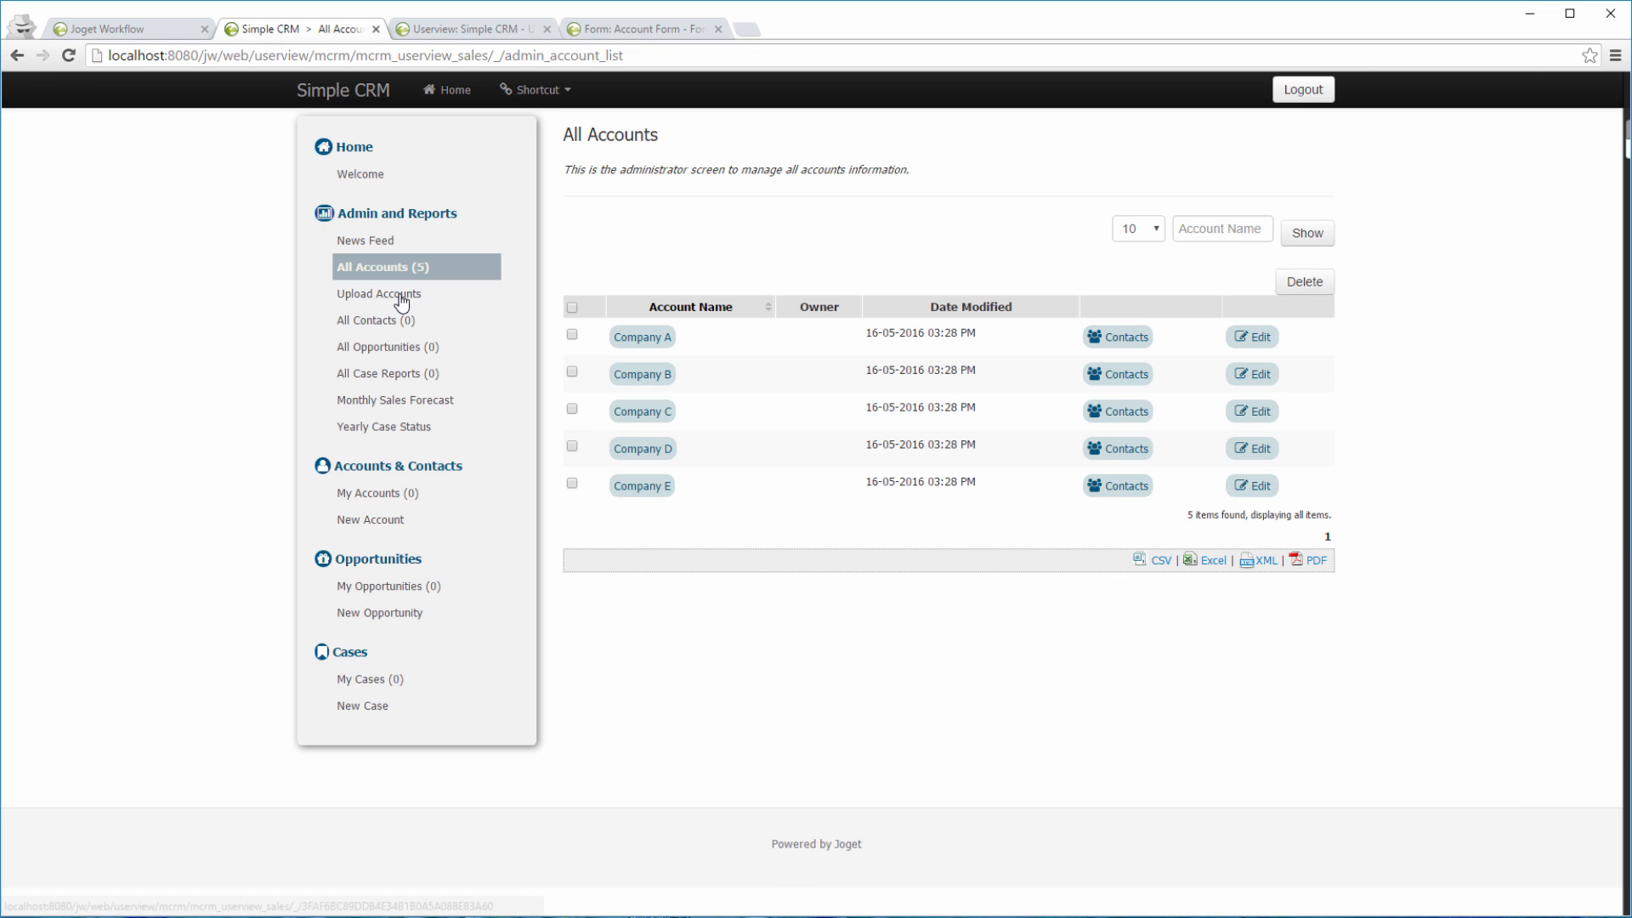
Step: Re-upload accounts.xls so the five companies update, showing 03:29 PM modified times
click(379, 292)
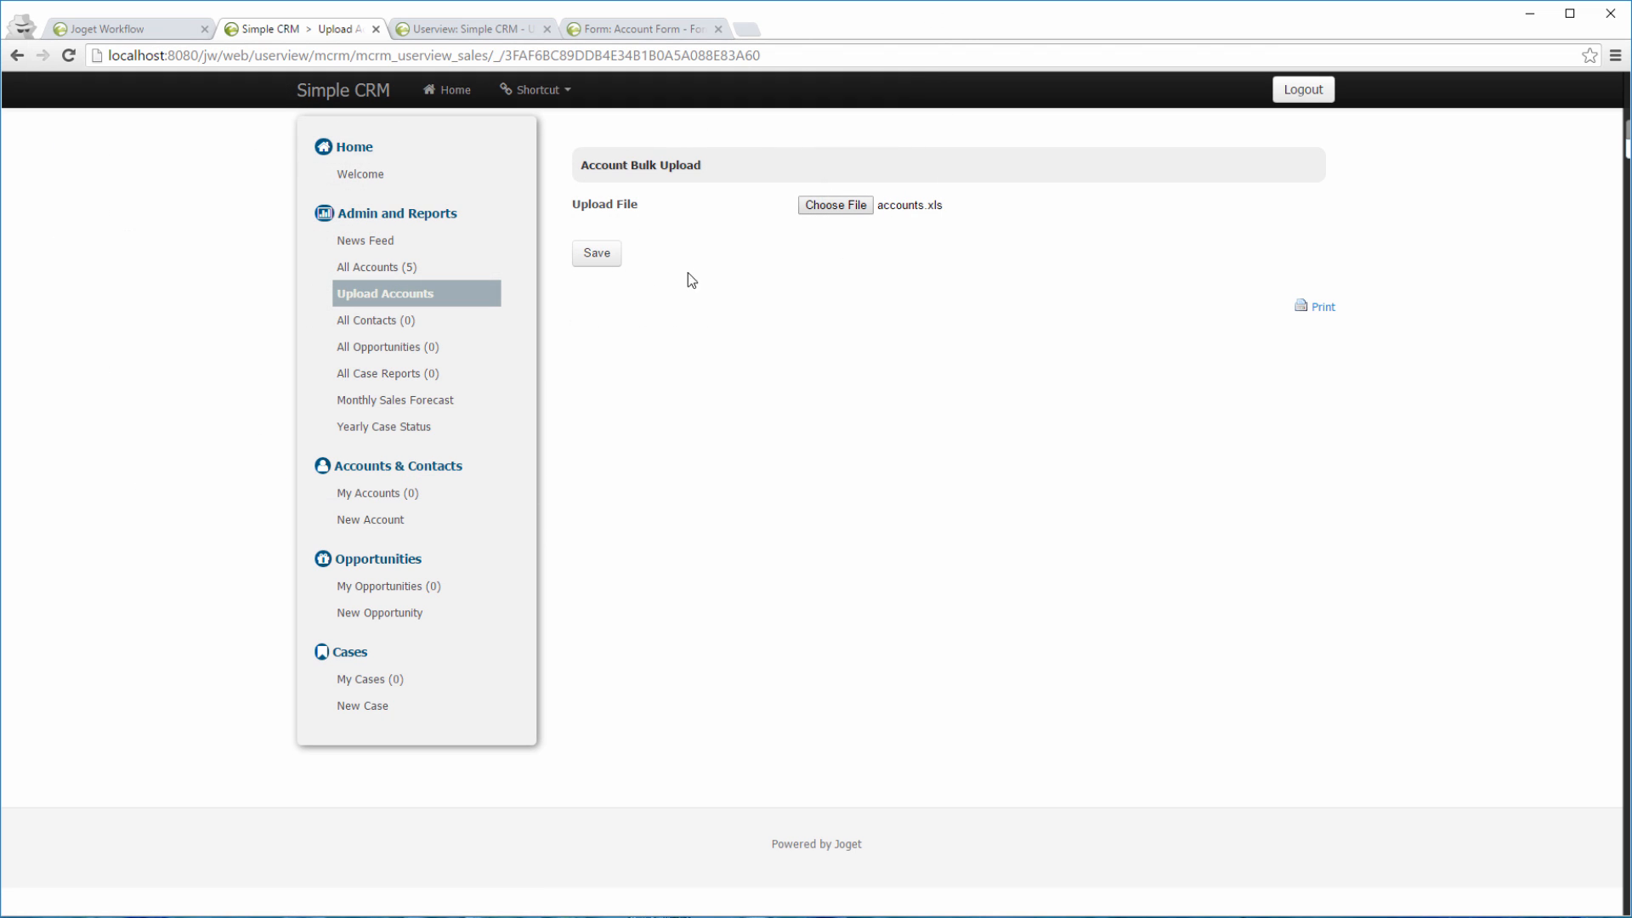
click(595, 253)
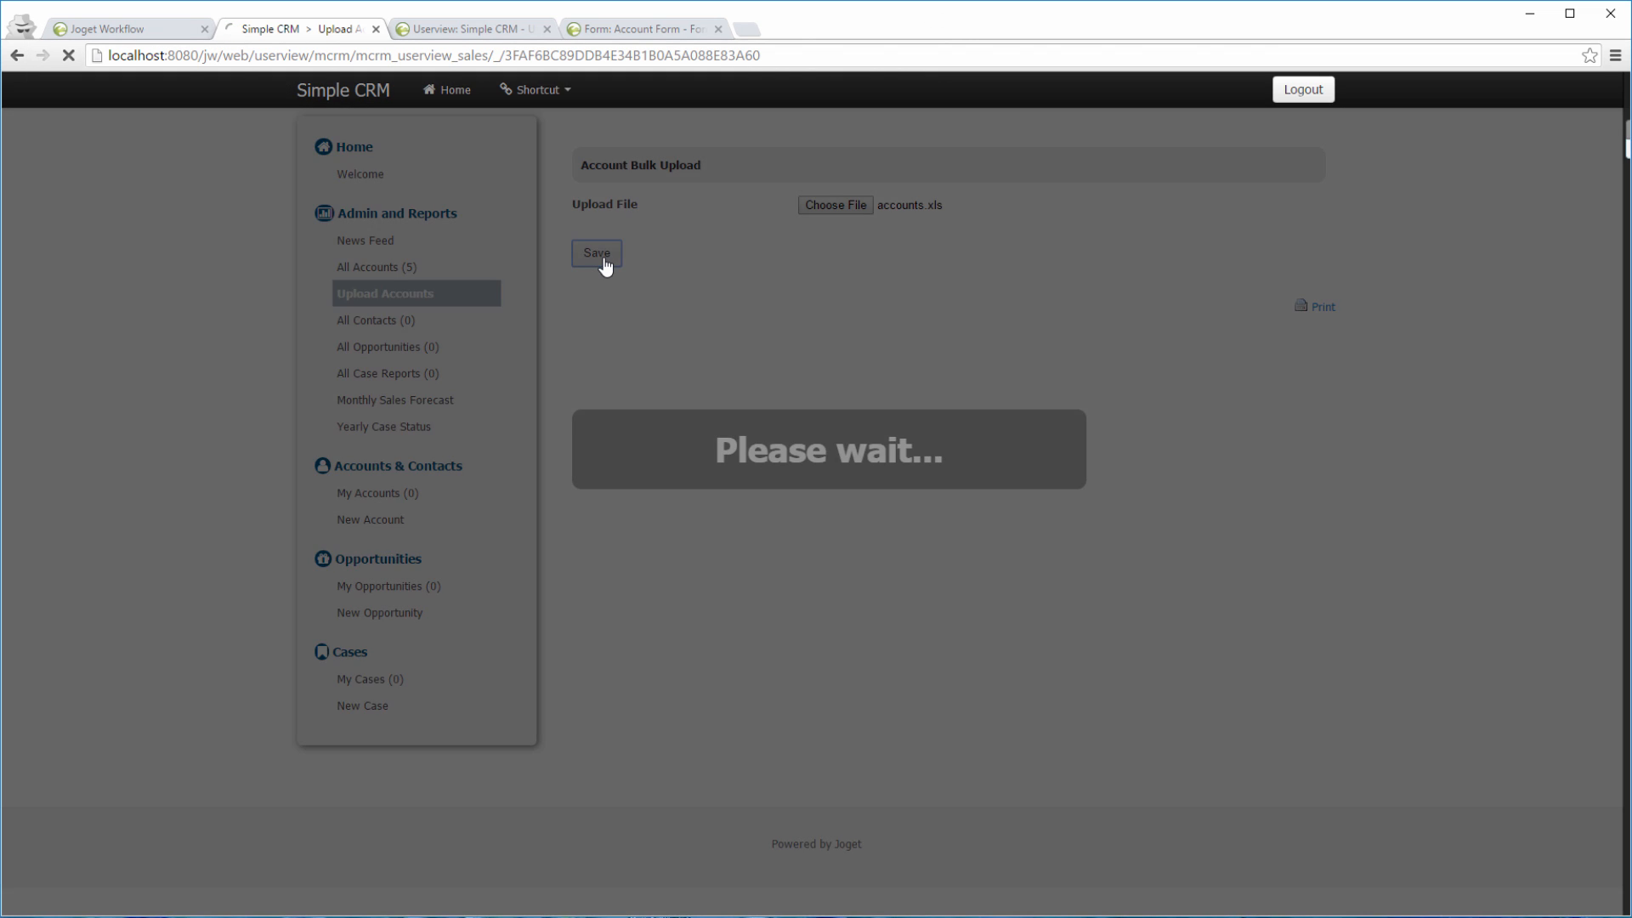
click(595, 253)
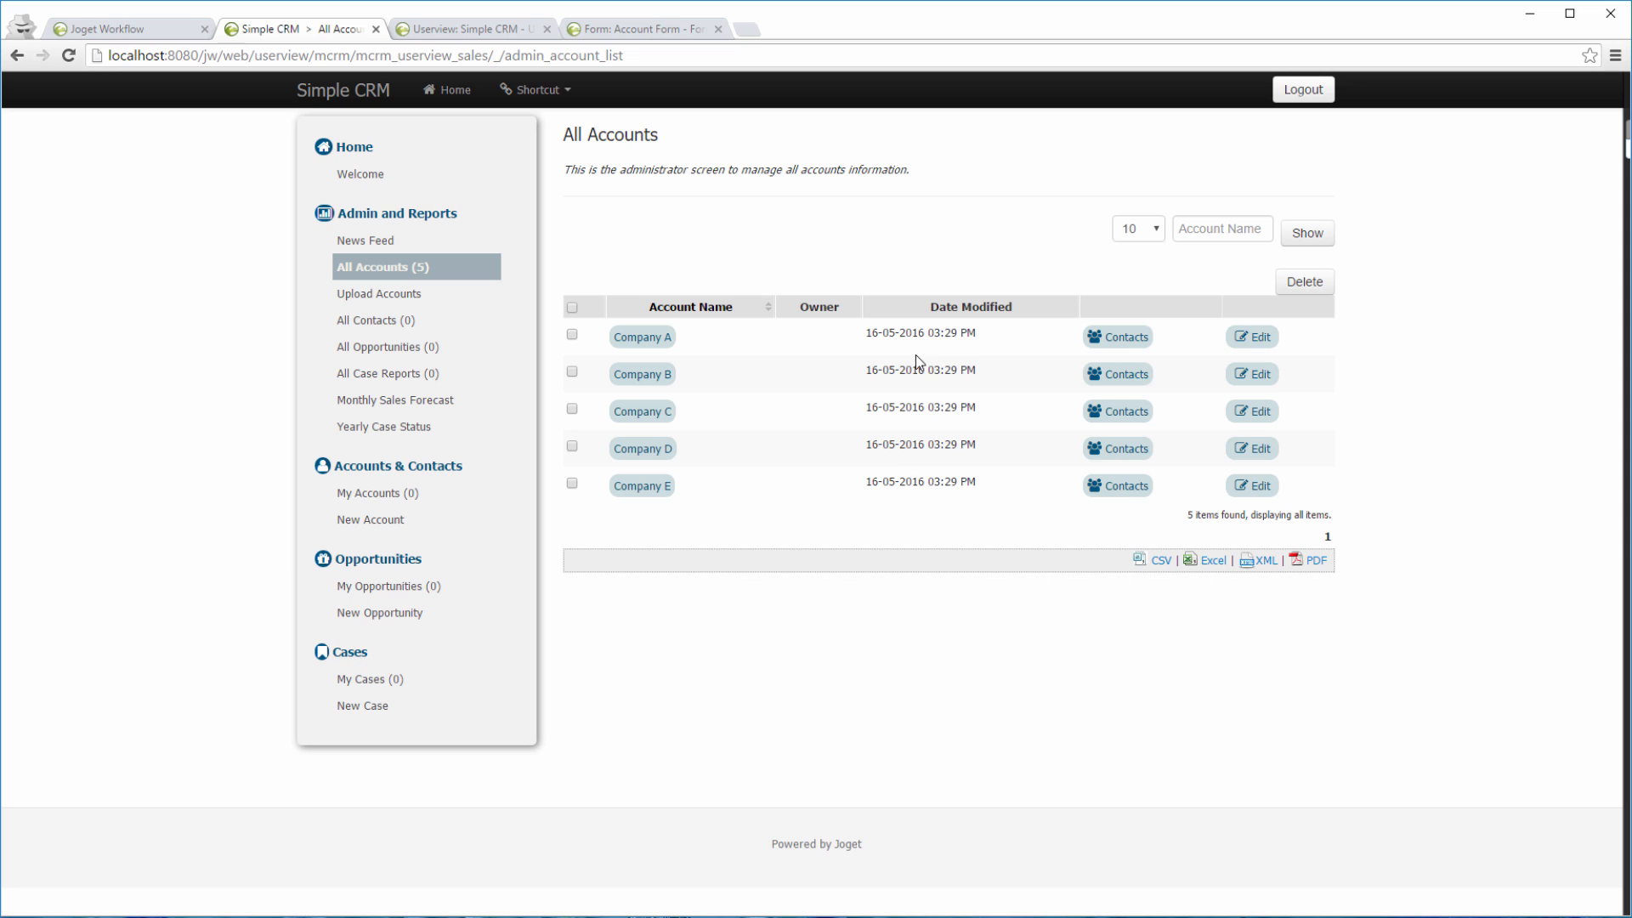